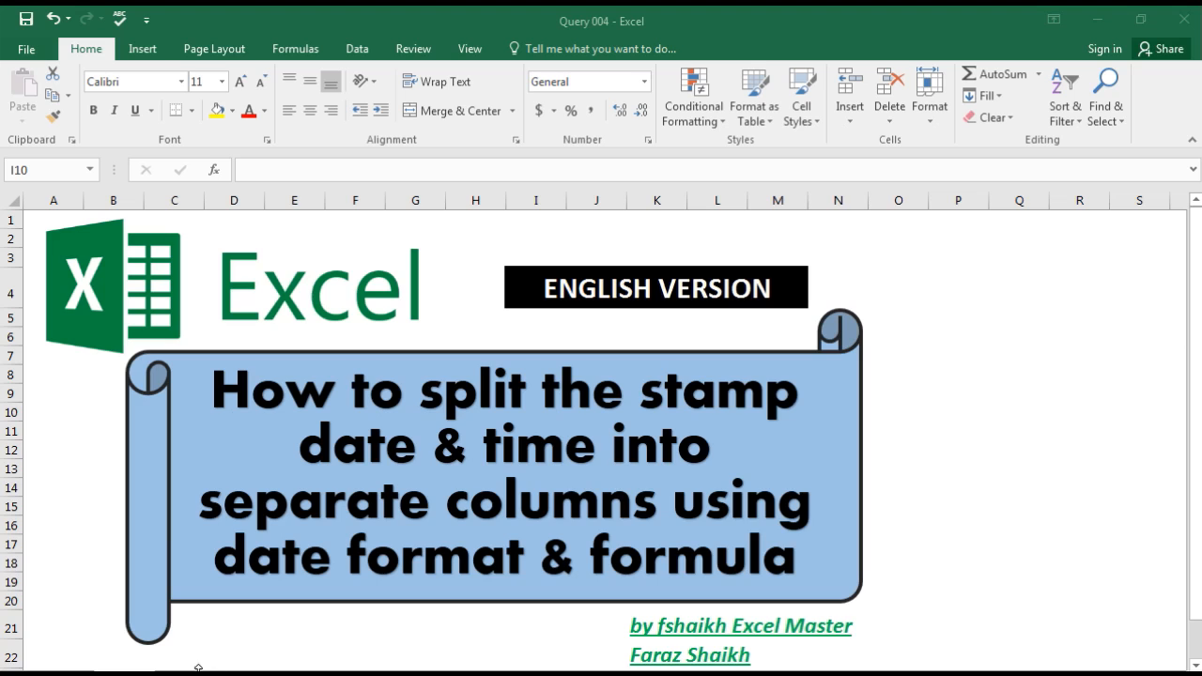
- Switch to the worksheet holding the System Stamp Date data
{"action": "left_click", "coordinate": [535, 199]}
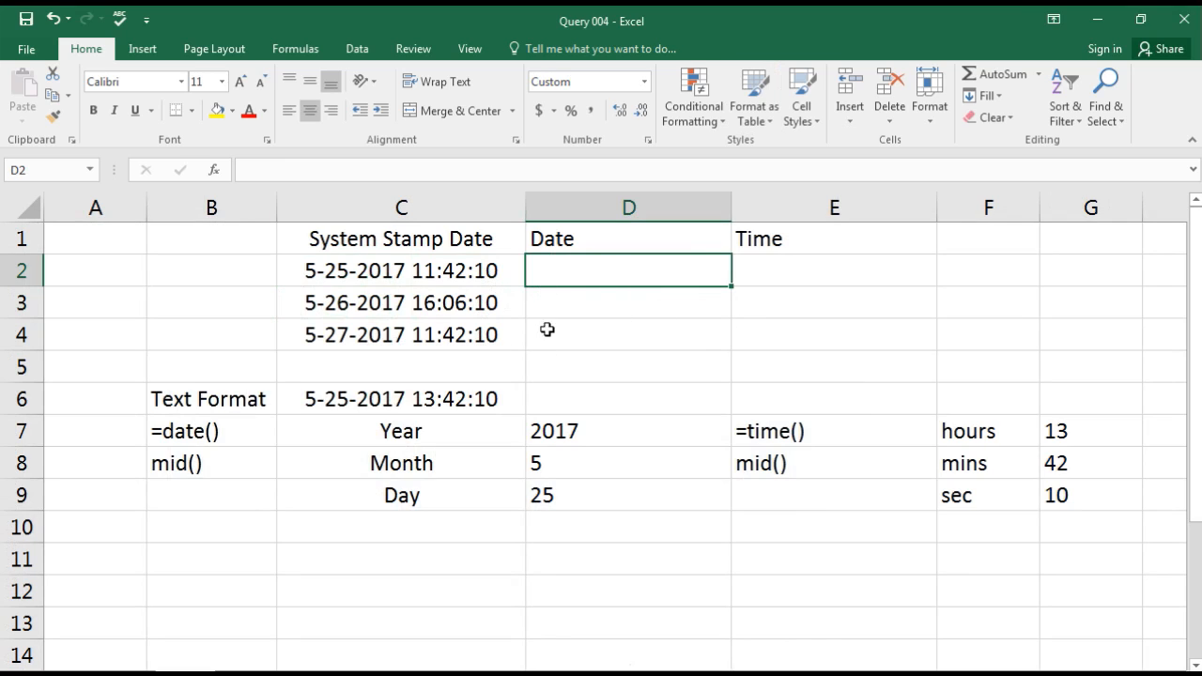
{"action": "mouse_move", "coordinate": [646, 281]}
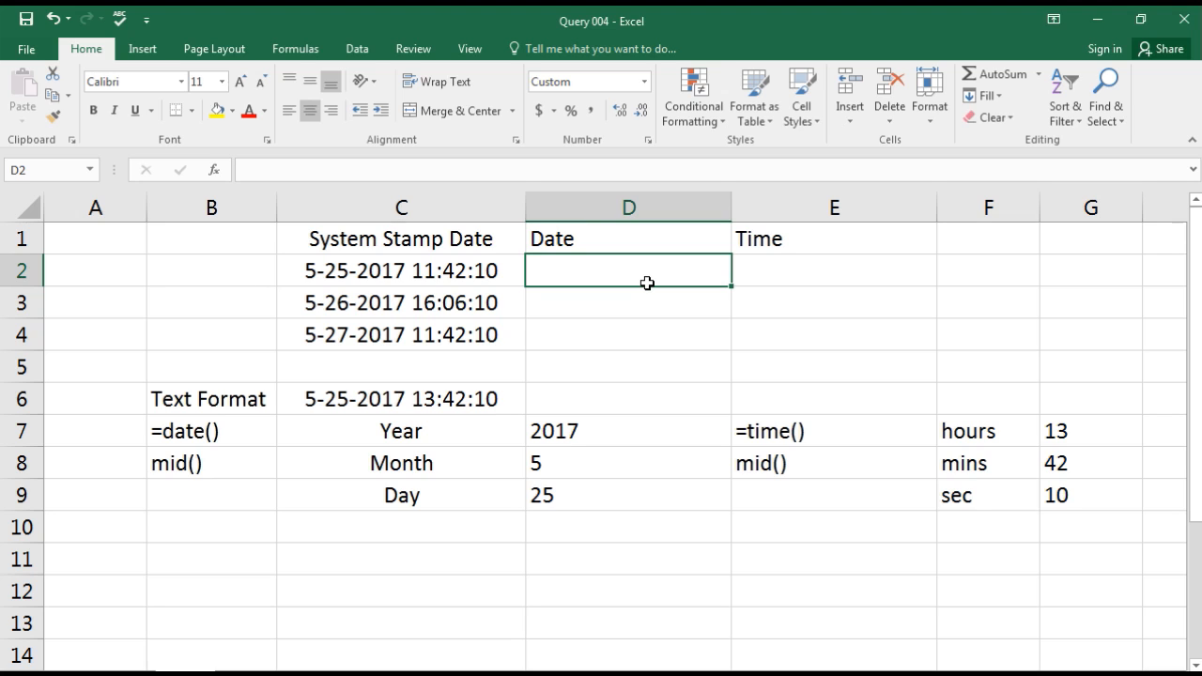
{"action": "mouse_move", "coordinate": [398, 250]}
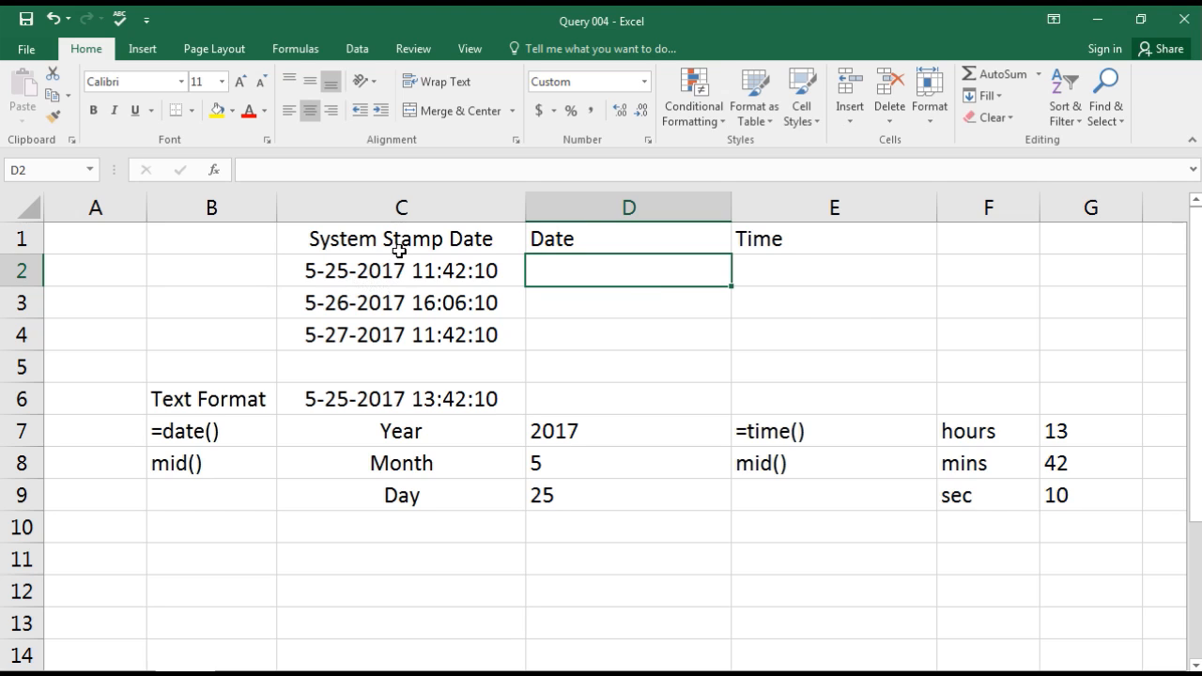
{"action": "mouse_move", "coordinate": [417, 272]}
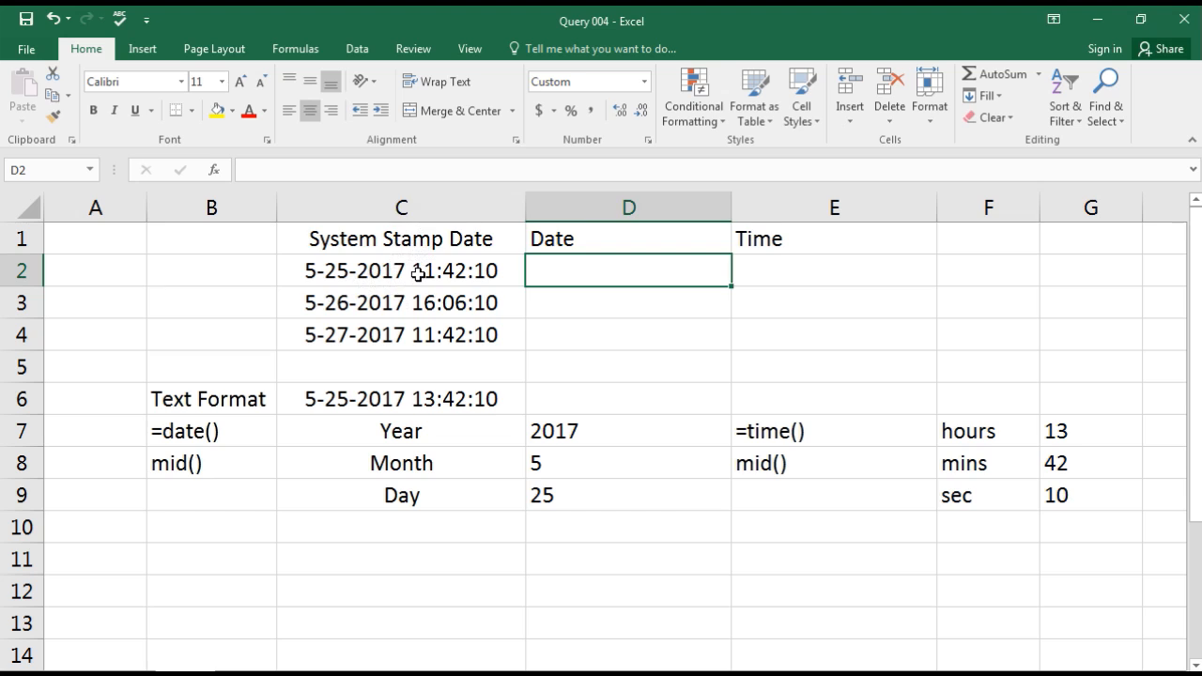
{"action": "left_click", "coordinate": [402, 270]}
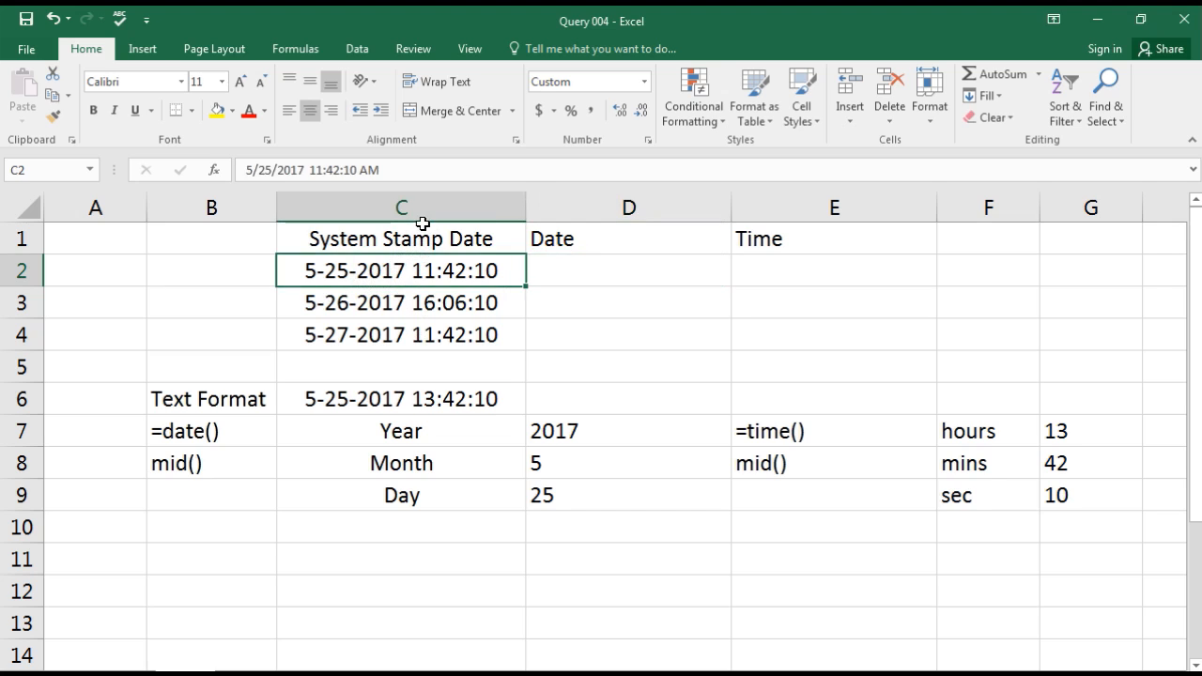
{"action": "mouse_move", "coordinate": [430, 335]}
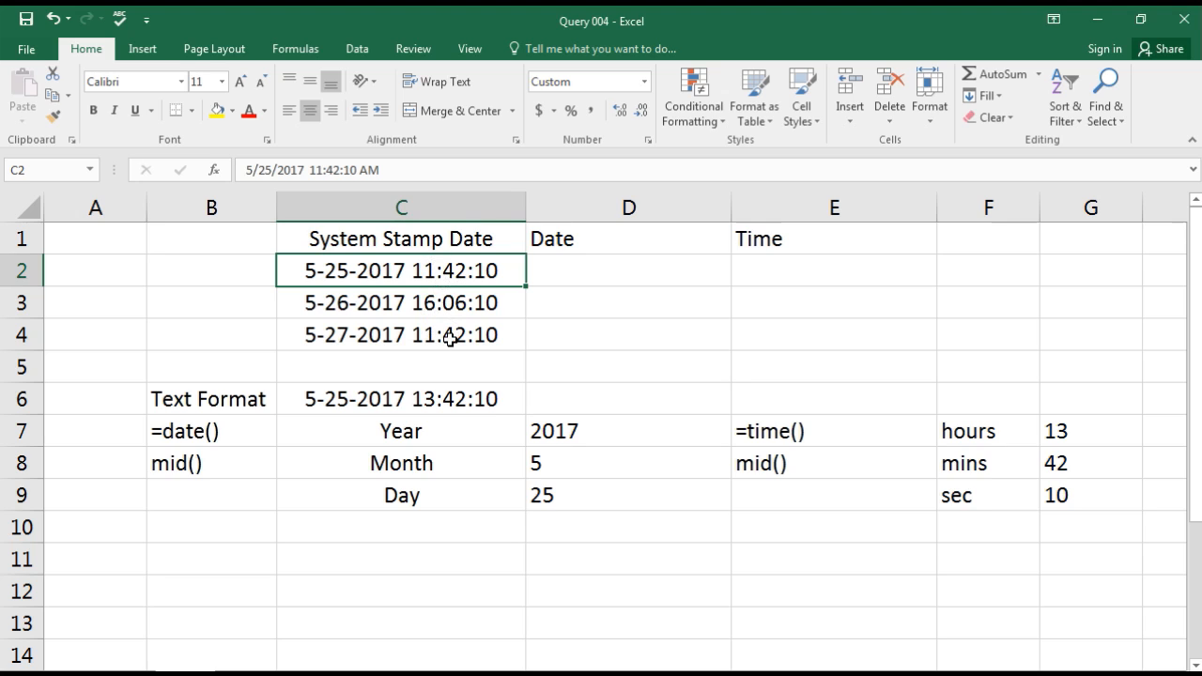
{"action": "left_click", "coordinate": [402, 334]}
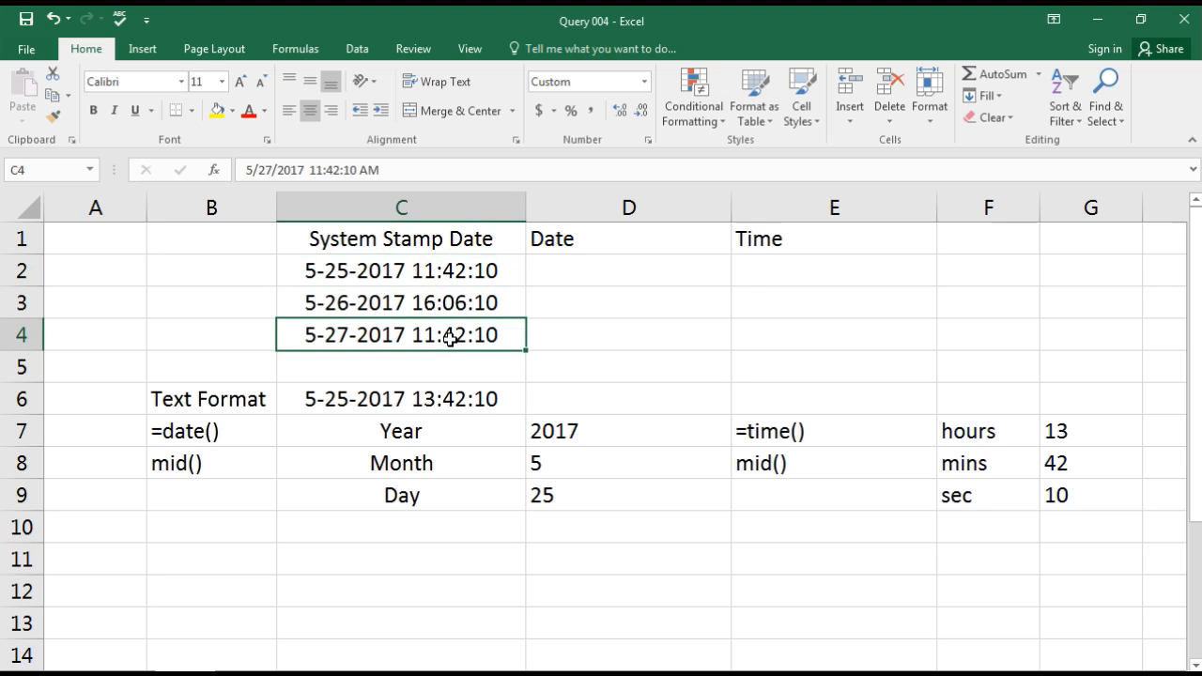
{"action": "mouse_move", "coordinate": [398, 270]}
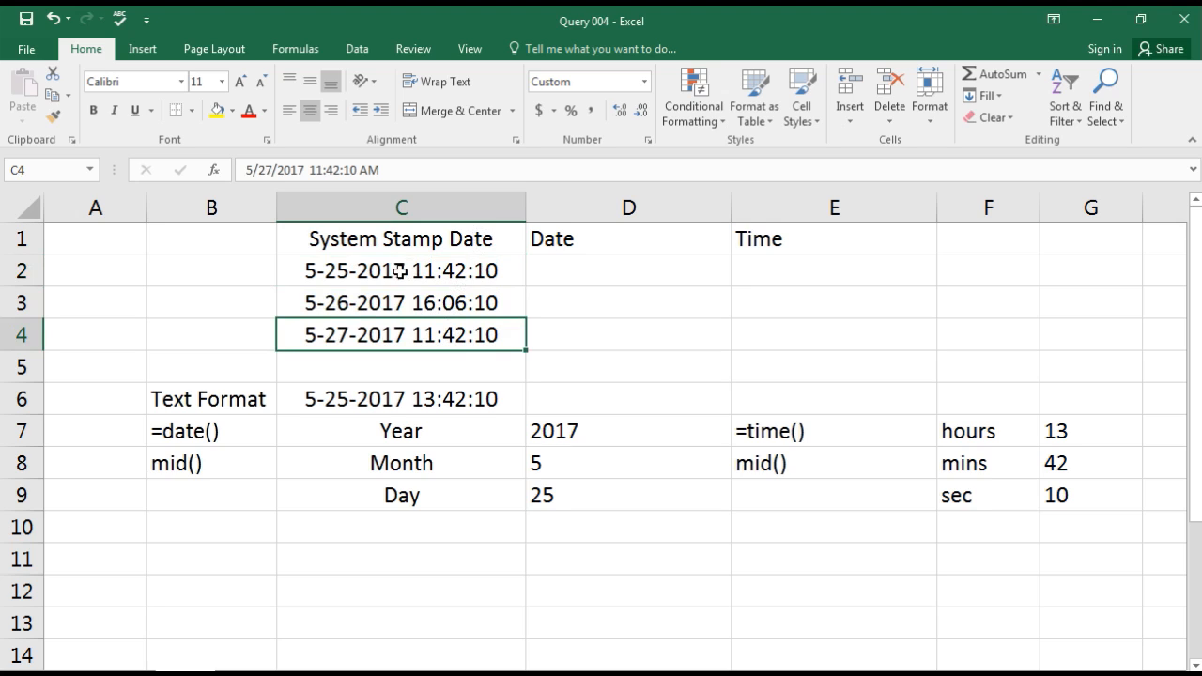
{"action": "mouse_move", "coordinate": [443, 267]}
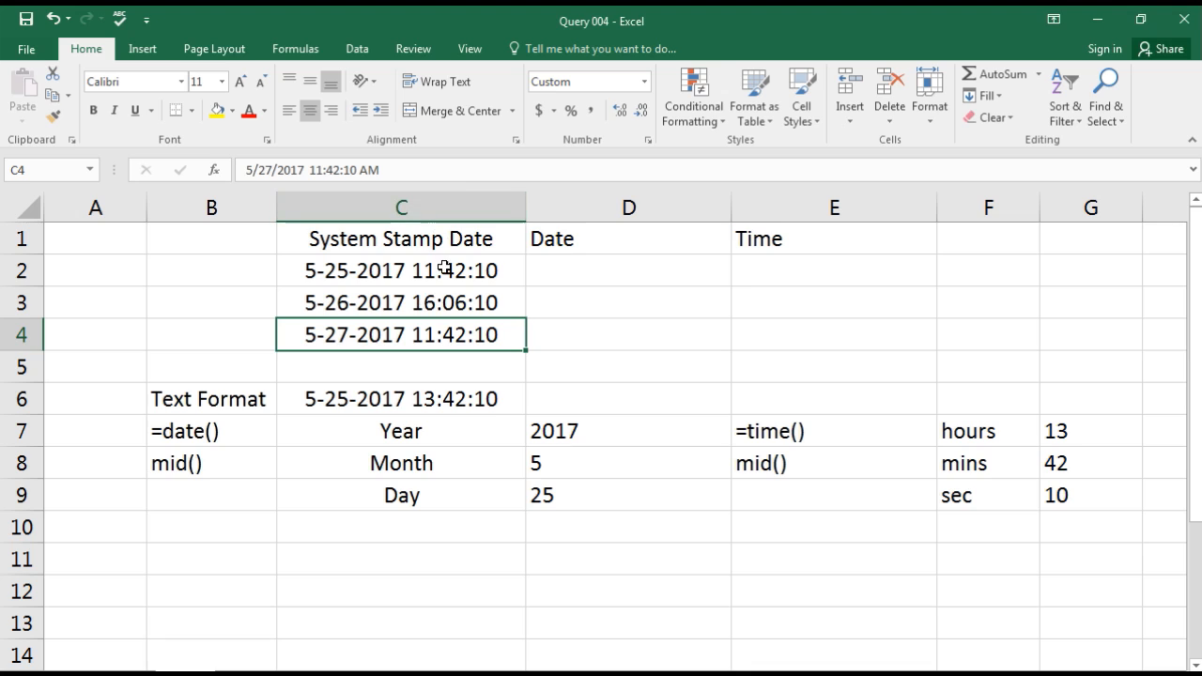
{"action": "mouse_move", "coordinate": [442, 270]}
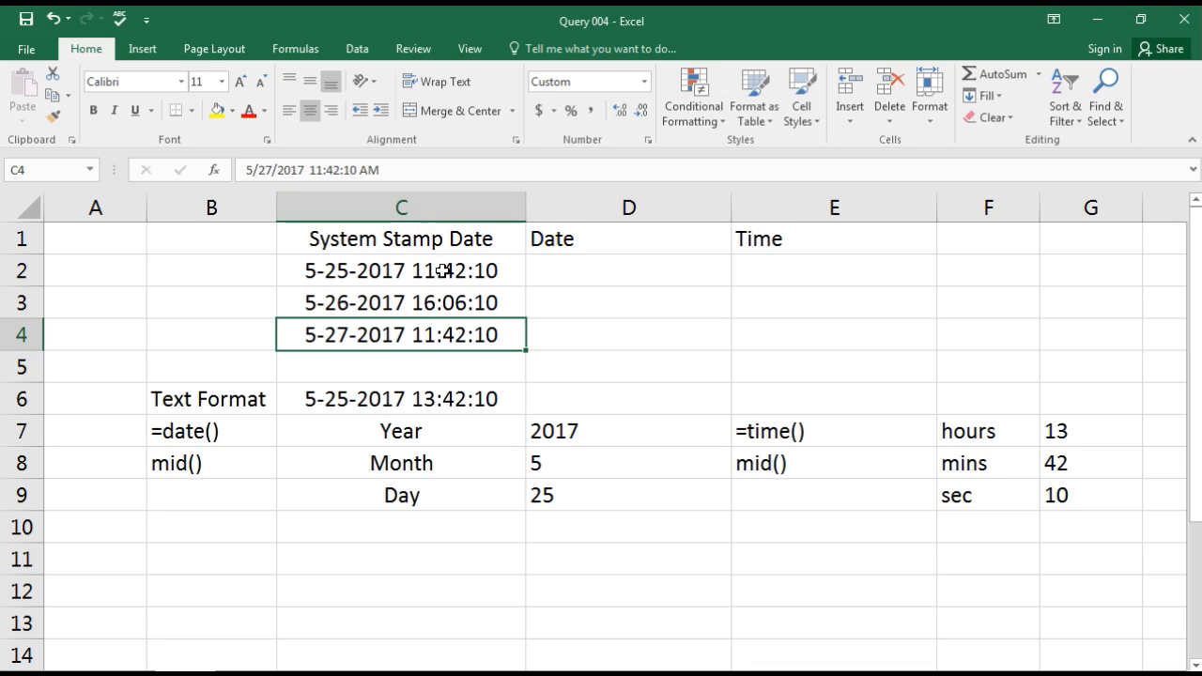
{"action": "left_click", "coordinate": [628, 271]}
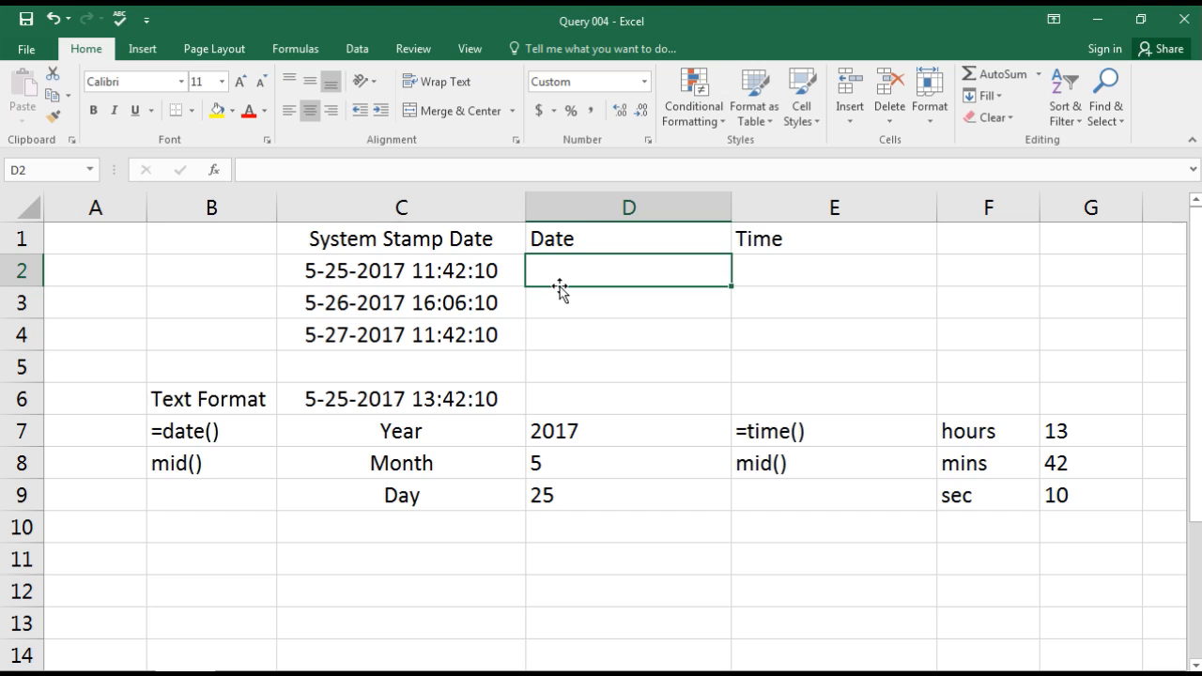
{"action": "mouse_move", "coordinate": [468, 338]}
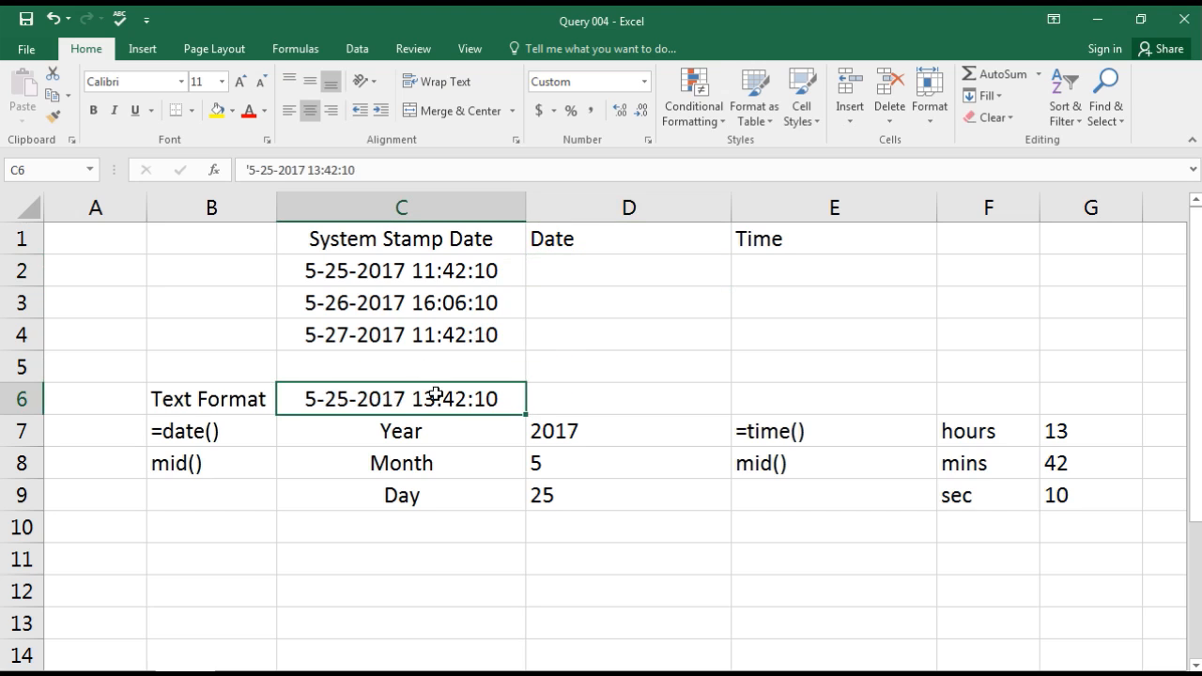
{"action": "mouse_move", "coordinate": [575, 304]}
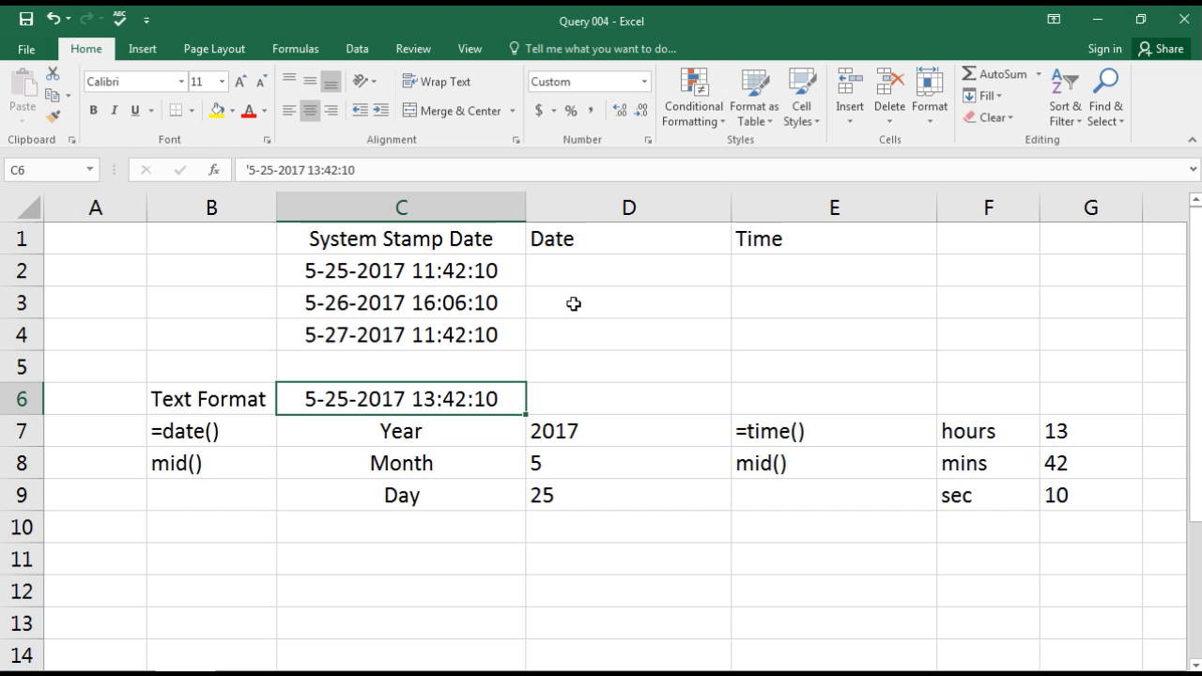
{"action": "mouse_move", "coordinate": [633, 271]}
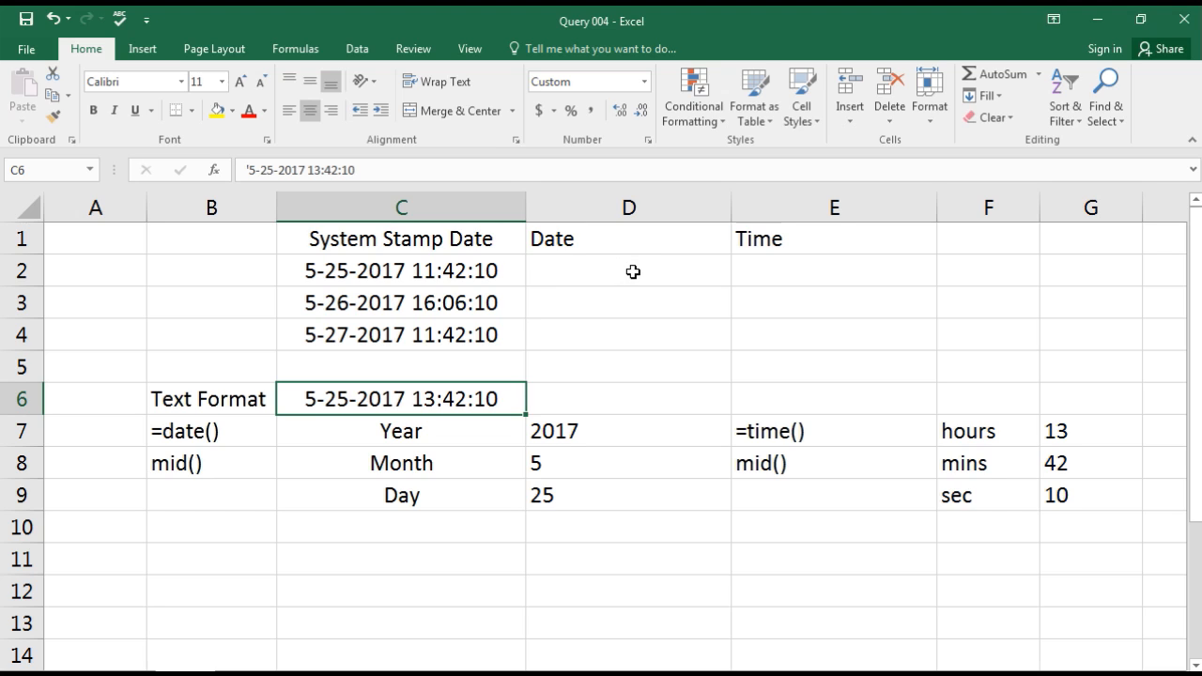
{"action": "left_click", "coordinate": [627, 271]}
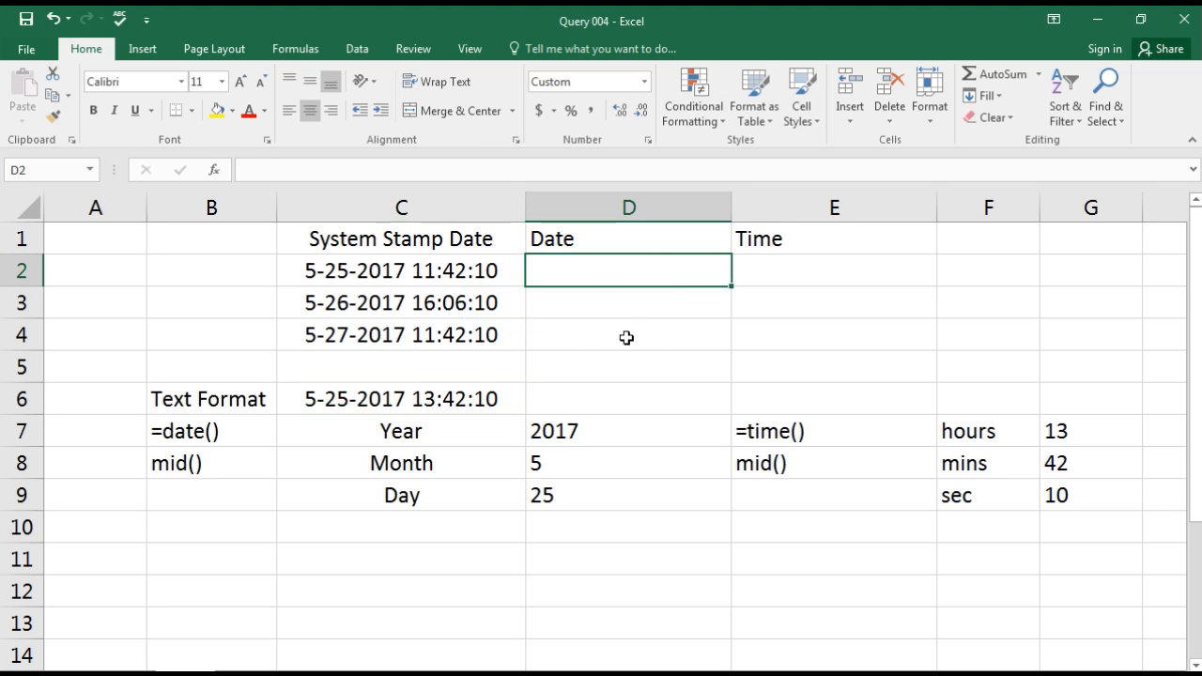
{"action": "mouse_move", "coordinate": [575, 282]}
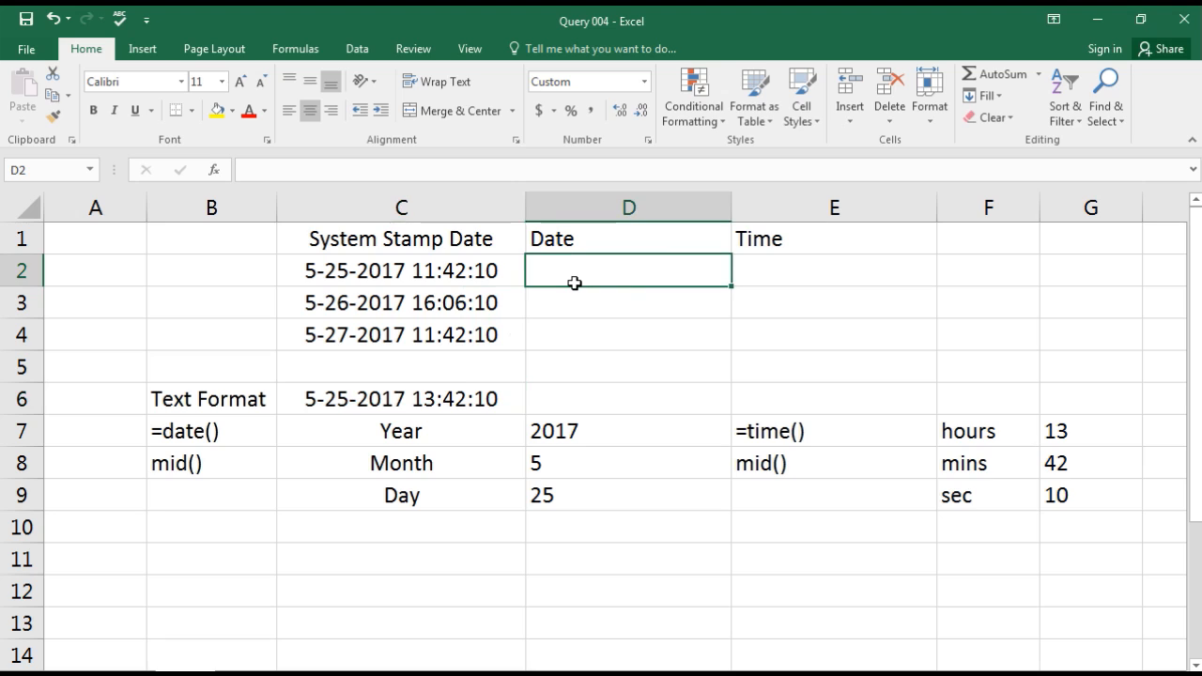
{"action": "left_click", "coordinate": [402, 270]}
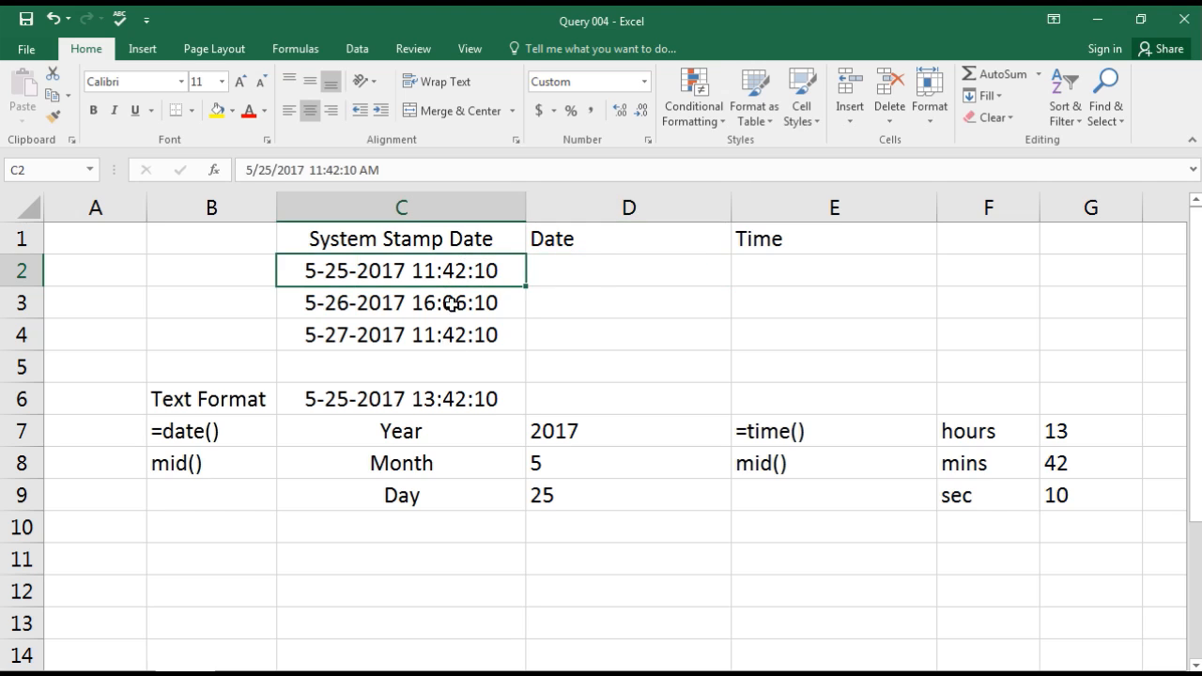
{"action": "mouse_move", "coordinate": [578, 270]}
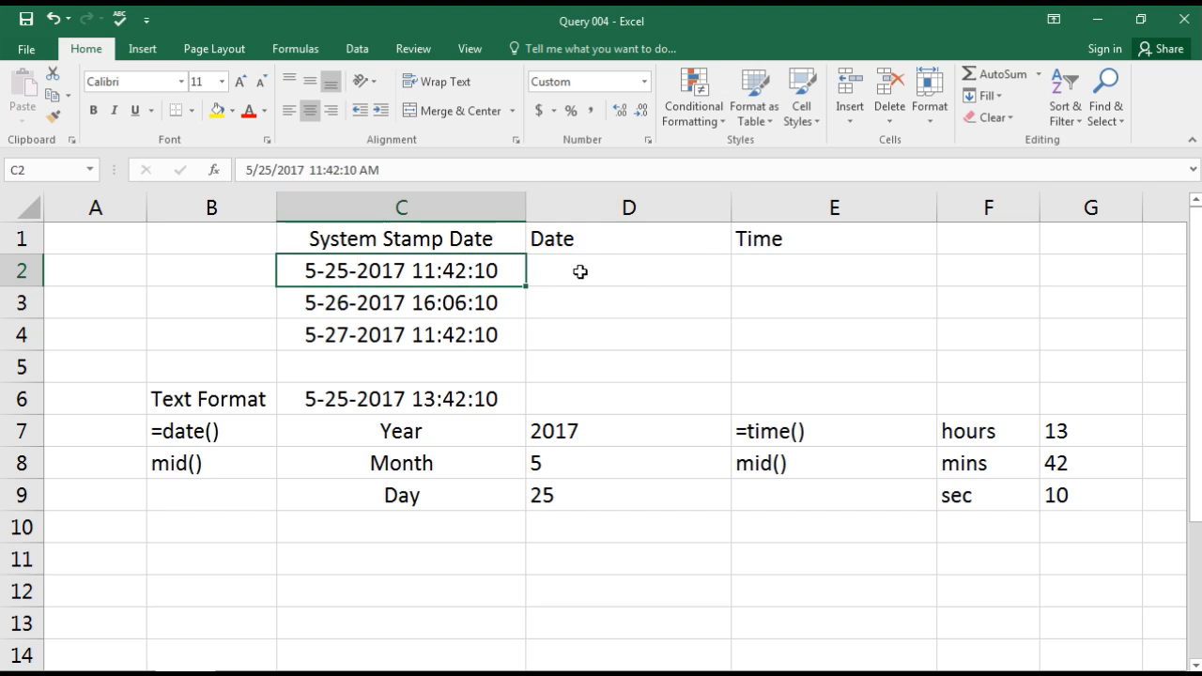
{"action": "mouse_move", "coordinate": [405, 165]}
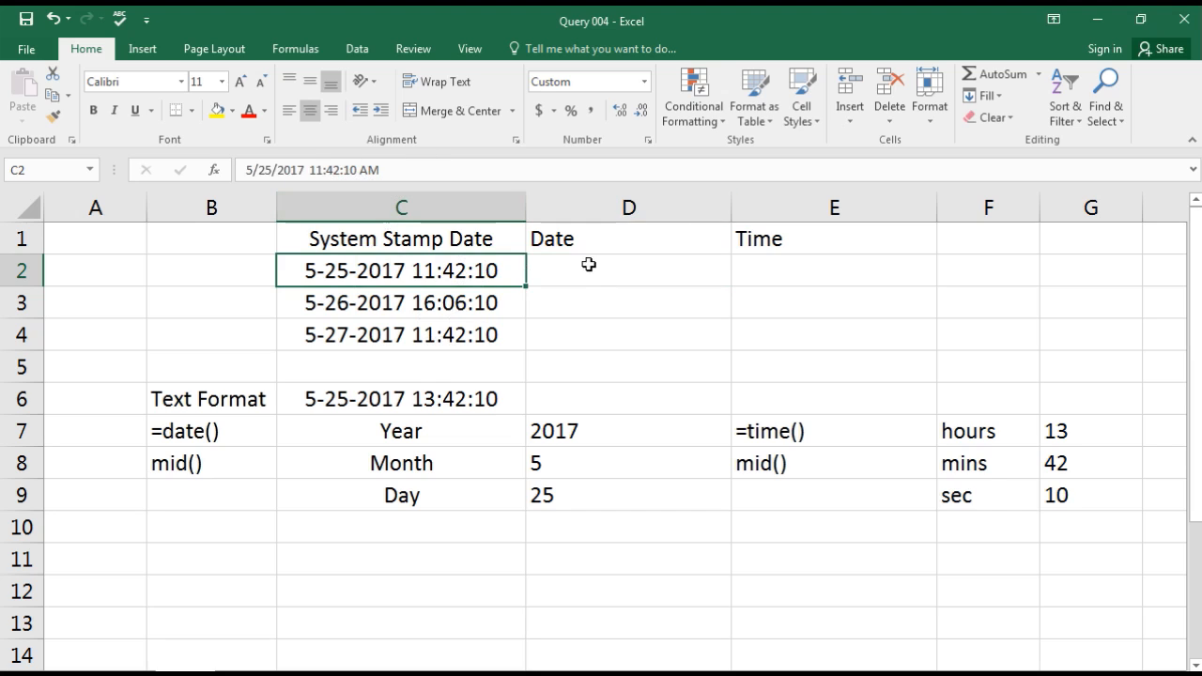
- Reference the C2 stamp from D2 (=C2) and start E2 referencing C2 as well
{"action": "left_click", "coordinate": [627, 271]}
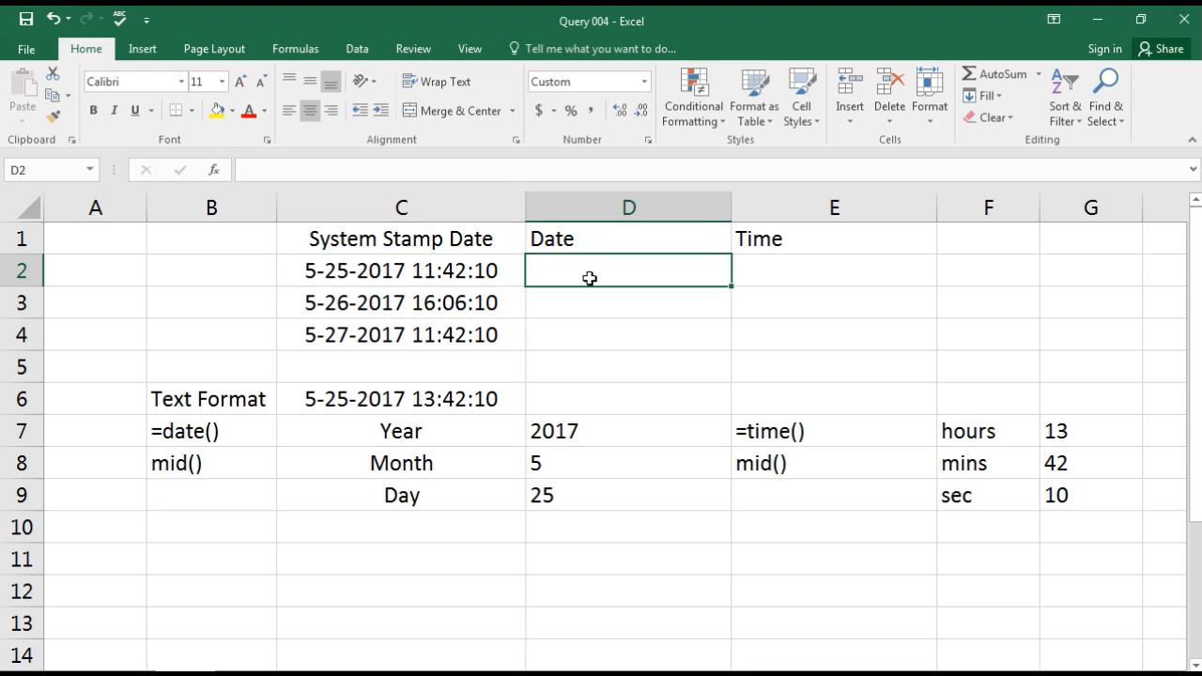
{"action": "type", "text": "="}
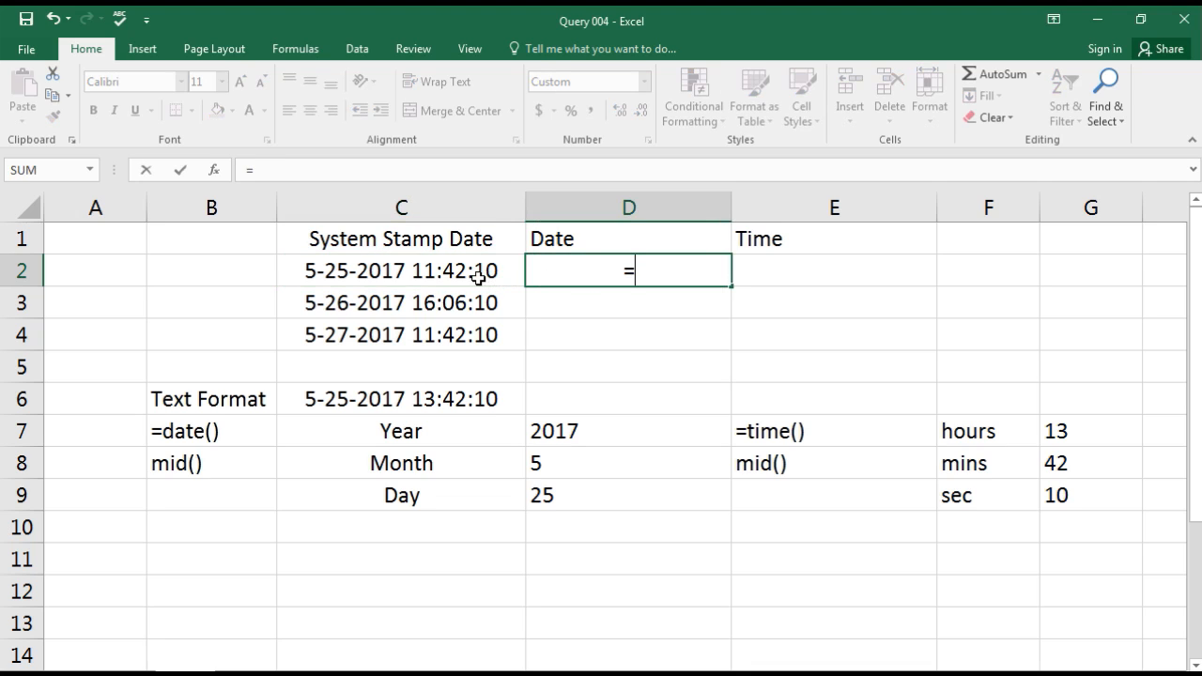
{"action": "key", "text": "enter"}
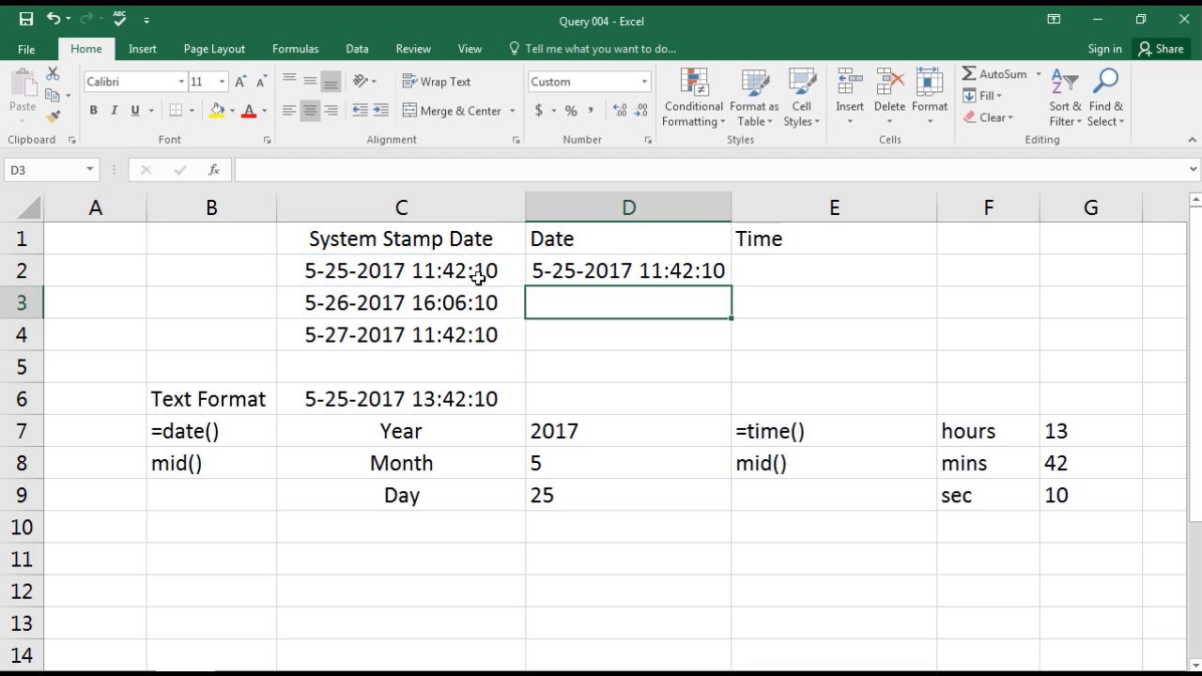
{"action": "left_click", "coordinate": [834, 270]}
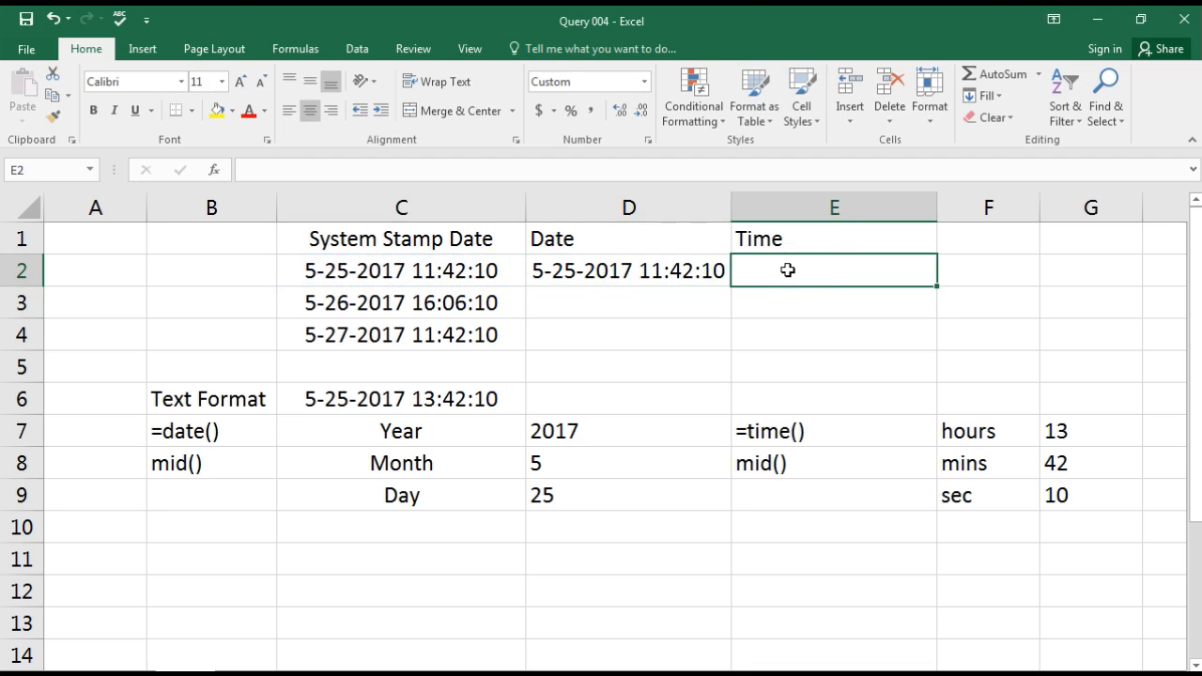
{"action": "left_click", "coordinate": [402, 271]}
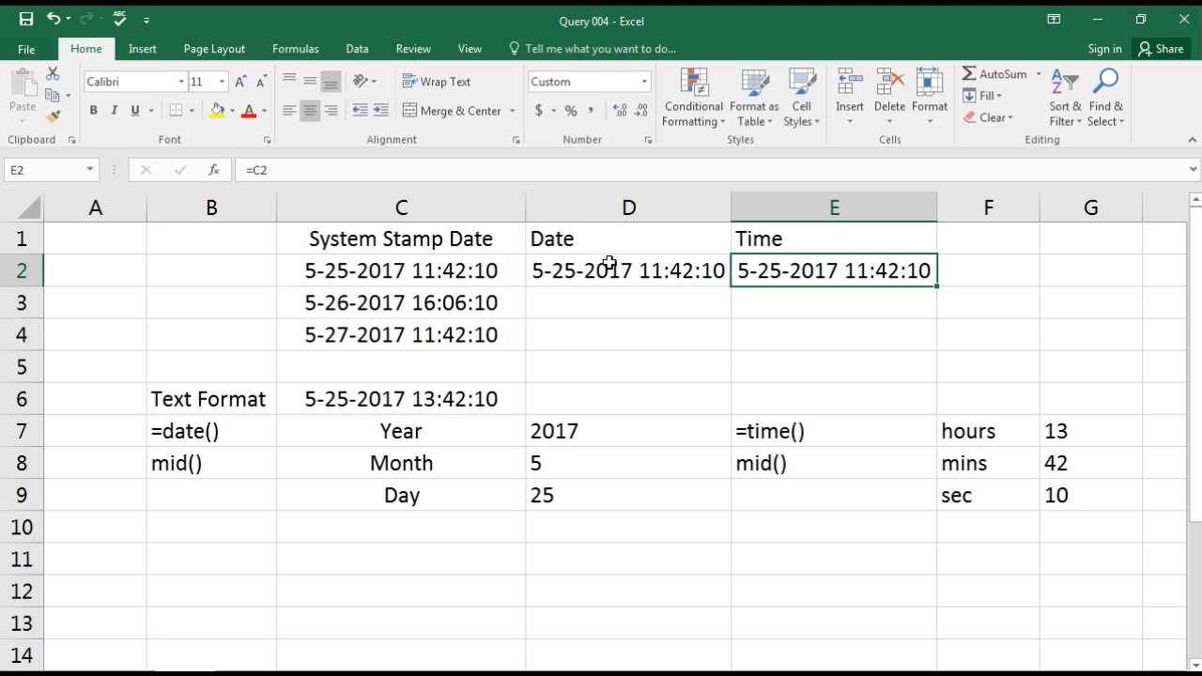
- Format D2 with the Date category's 14-Mar-12 type so it shows 25-May-17
{"action": "right_click", "coordinate": [628, 271]}
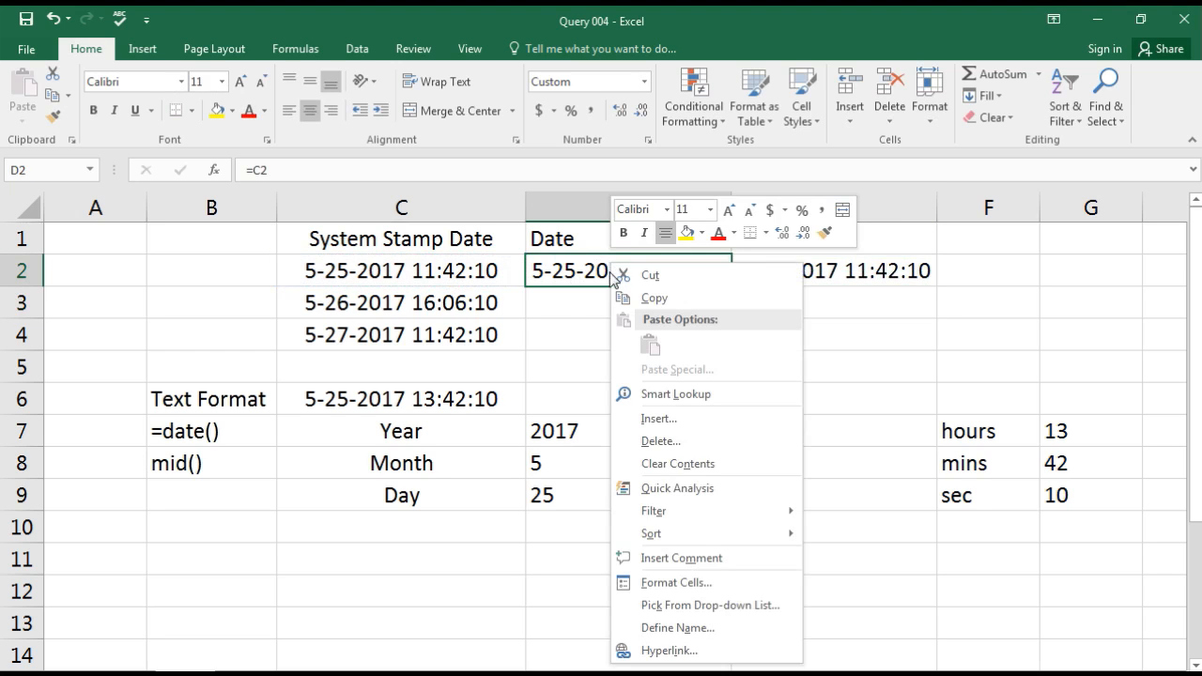
{"action": "left_click", "coordinate": [676, 583]}
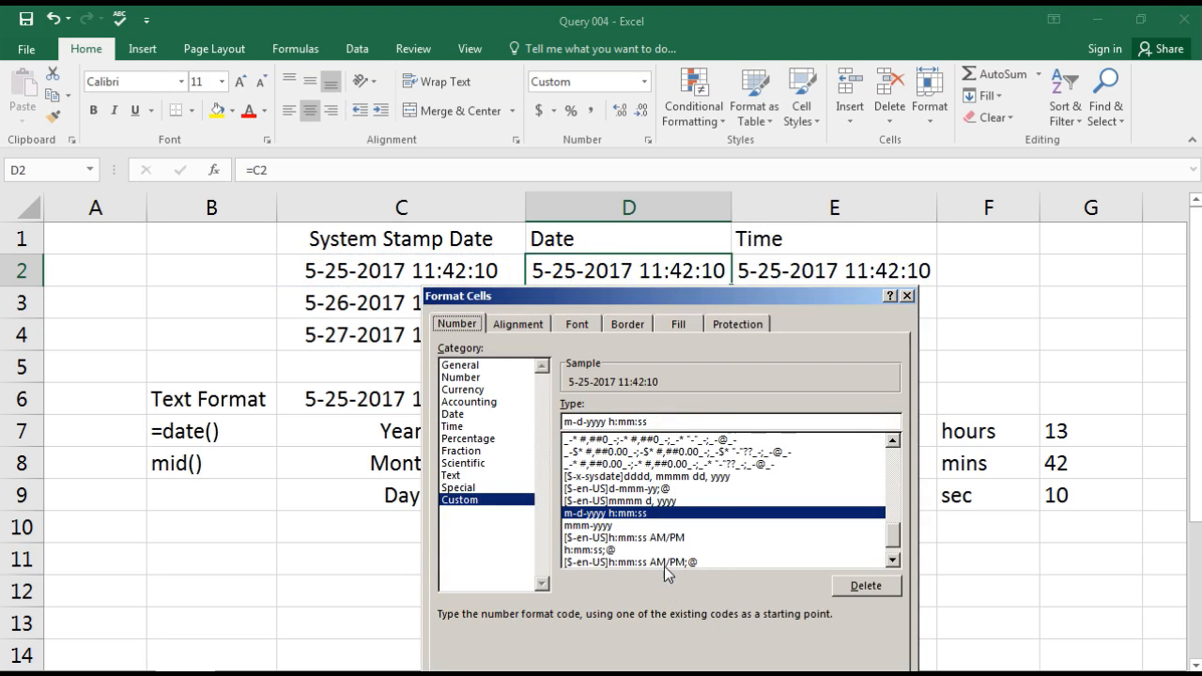
{"action": "left_click", "coordinate": [451, 424]}
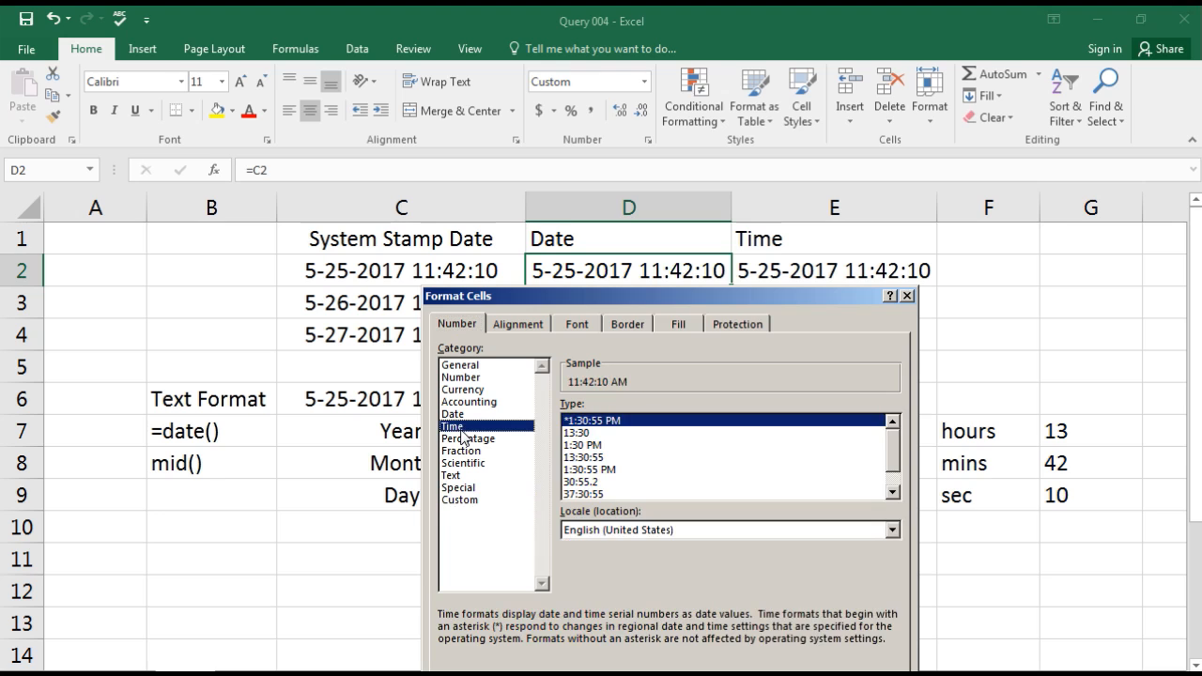
{"action": "left_click", "coordinate": [452, 413]}
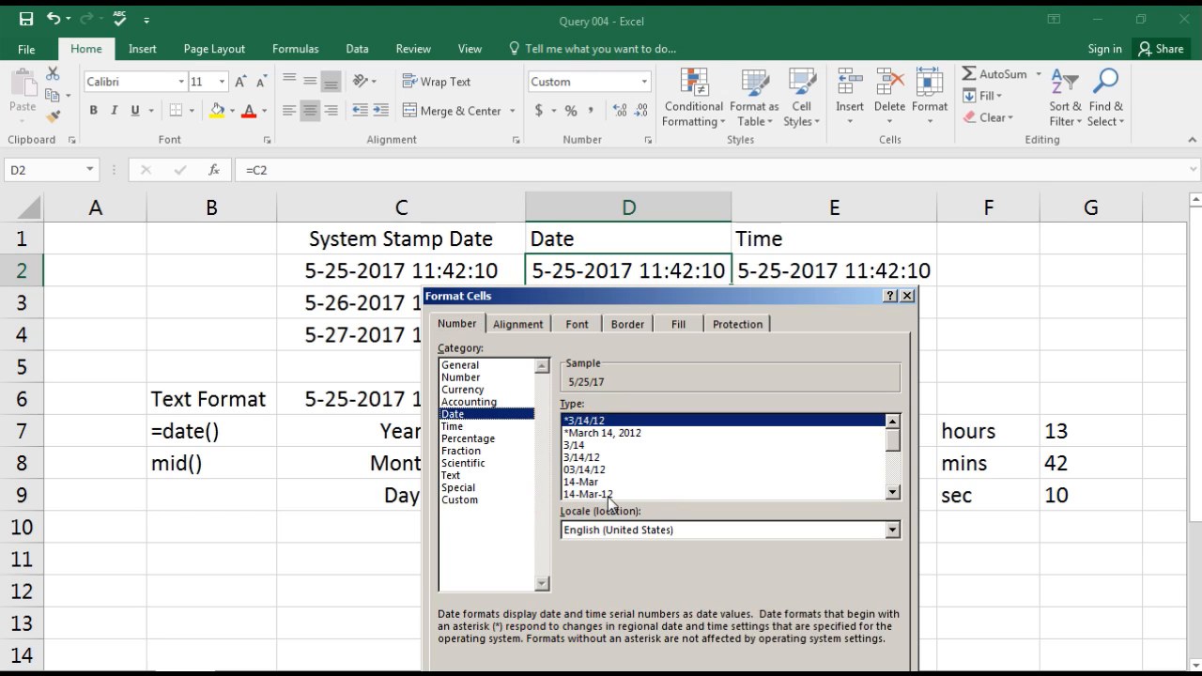
{"action": "left_click", "coordinate": [586, 494]}
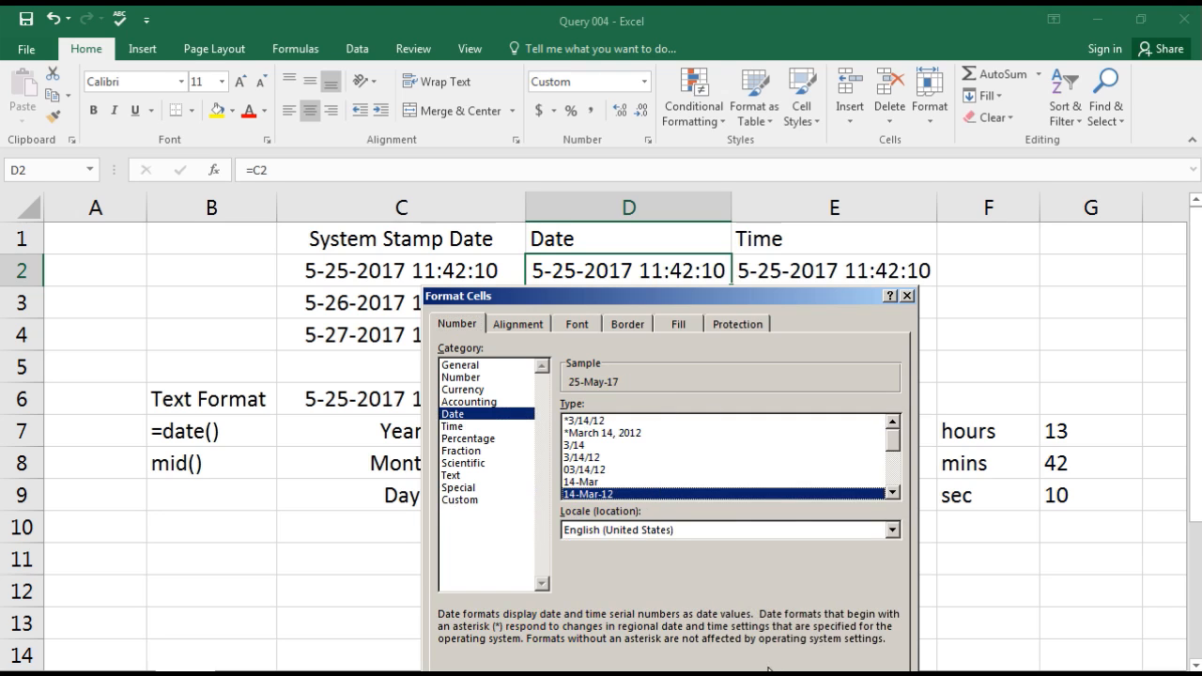
{"action": "mouse_move", "coordinate": [744, 302]}
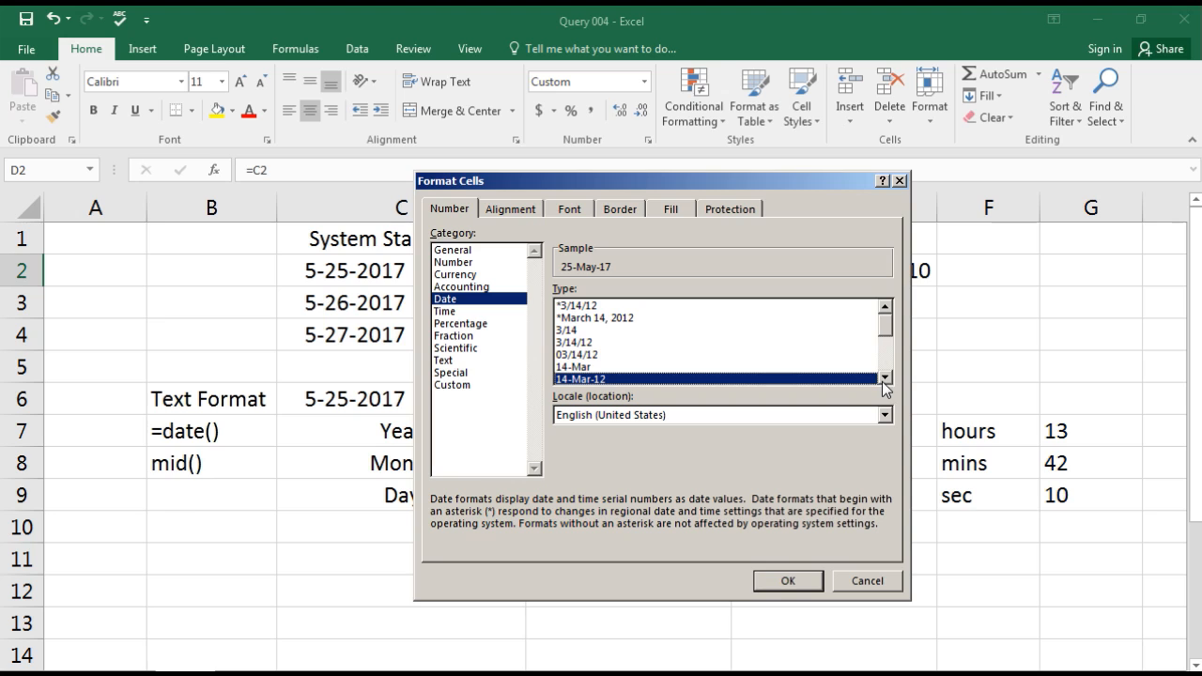
{"action": "left_click", "coordinate": [787, 580]}
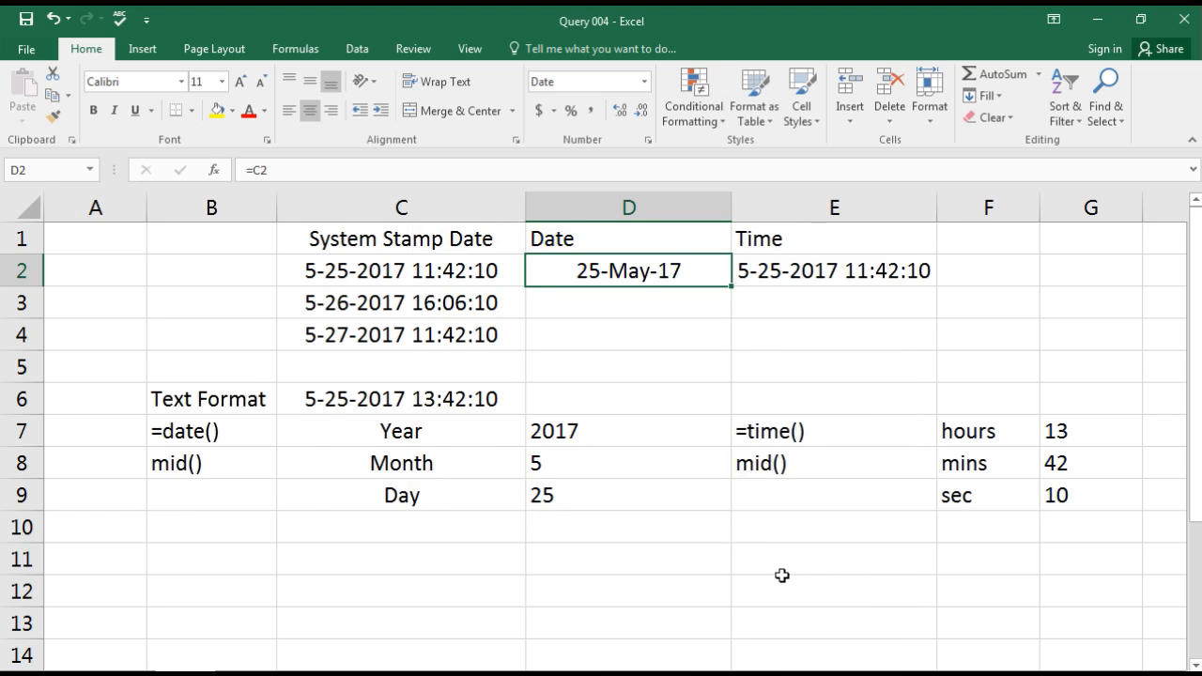
- Format E2 with the Time category's 1:30:55 PM type so it shows 11:42:10 AM
{"action": "left_click", "coordinate": [834, 270]}
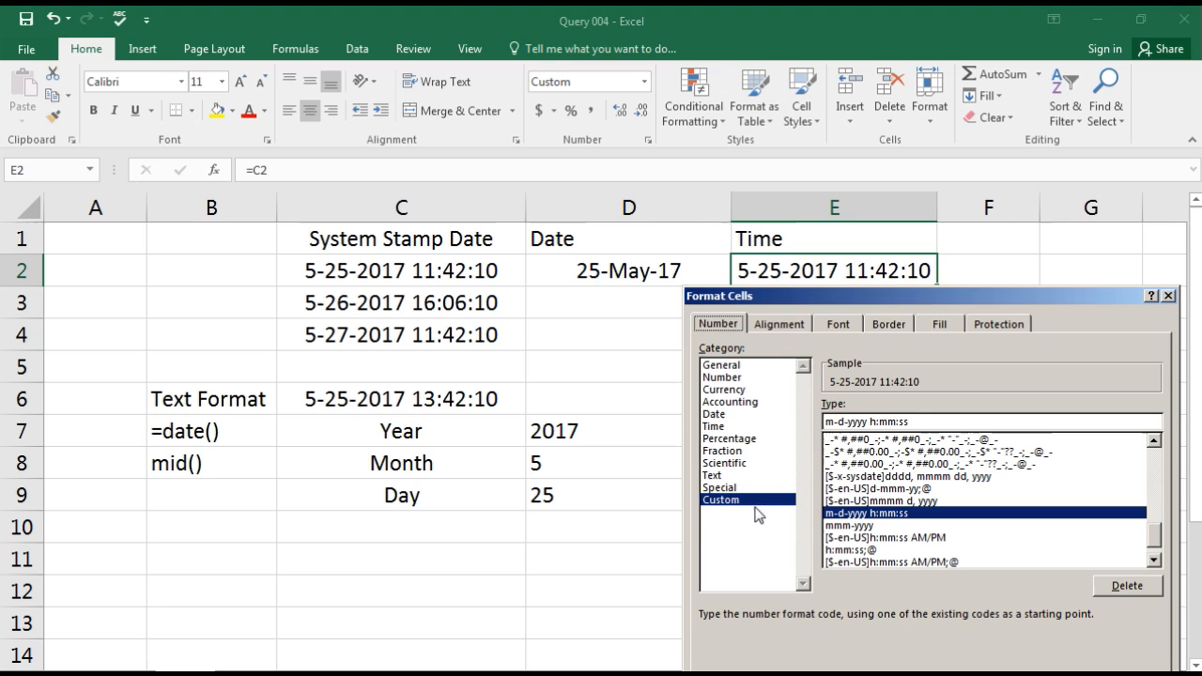
{"action": "left_click", "coordinate": [714, 424]}
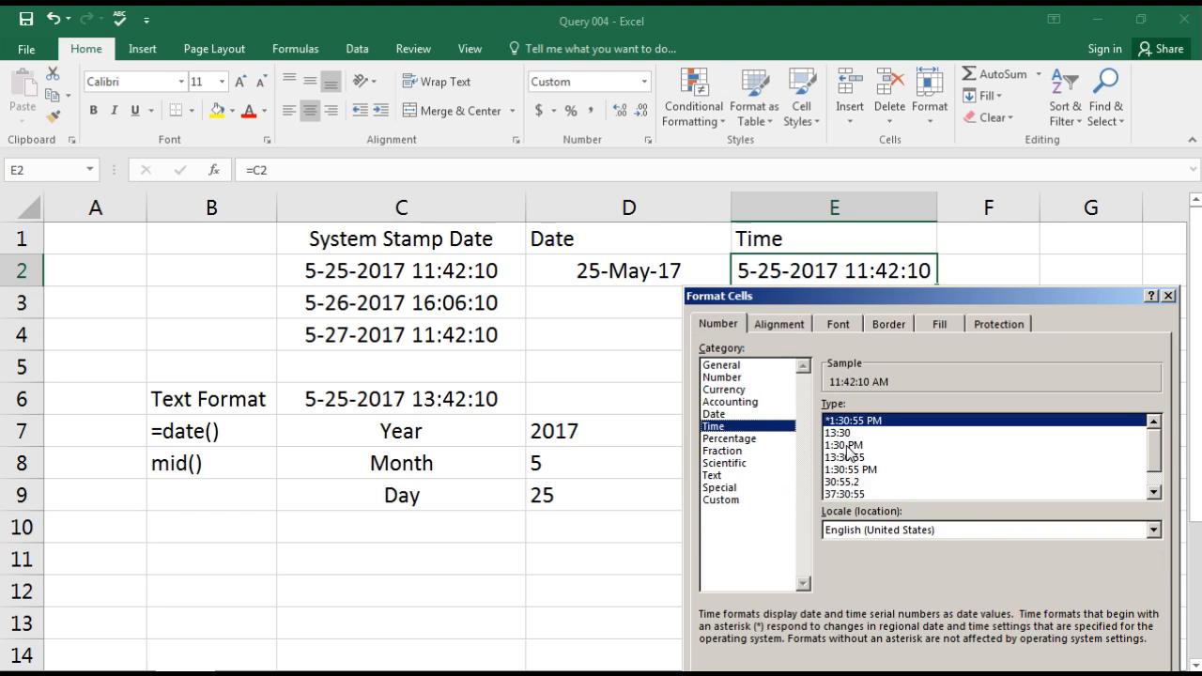
{"action": "mouse_move", "coordinate": [849, 481]}
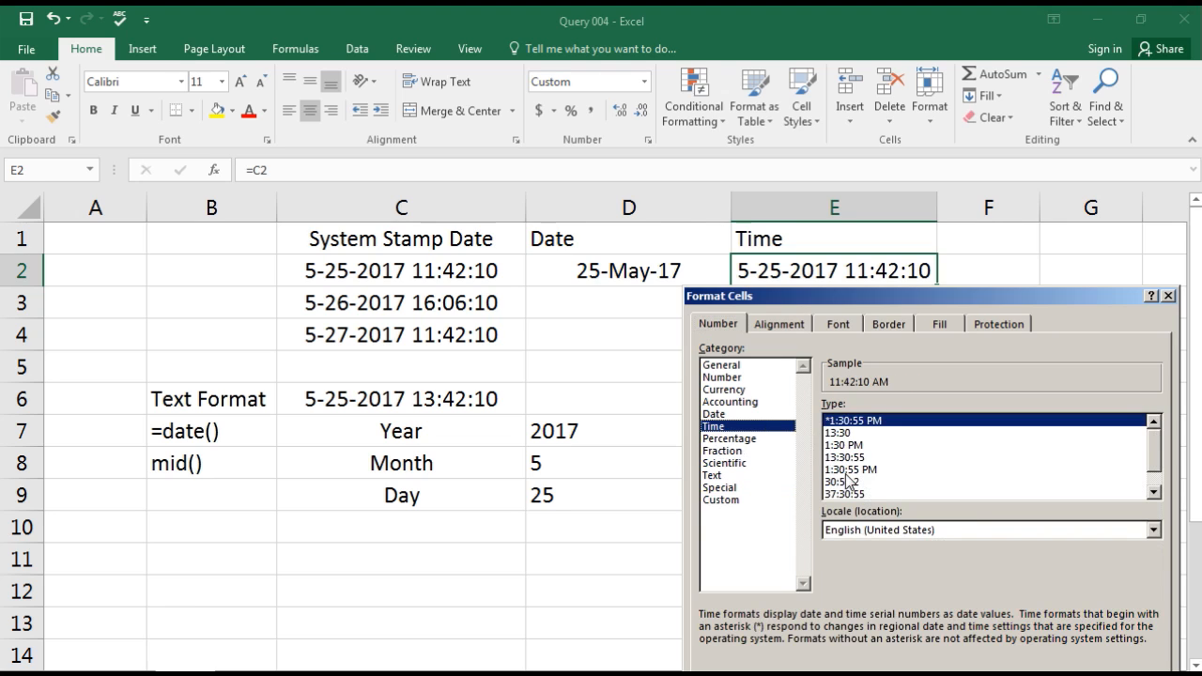
{"action": "left_click", "coordinate": [854, 470]}
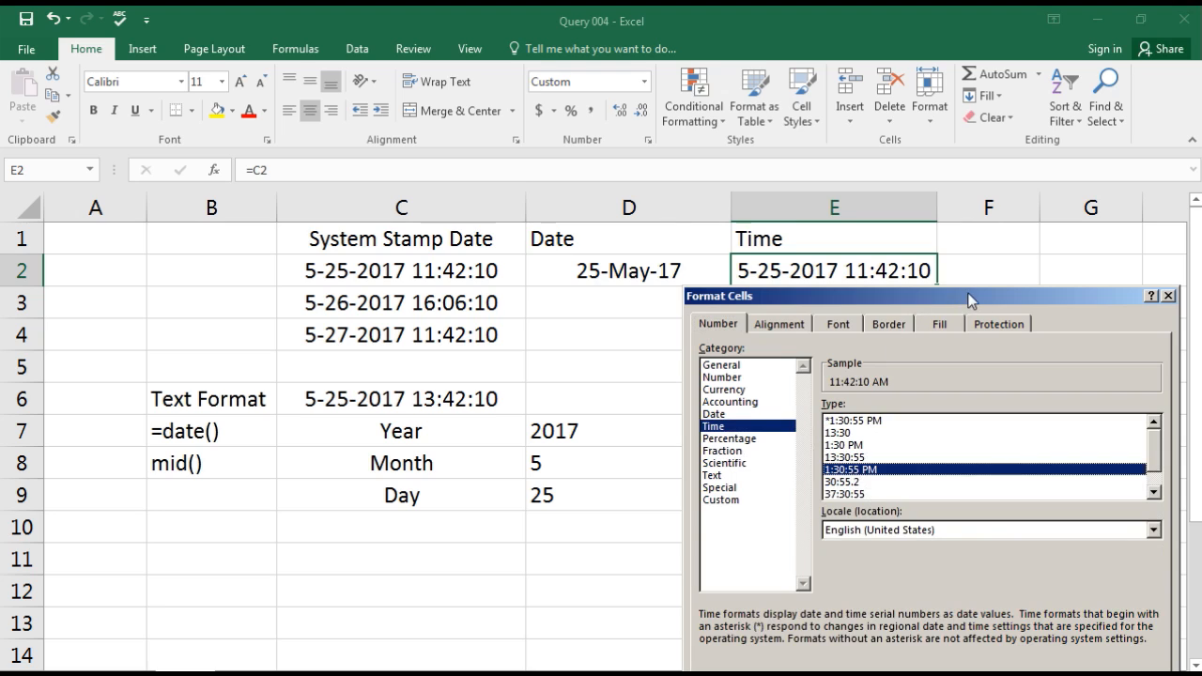
{"action": "mouse_move", "coordinate": [883, 301]}
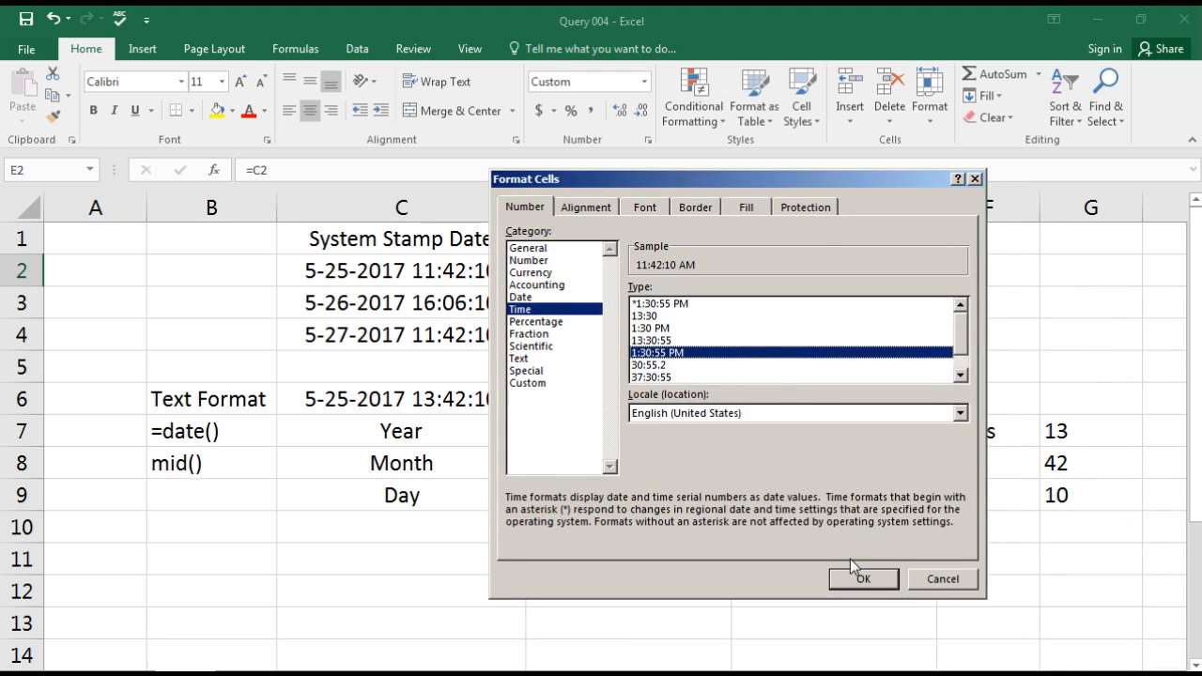
{"action": "left_click", "coordinate": [862, 578]}
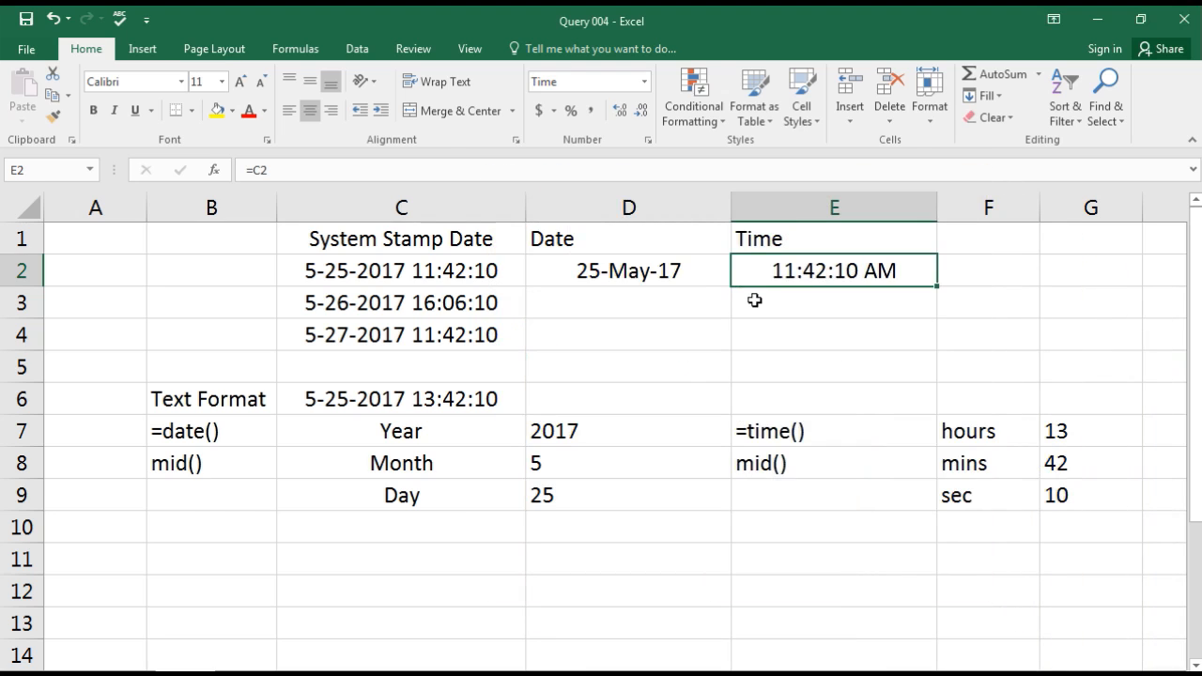
- Fill D2:E2 down to row 4 and check D4's =C4 formula
{"action": "left_click", "coordinate": [628, 270]}
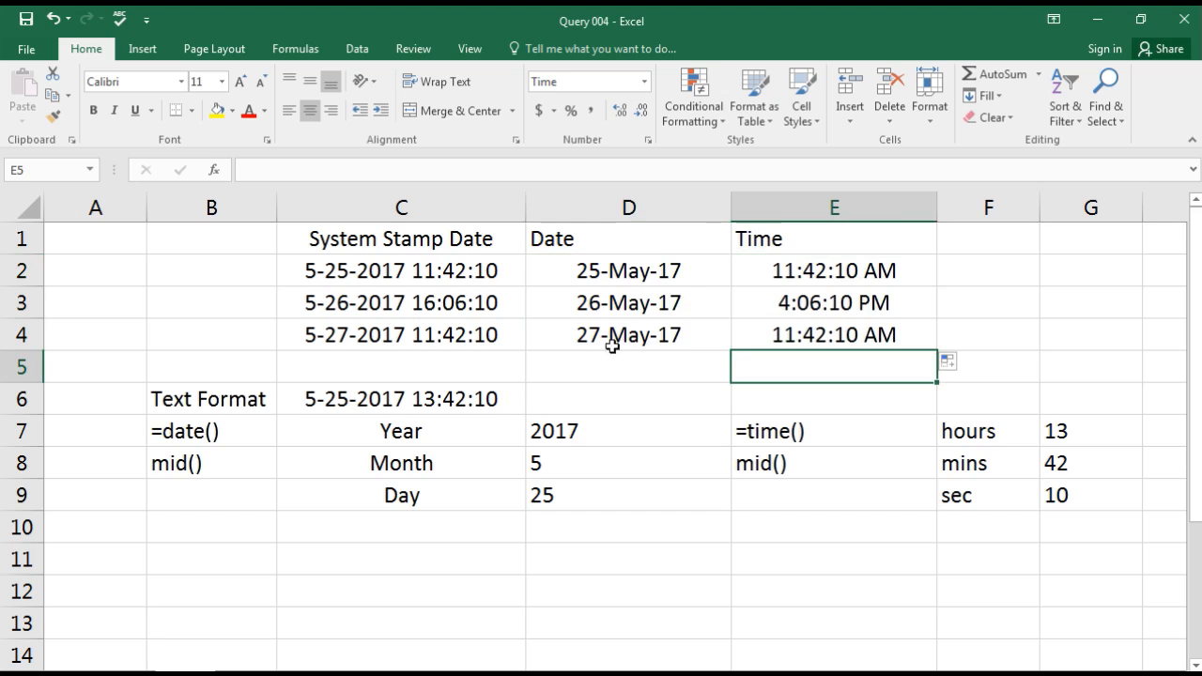
{"action": "left_click", "coordinate": [627, 334]}
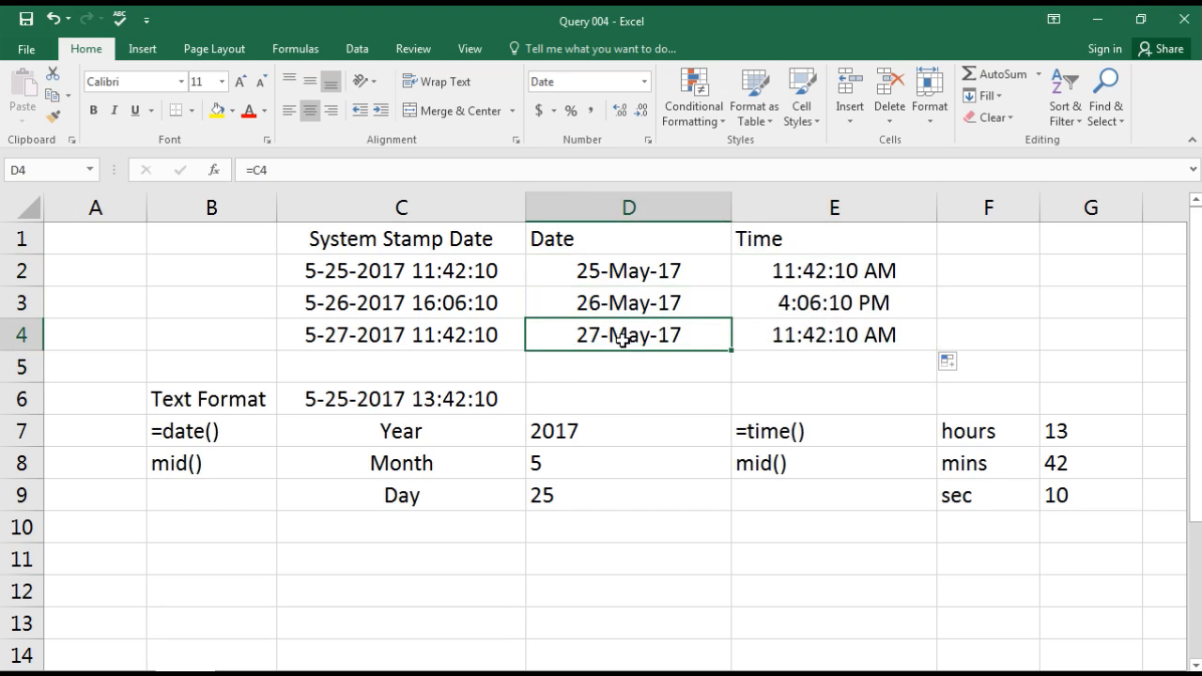
{"action": "mouse_move", "coordinate": [710, 353]}
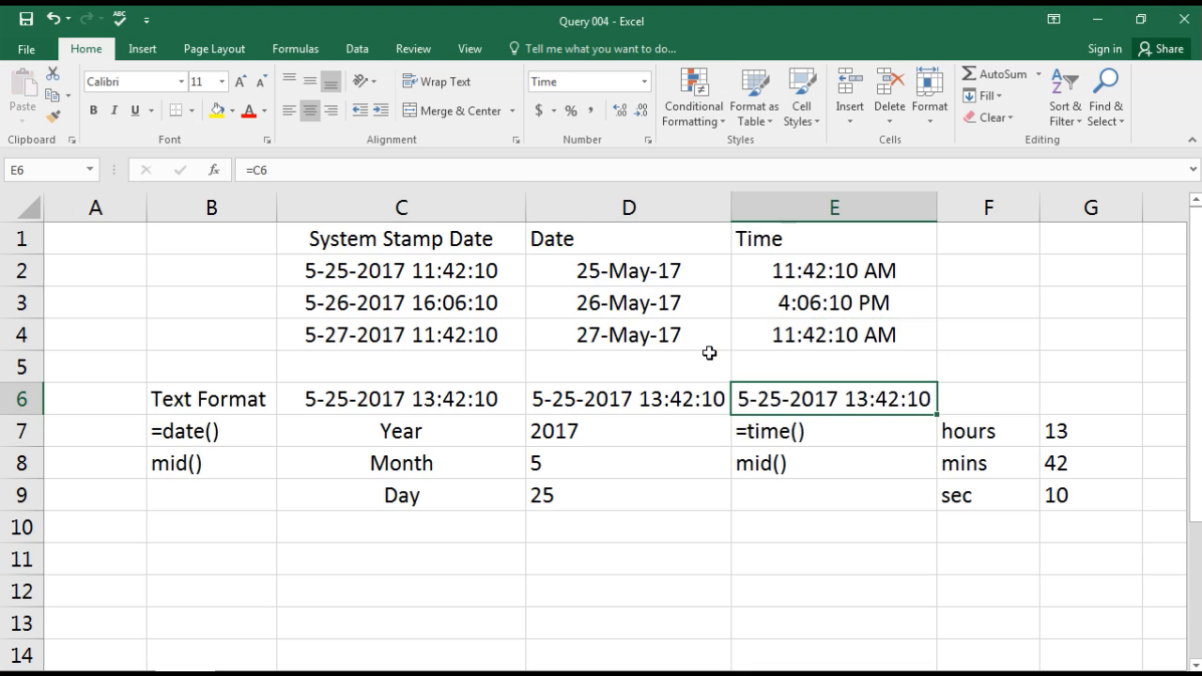
{"action": "left_click", "coordinate": [628, 398]}
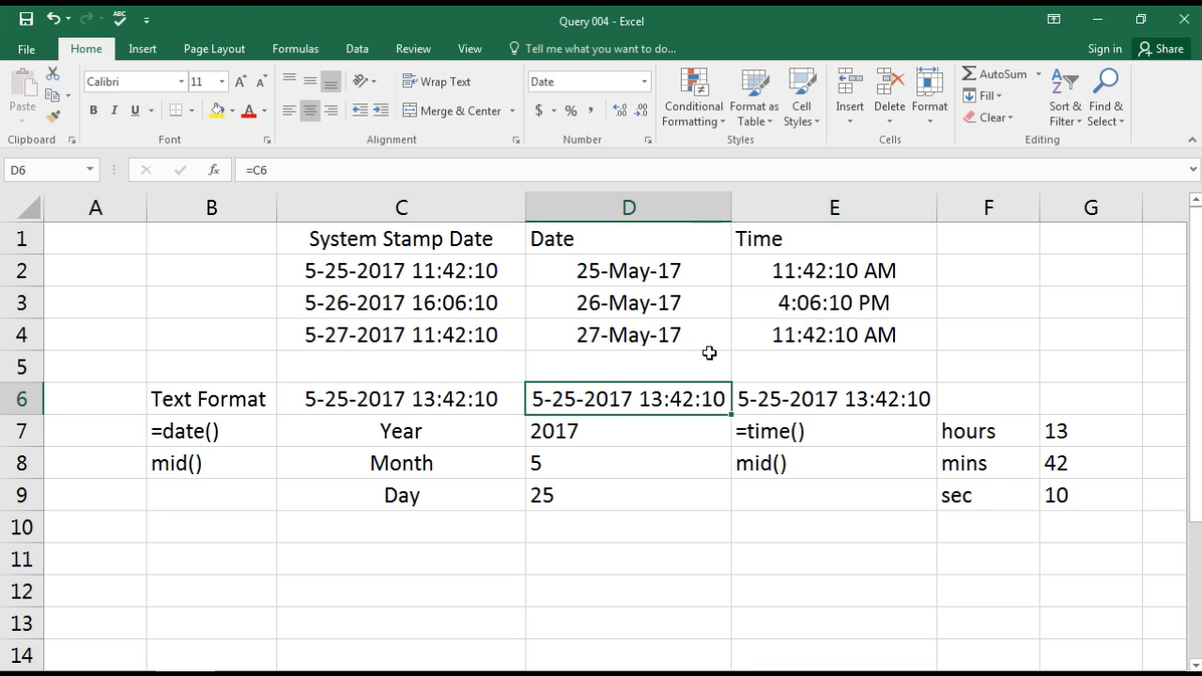
{"action": "left_click", "coordinate": [402, 398]}
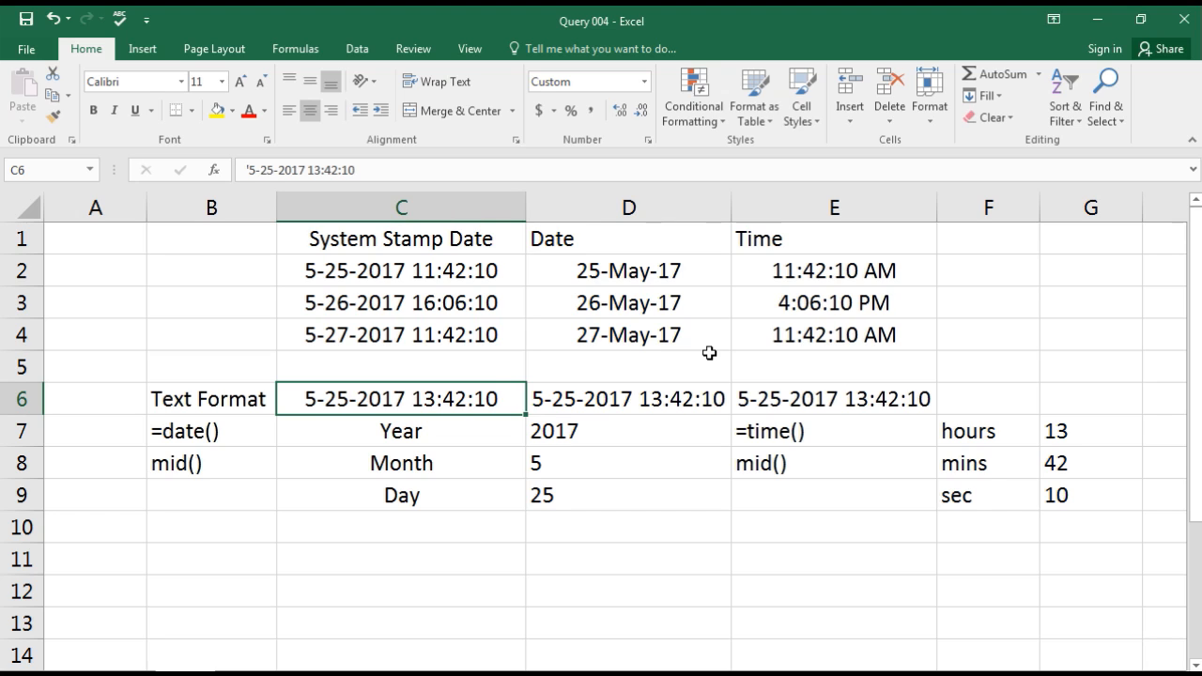
{"action": "left_click", "coordinate": [627, 398]}
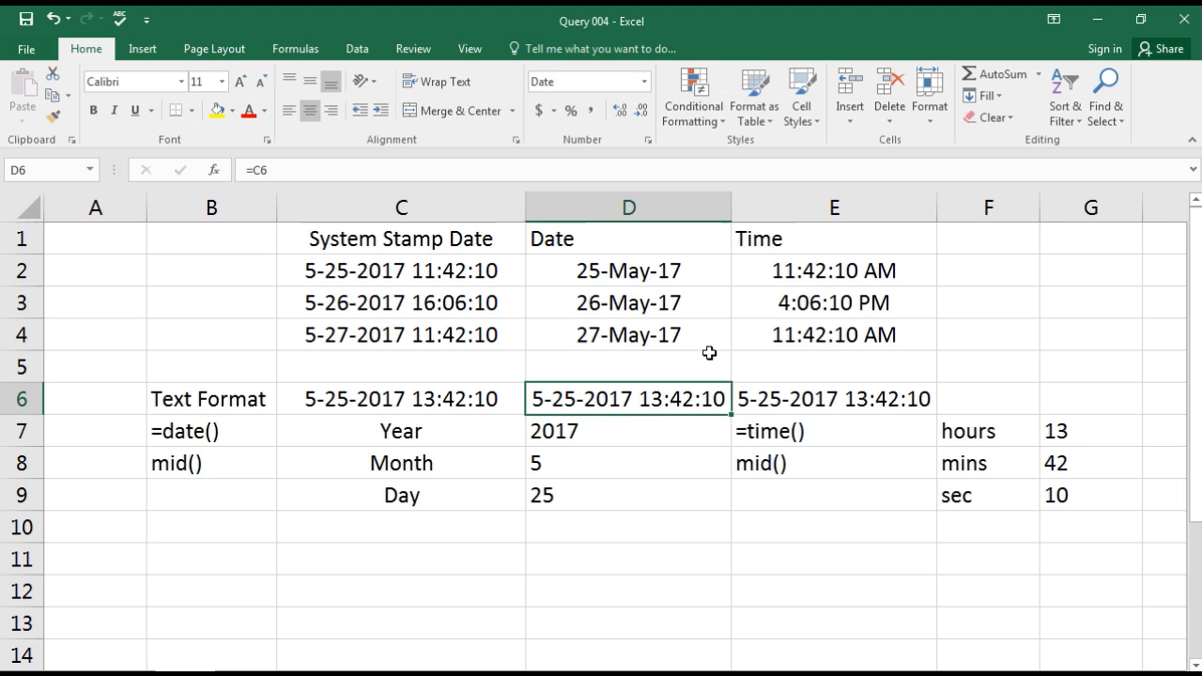
{"action": "left_click", "coordinate": [210, 430]}
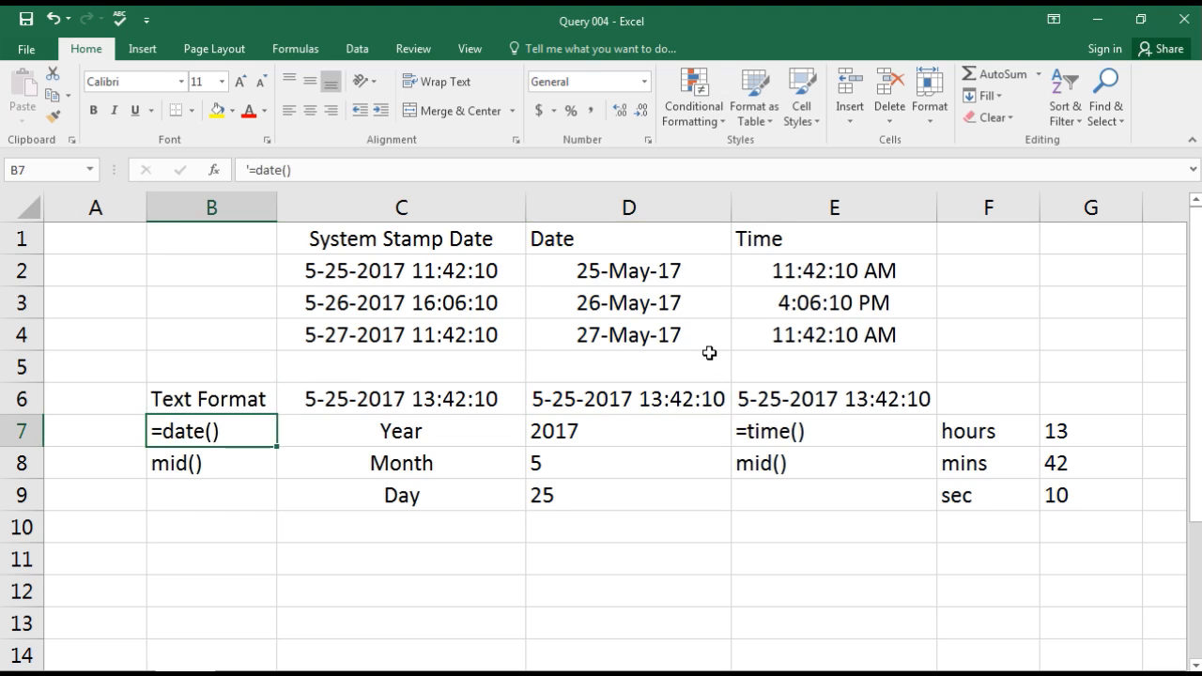
{"action": "left_click", "coordinate": [210, 462]}
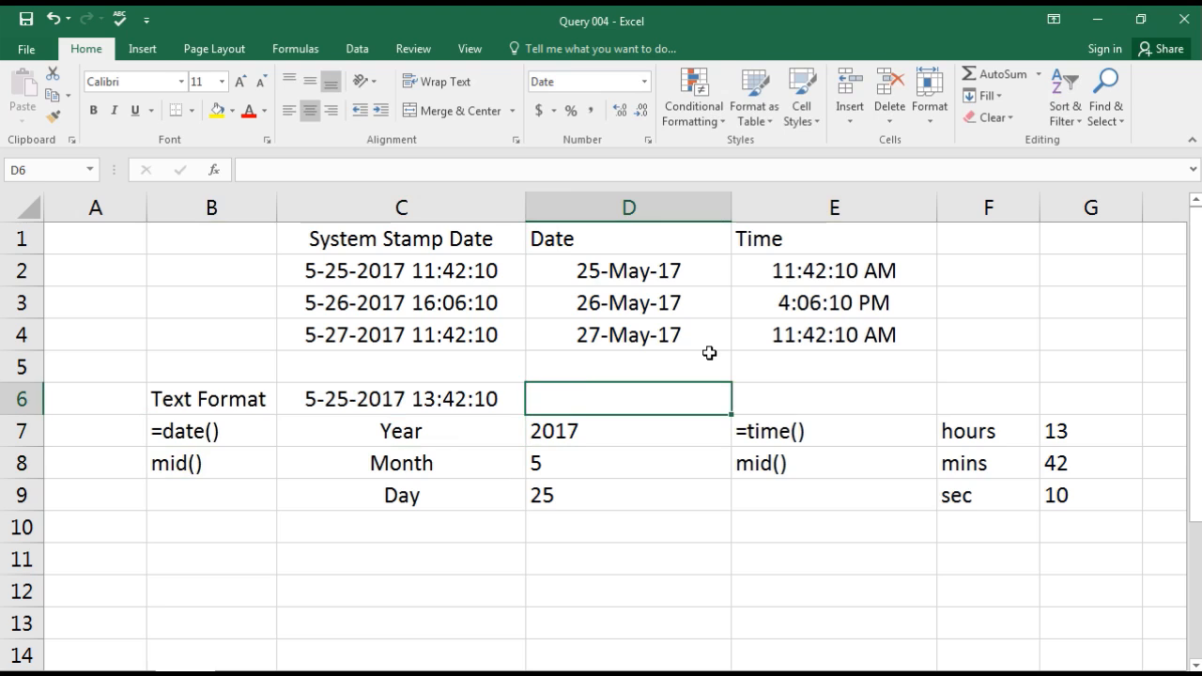
- Begin D6 with =DATE(MID(C6,6,4),MID(C6,1,1) for the year and month parts
{"action": "type", "text": "=date"}
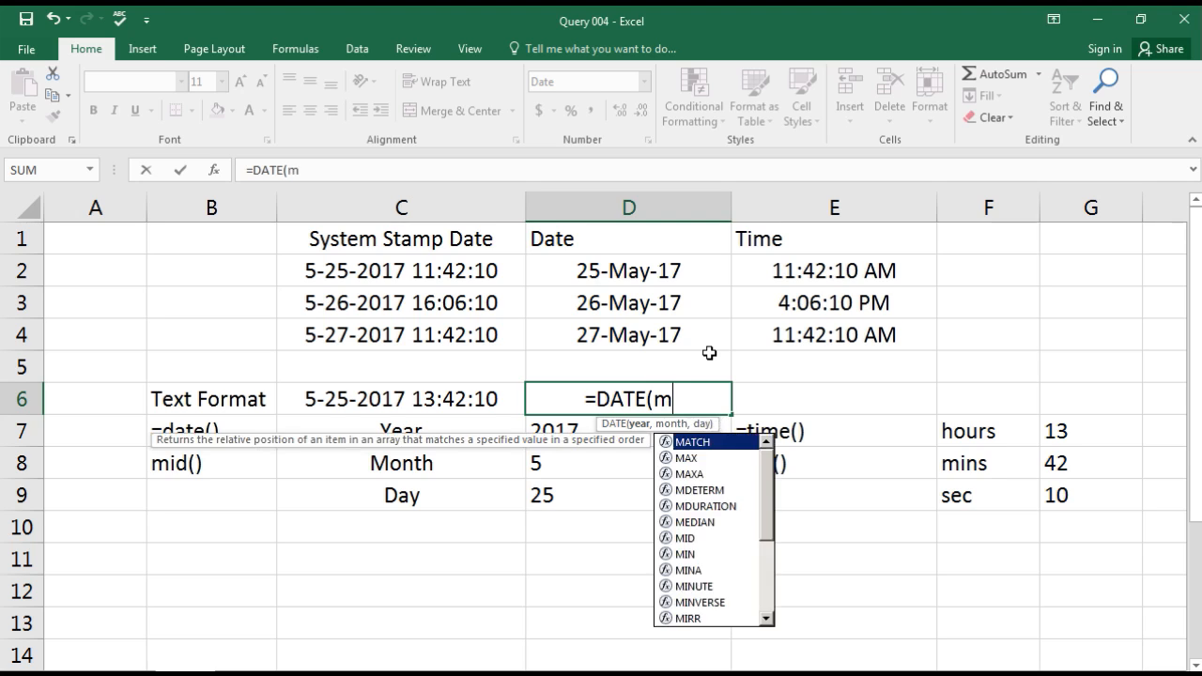
{"action": "type", "text": "MID("}
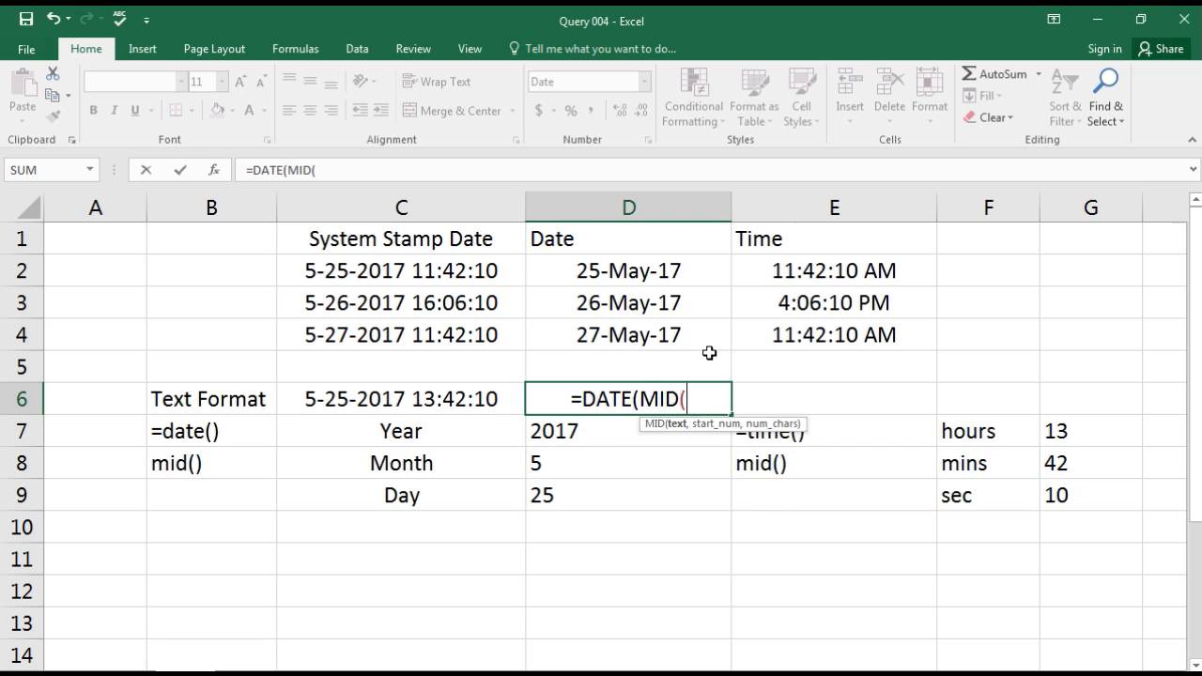
{"action": "left_click", "coordinate": [402, 399]}
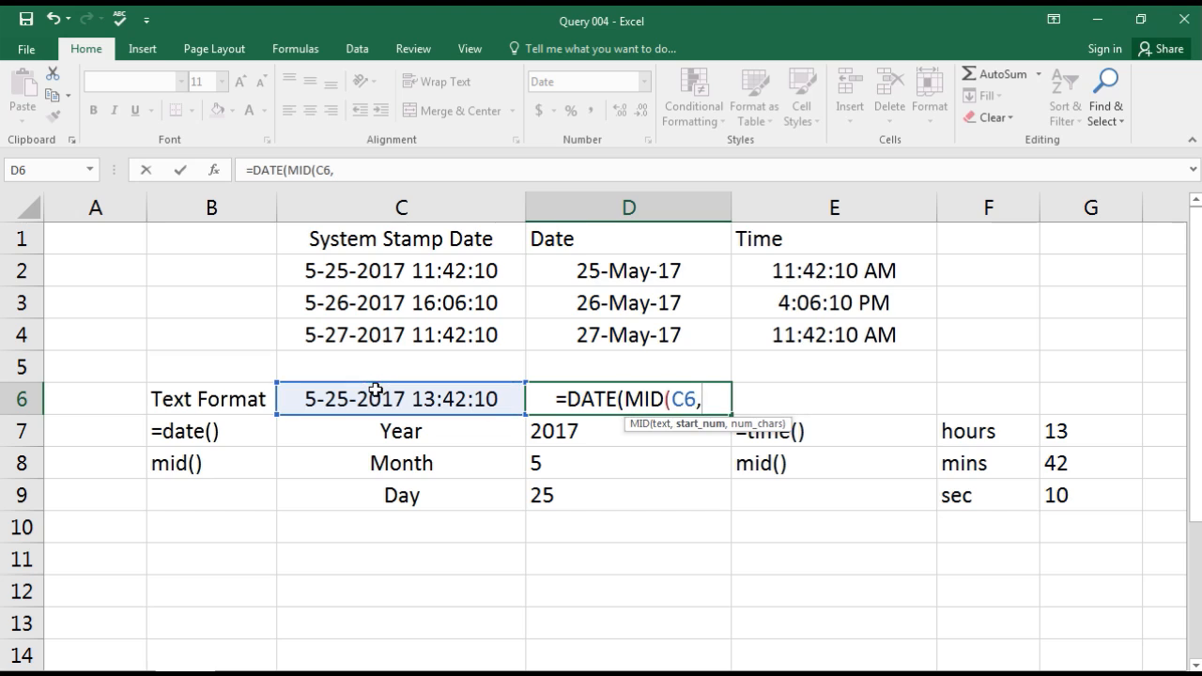
{"action": "mouse_move", "coordinate": [360, 410]}
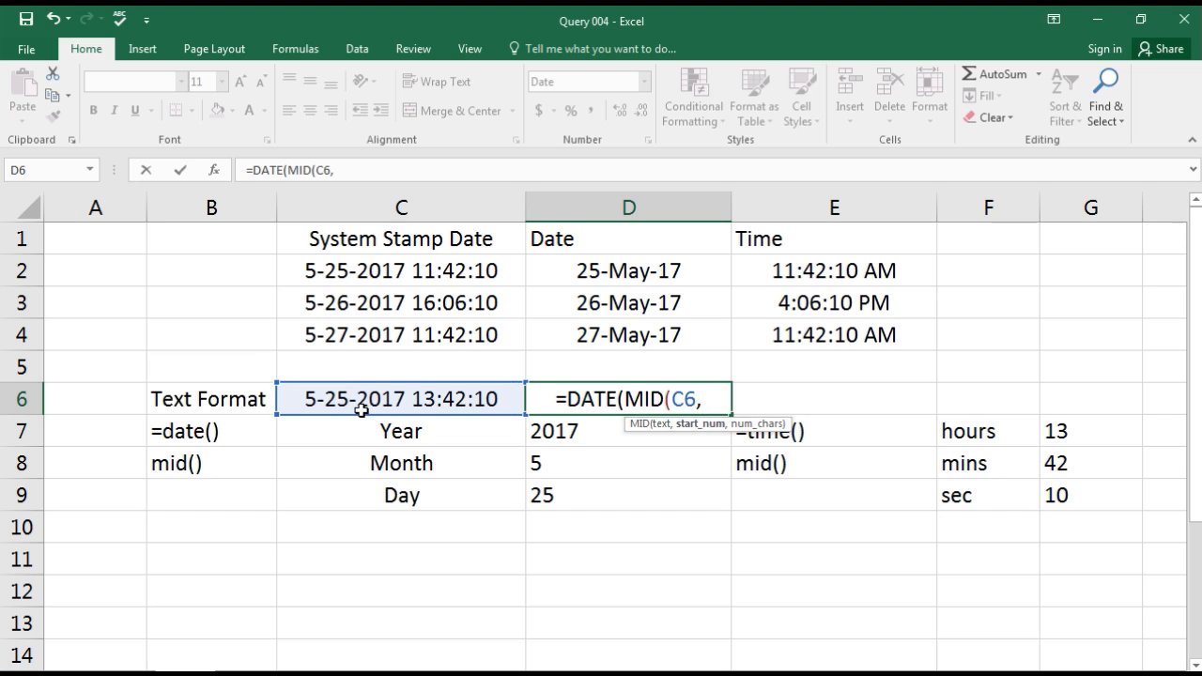
{"action": "type", "text": "6"}
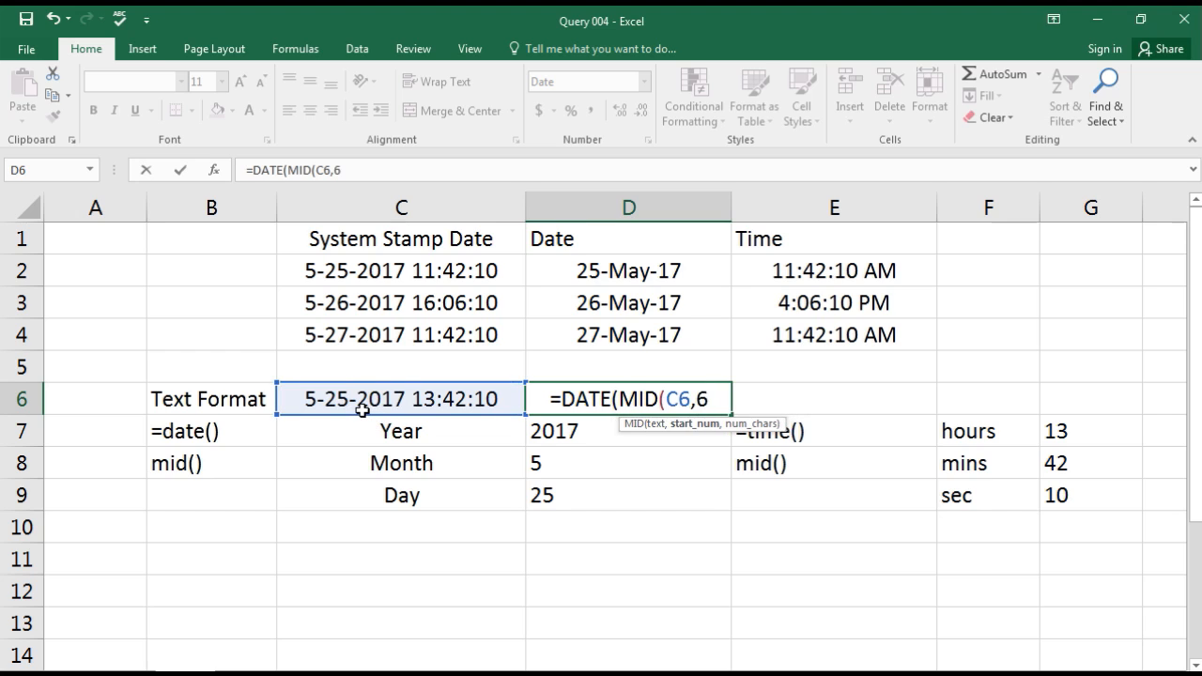
{"action": "type", "text": ",4"}
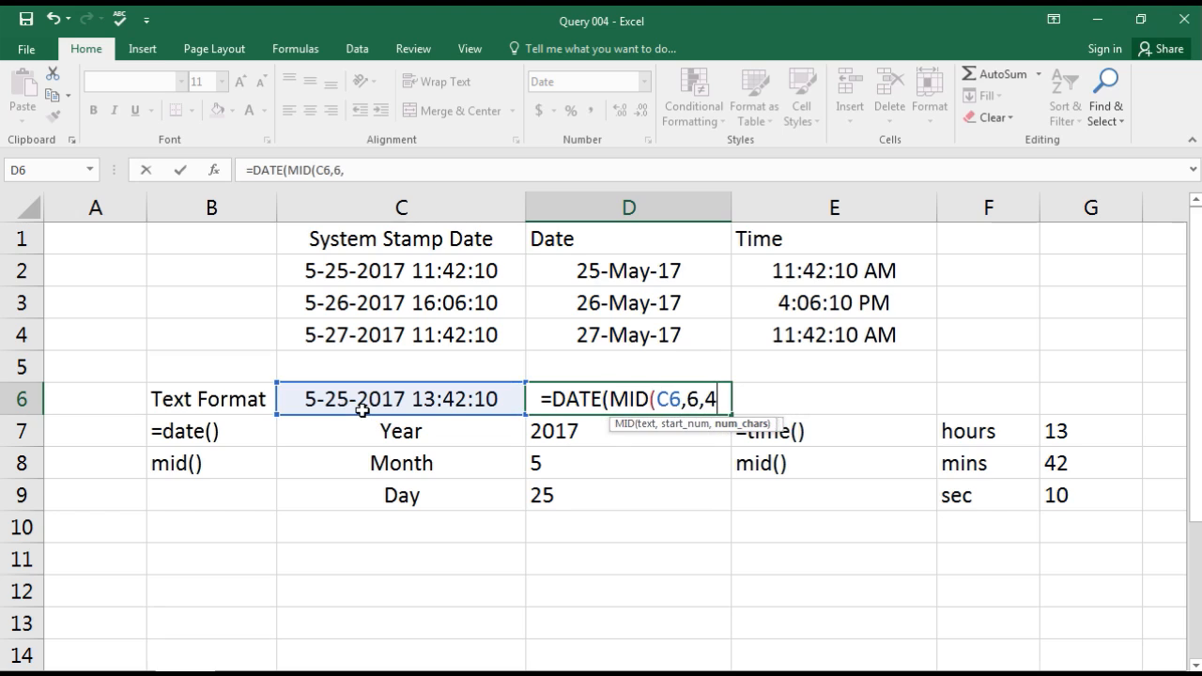
{"action": "type", "text": ")"}
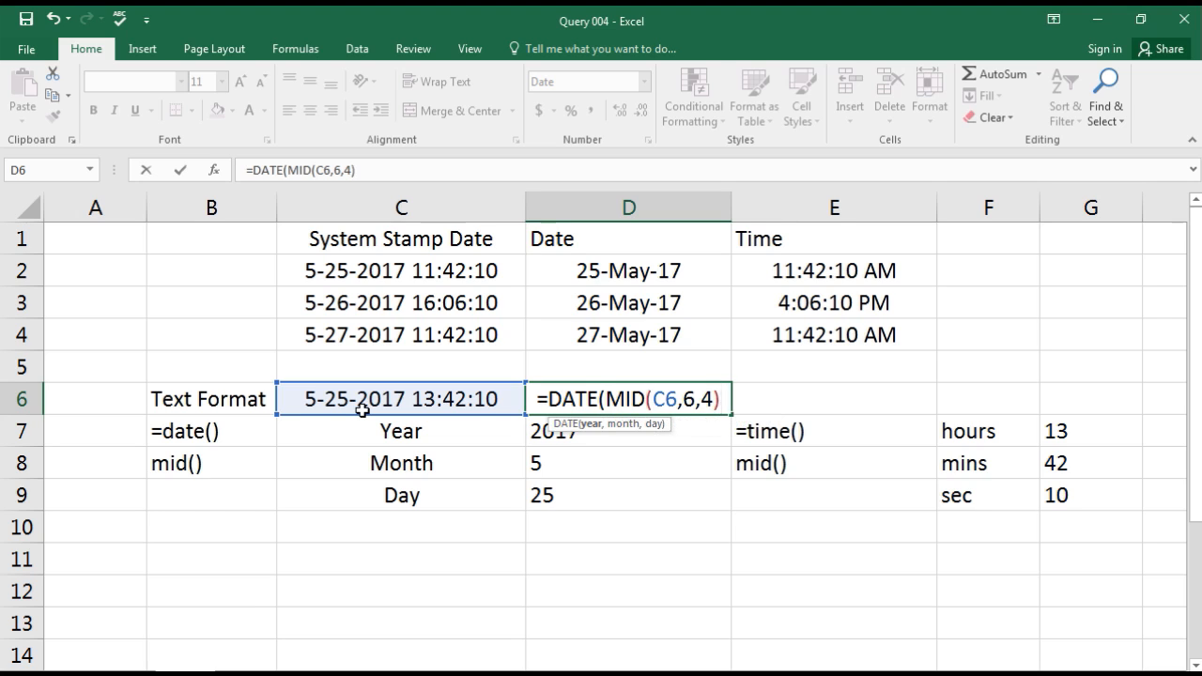
{"action": "type", "text": ",MID(C6"}
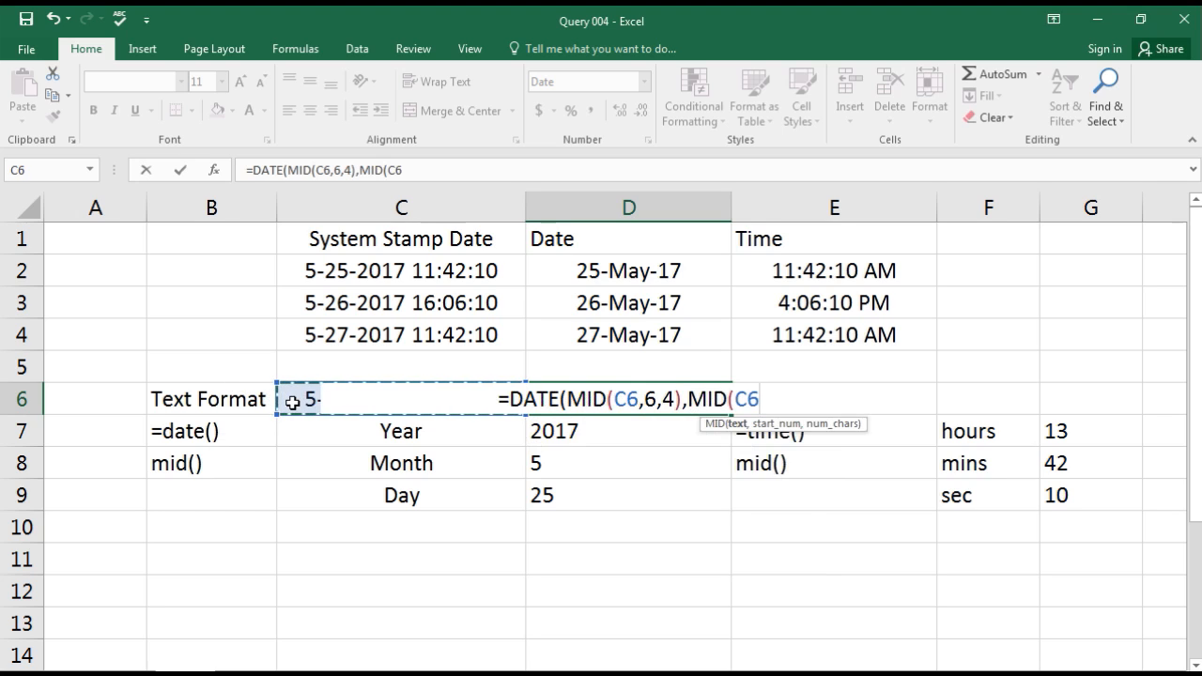
{"action": "type", "text": ","}
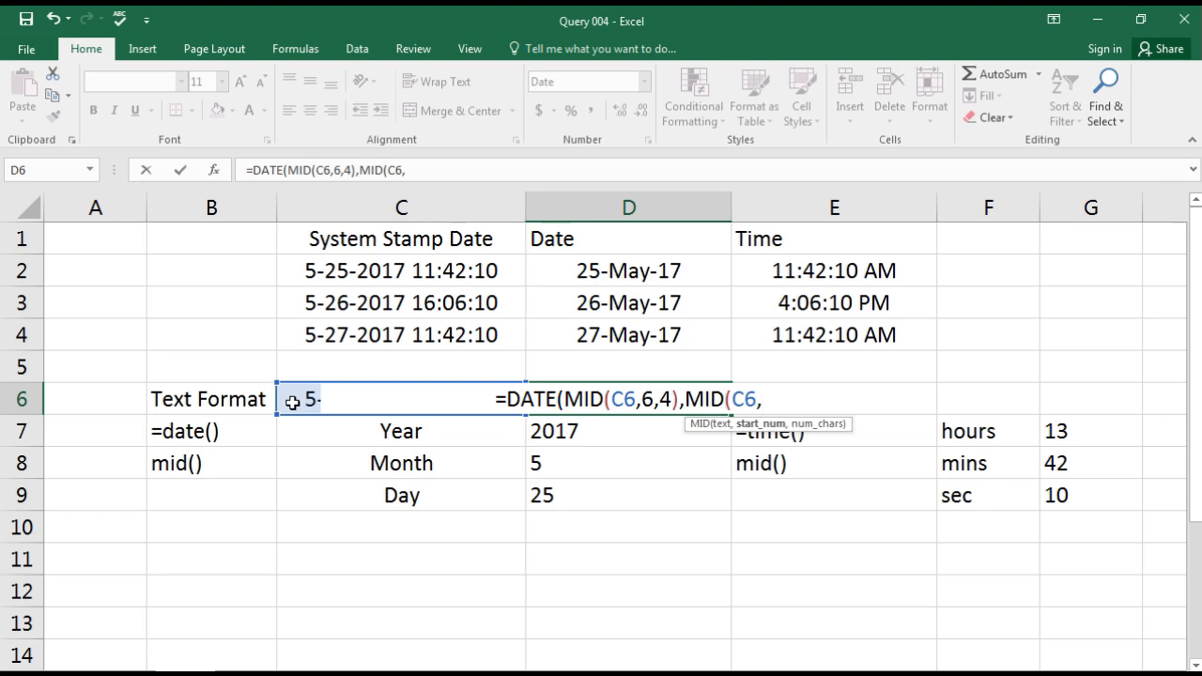
{"action": "type", "text": "1"}
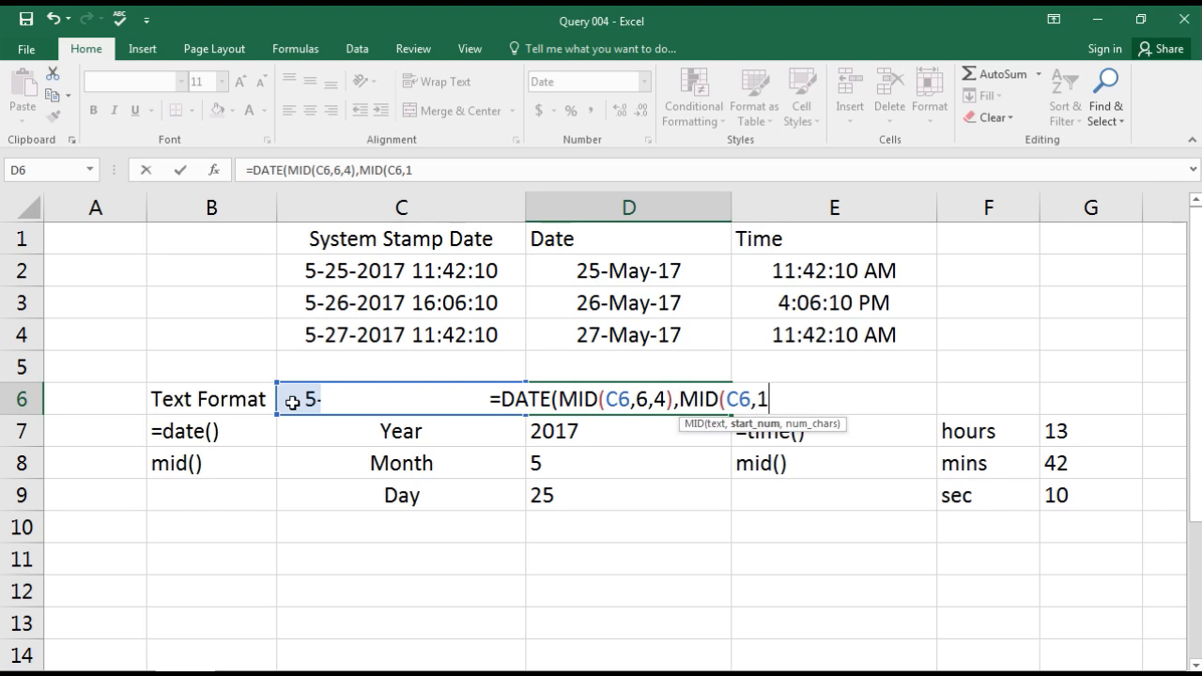
{"action": "type", "text": ",1)"}
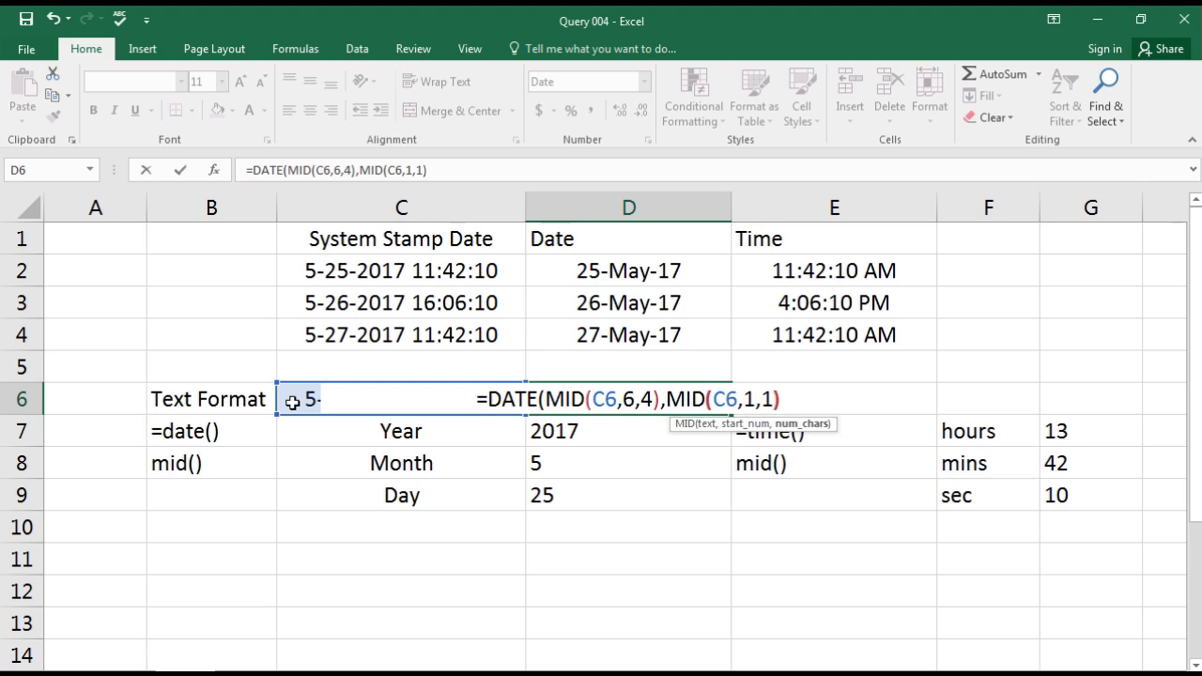
- Finish with MID(C6,3,2) for the day so D6 shows 25-May-17, then move to E6
{"action": "type", "text": ",mid"}
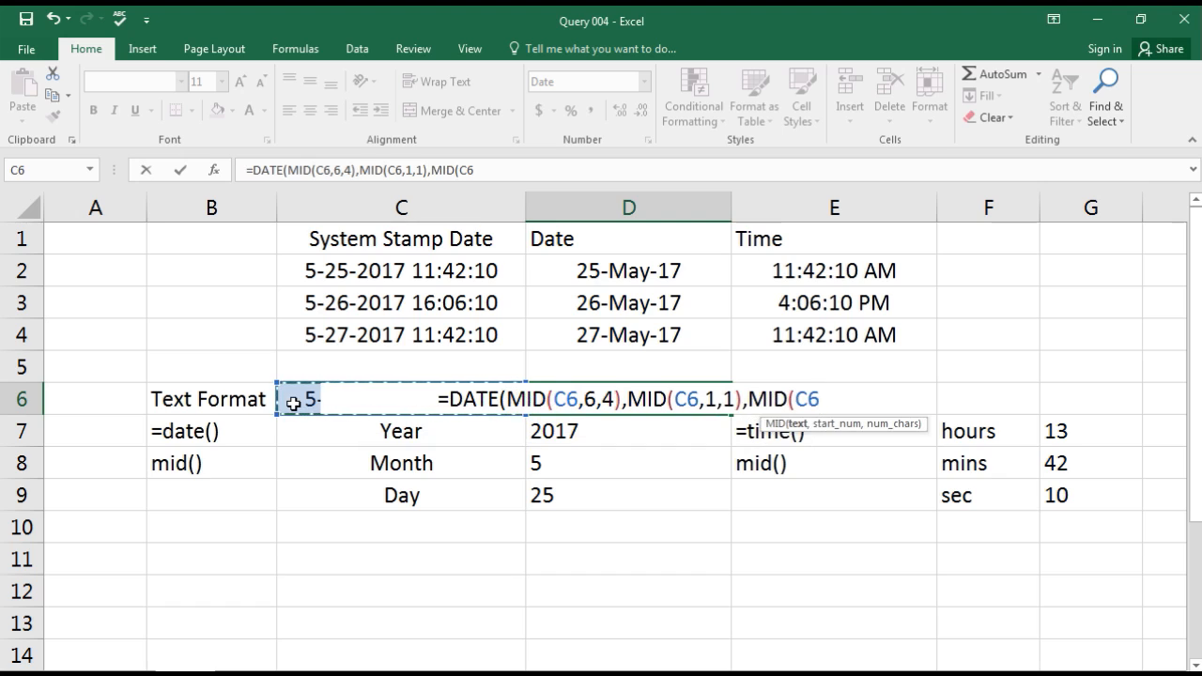
{"action": "type", "text": ","}
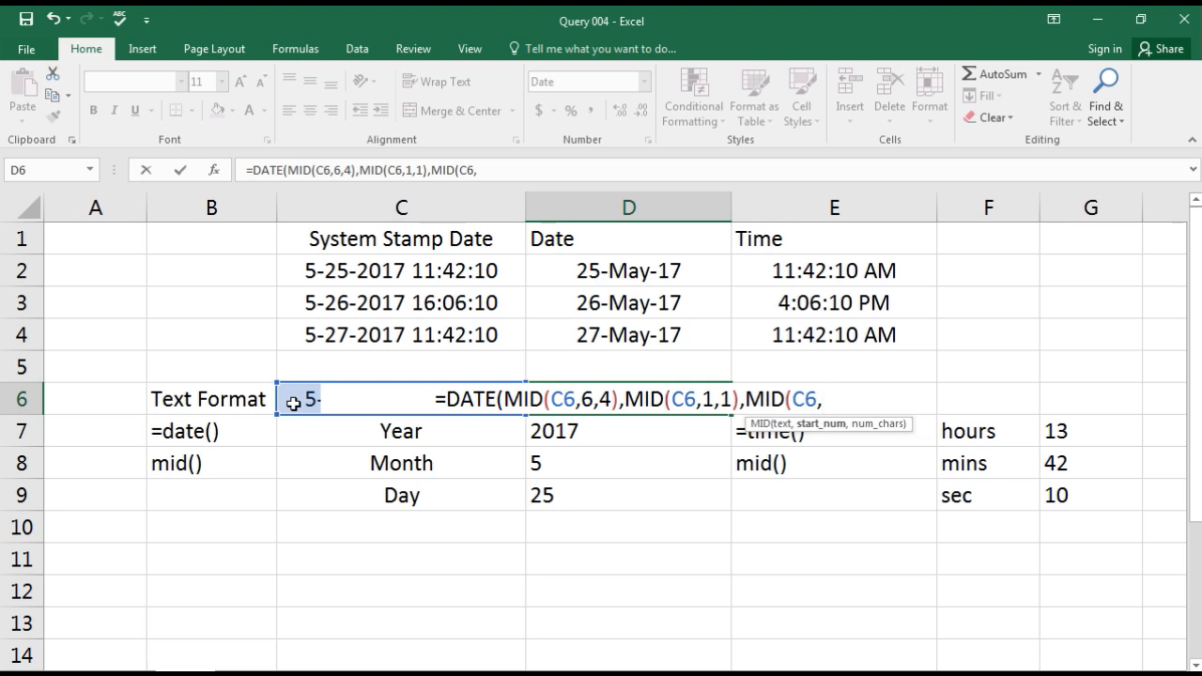
{"action": "type", "text": "3,2"}
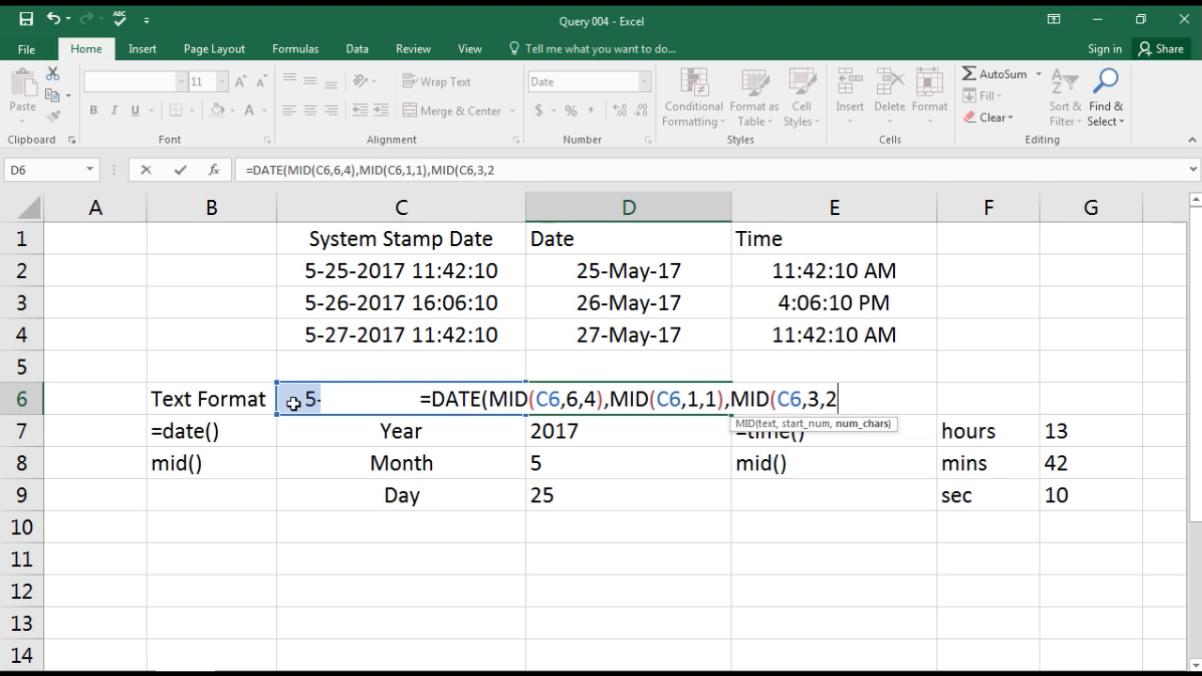
{"action": "type", "text": "))"}
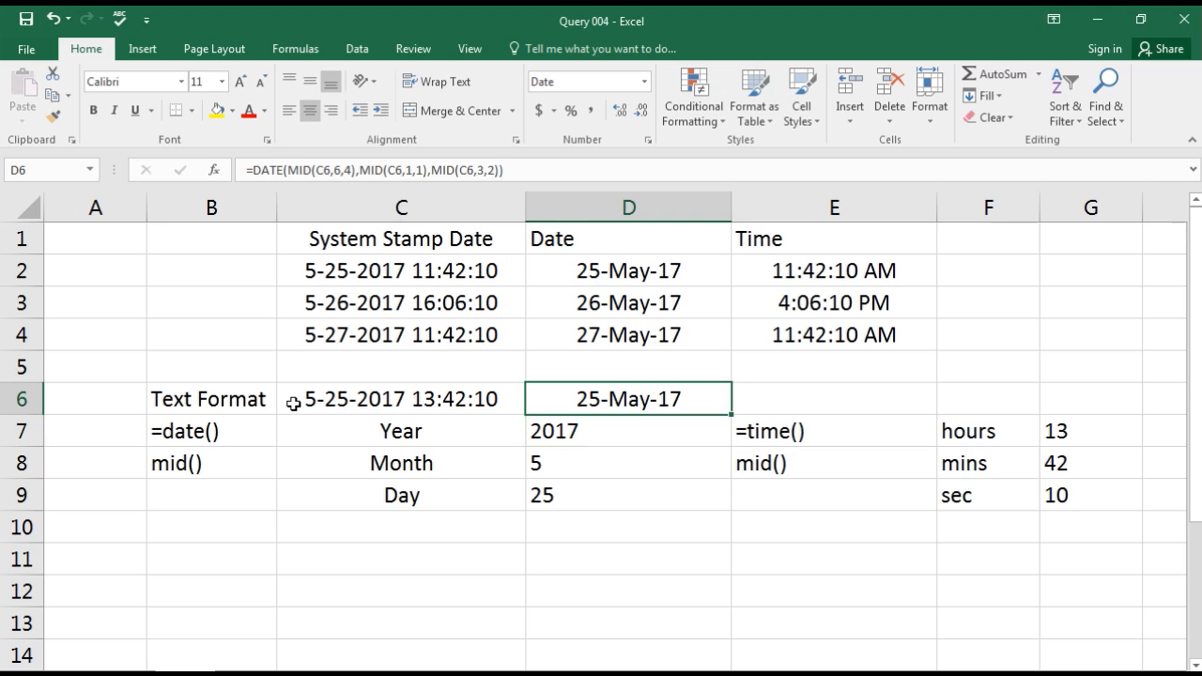
{"action": "left_click", "coordinate": [834, 398]}
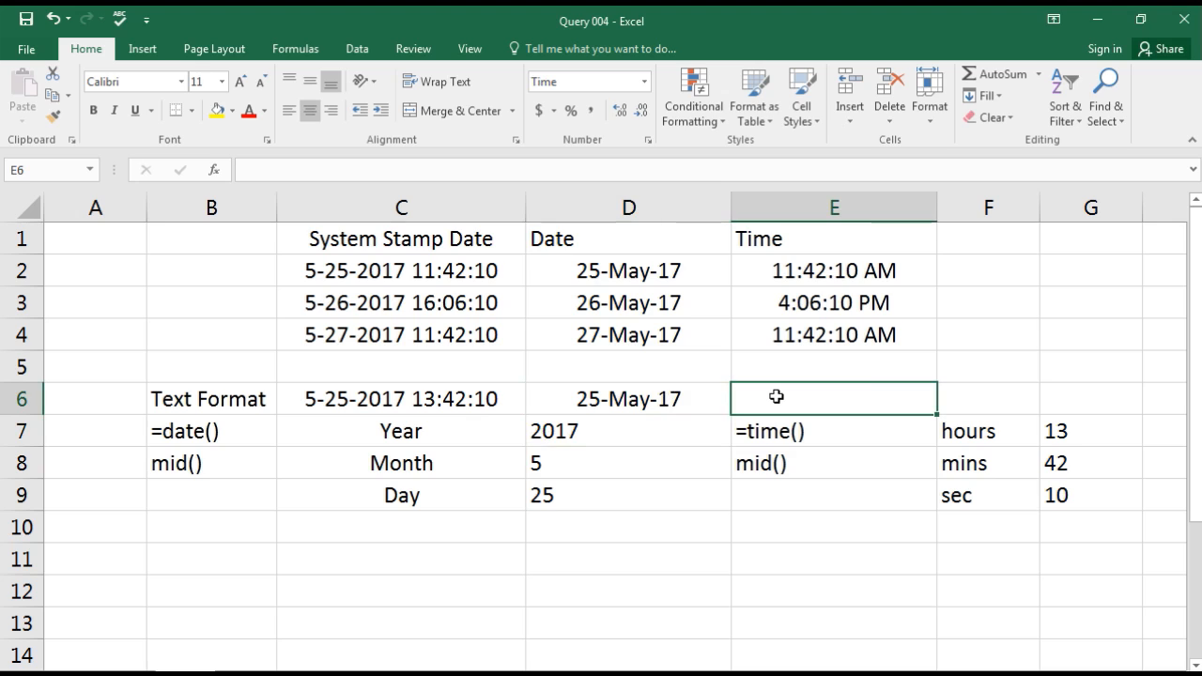
- Begin E6 with =TIME(MID(C6,11,2) for the hours and a first minutes MID
{"action": "type", "text": "="}
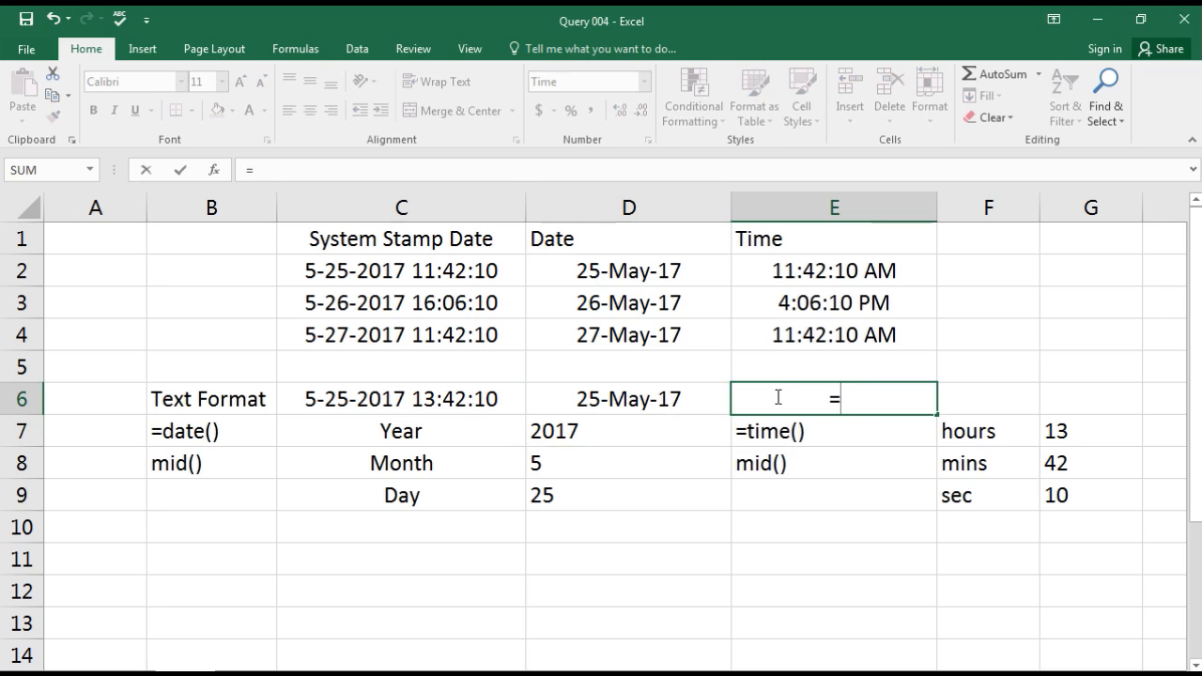
{"action": "type", "text": "time"}
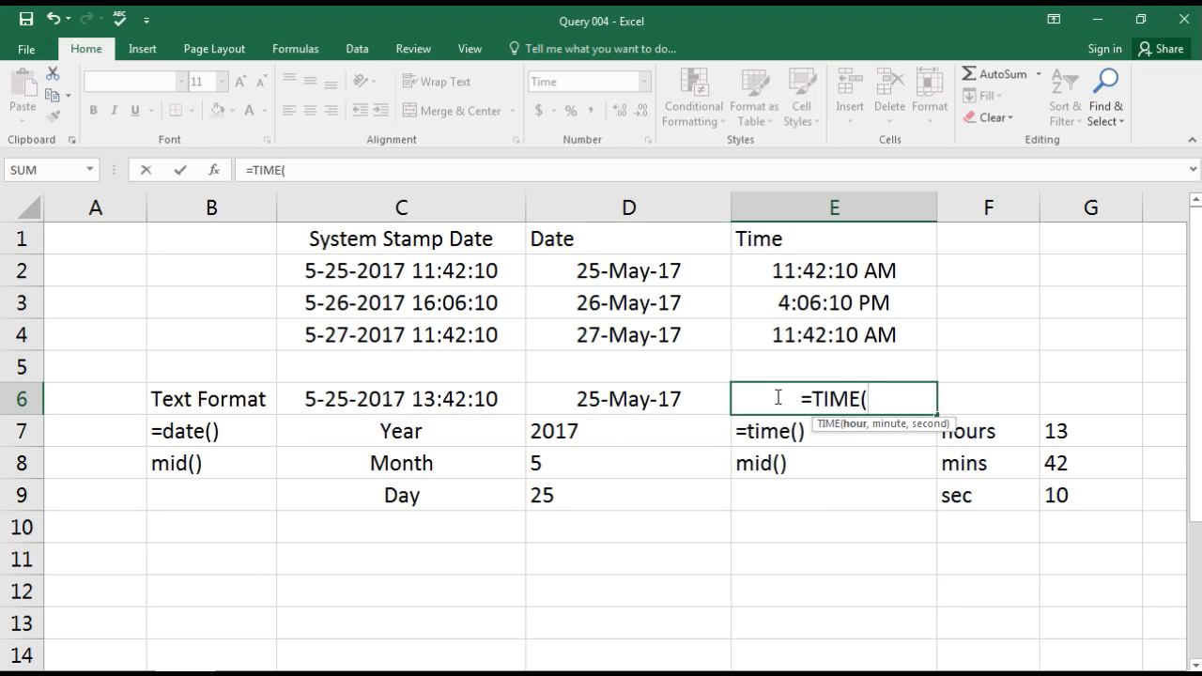
{"action": "type", "text": "MID("}
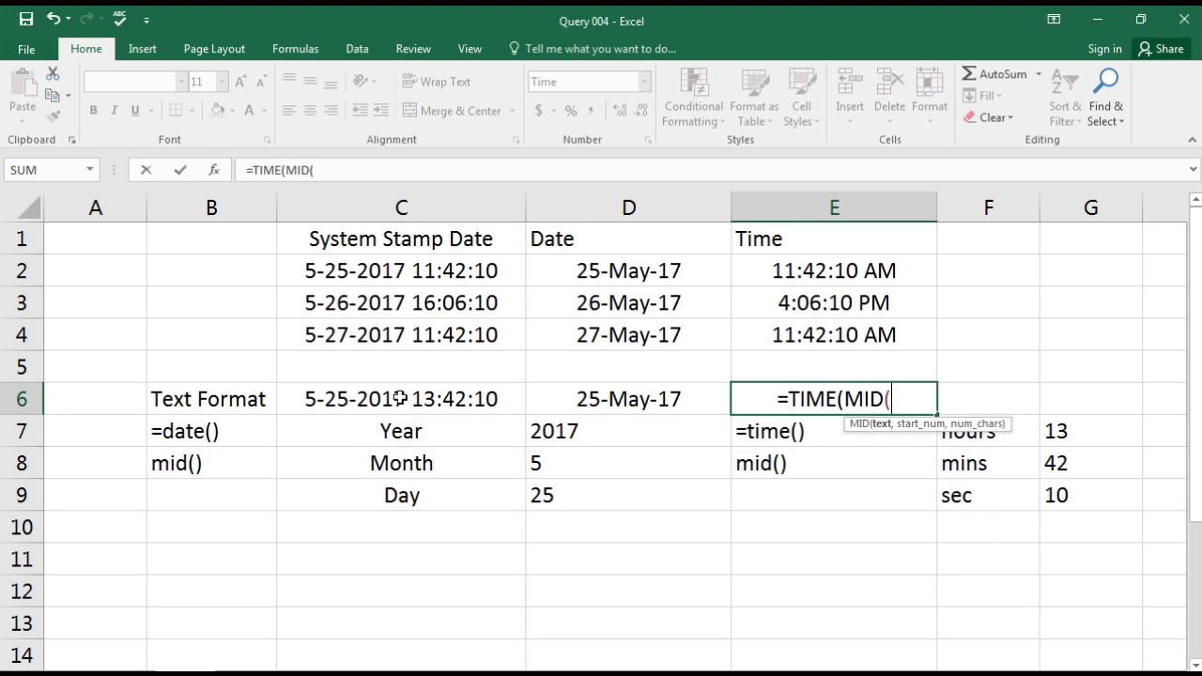
{"action": "left_click", "coordinate": [400, 398]}
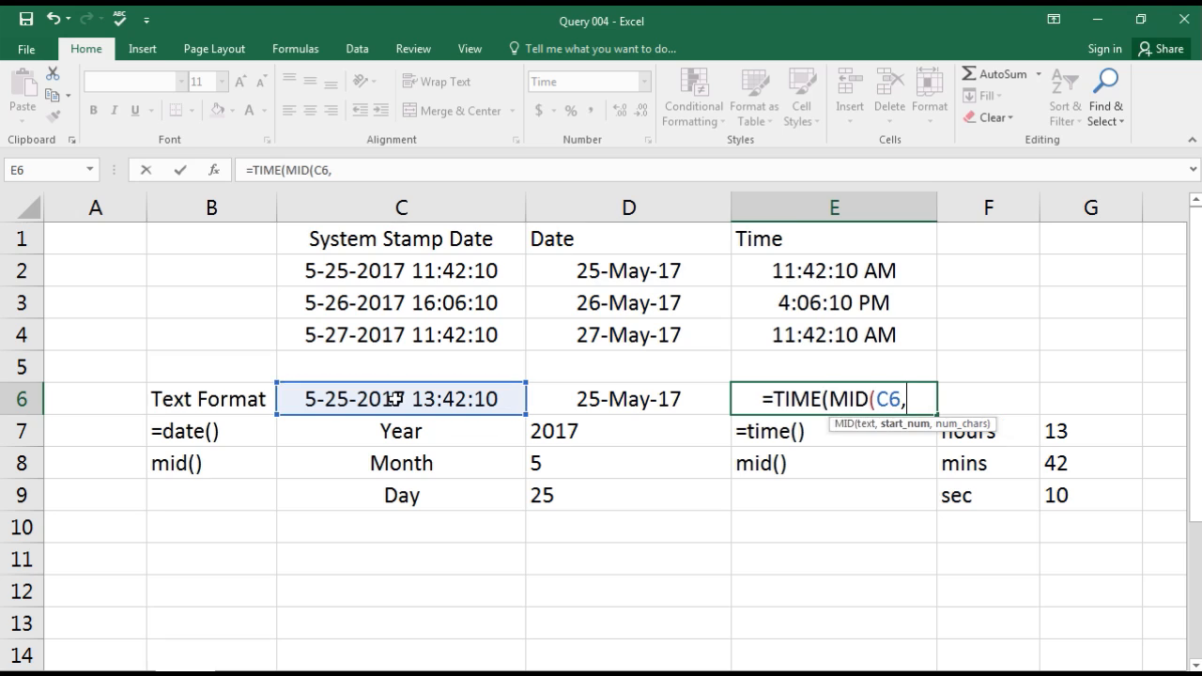
{"action": "key", "text": "Backspace"}
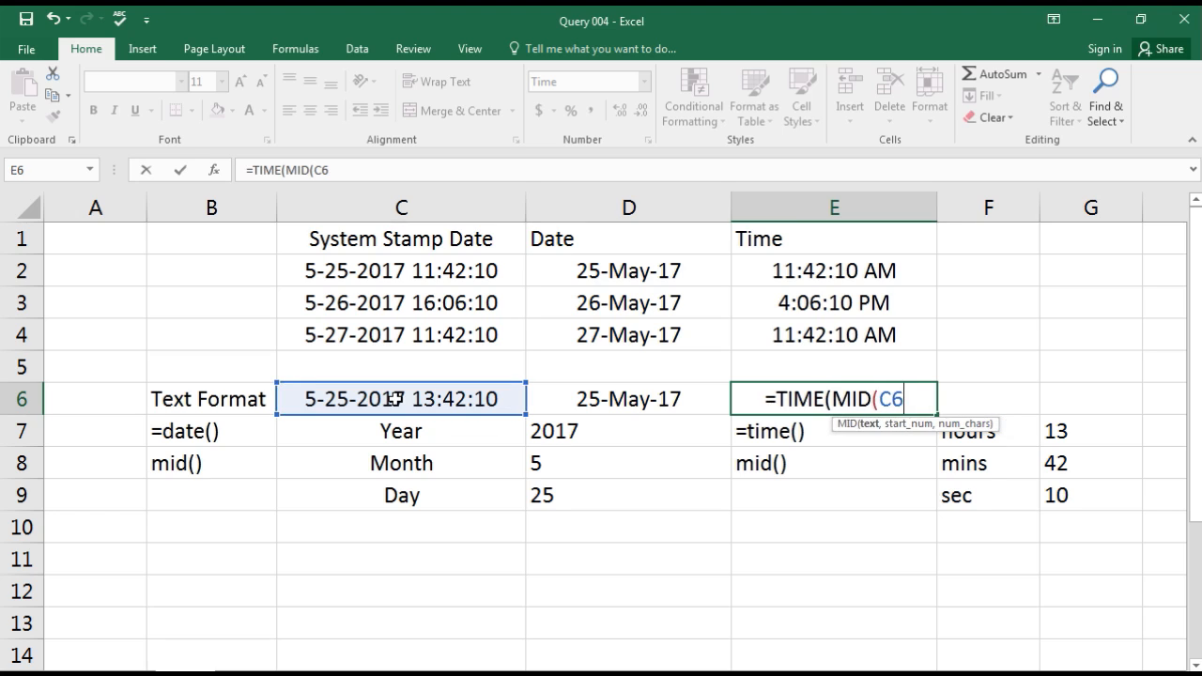
{"action": "type", "text": ","}
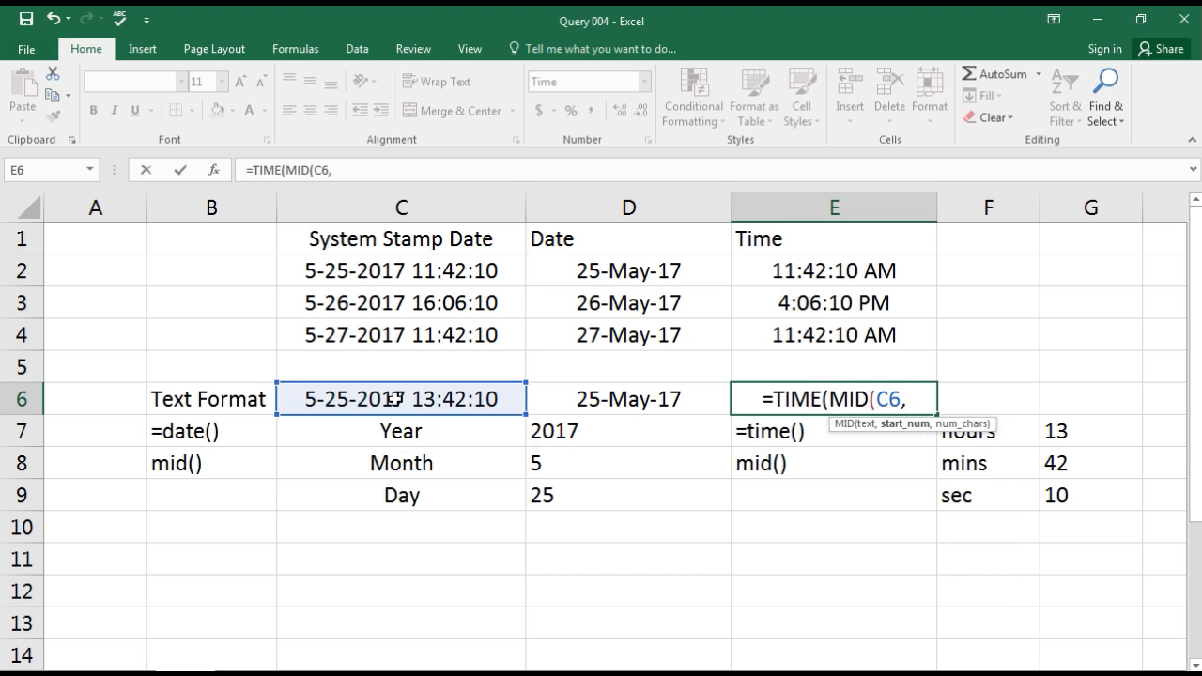
{"action": "type", "text": "11"}
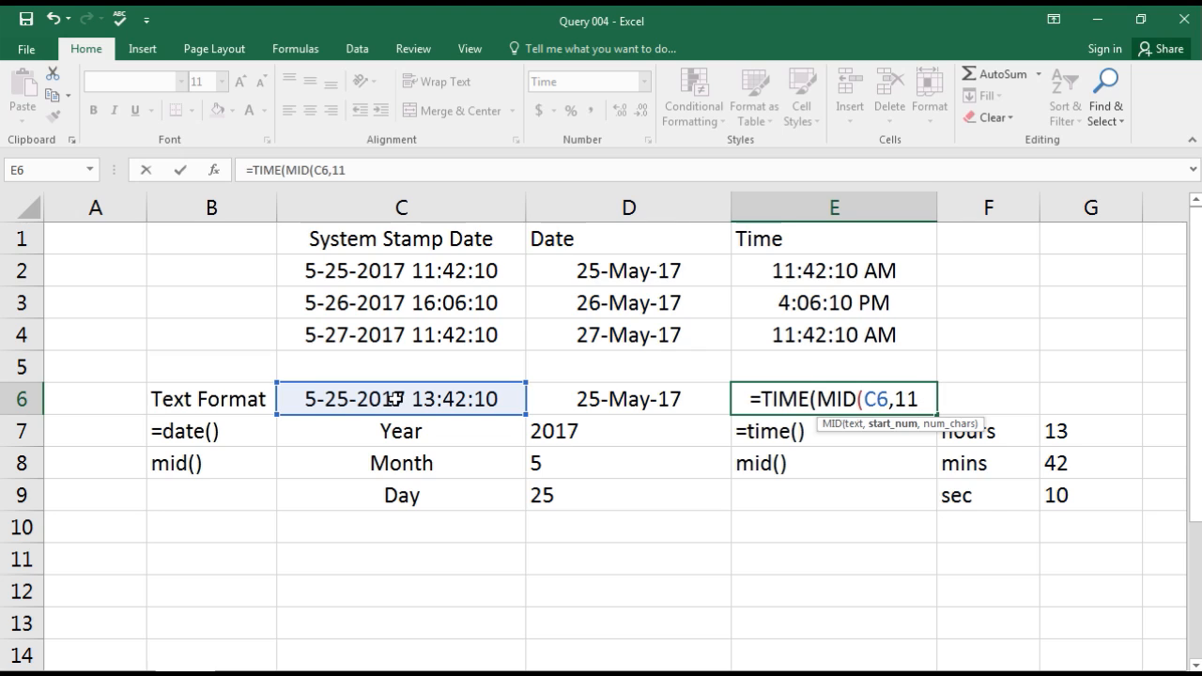
{"action": "type", "text": ","}
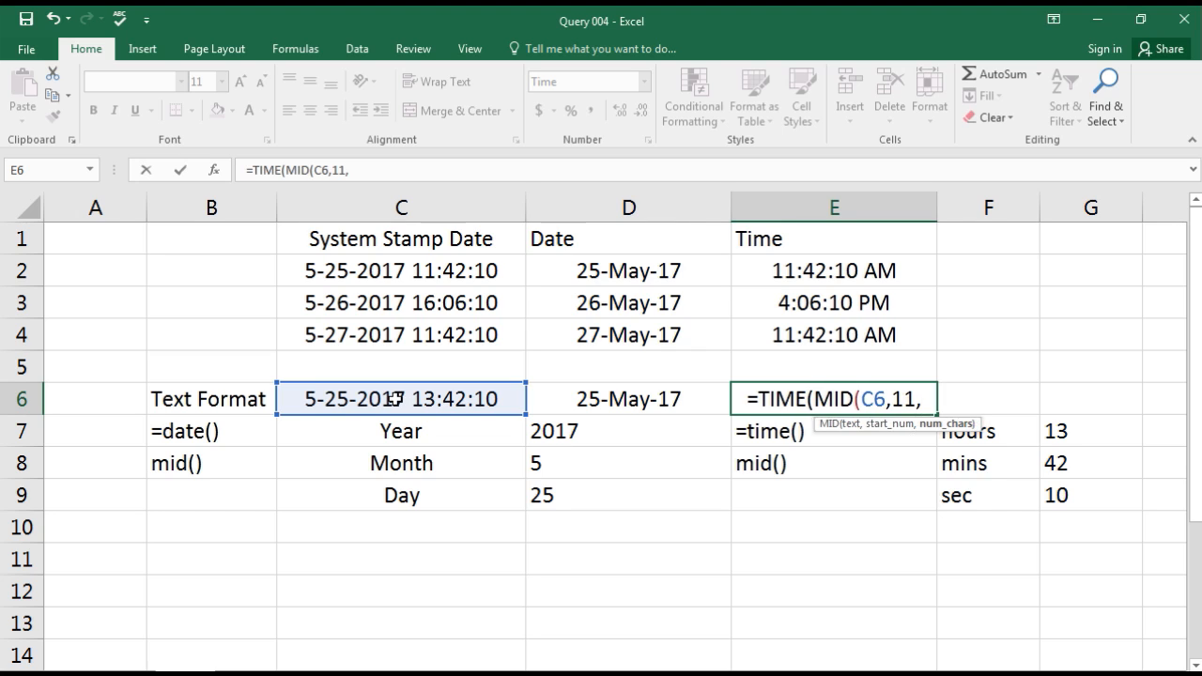
{"action": "type", "text": "2)"}
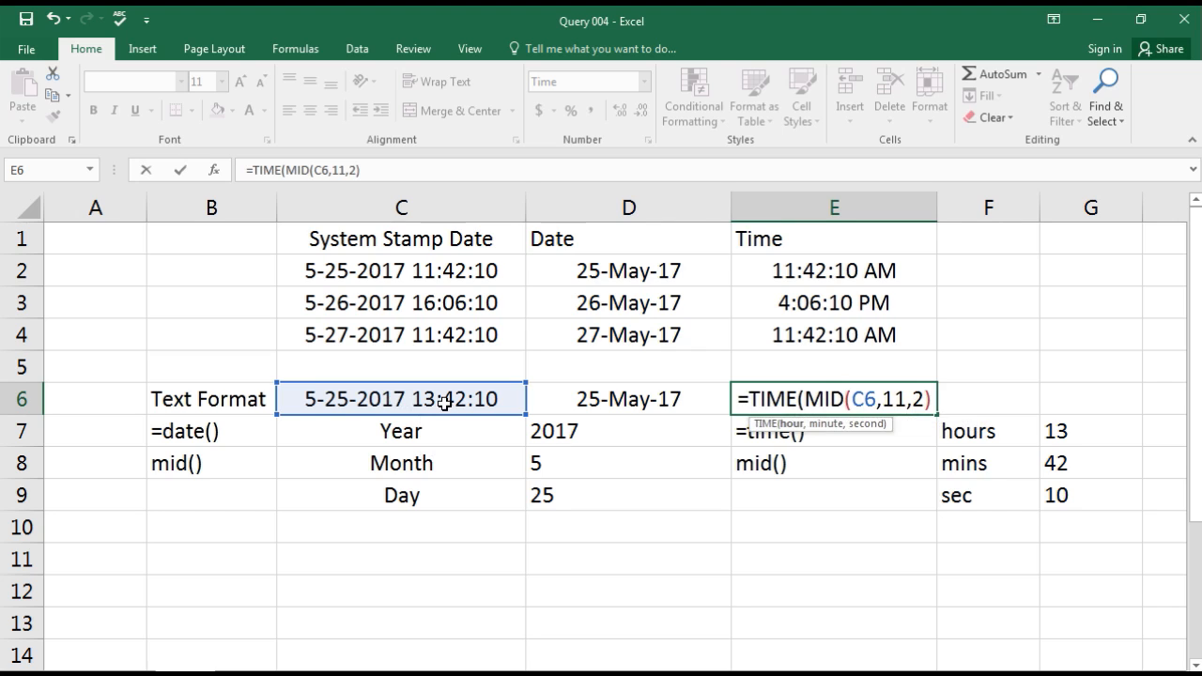
{"action": "type", "text": ",m"}
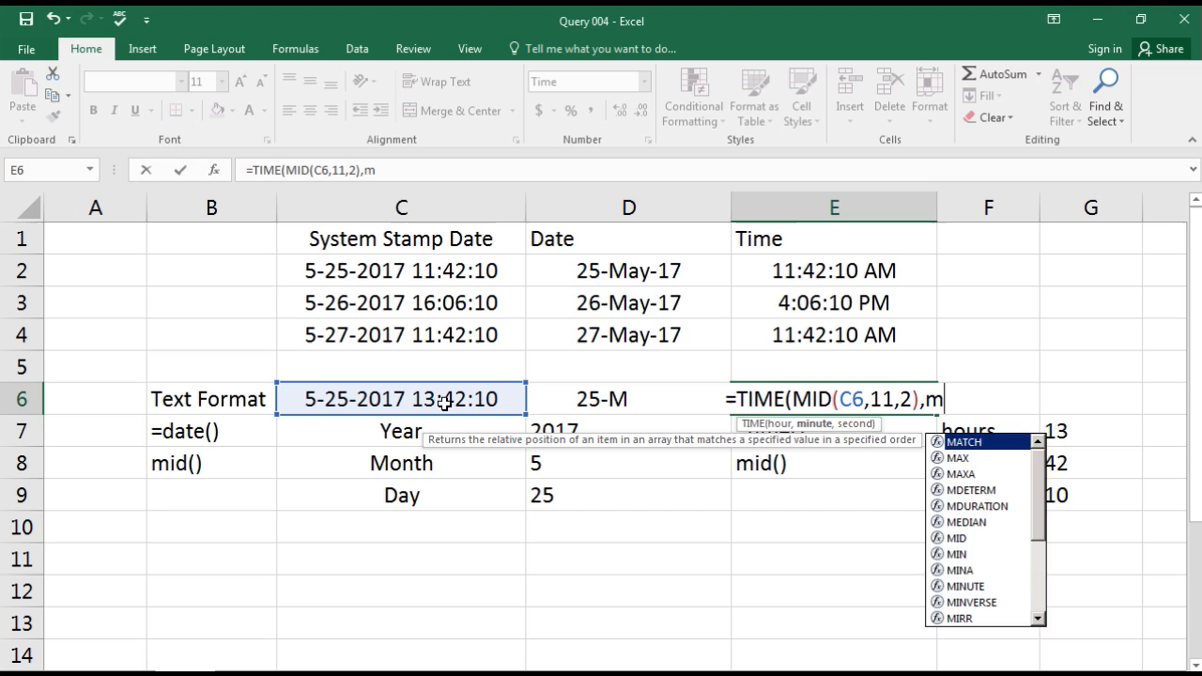
{"action": "type", "text": "MID("}
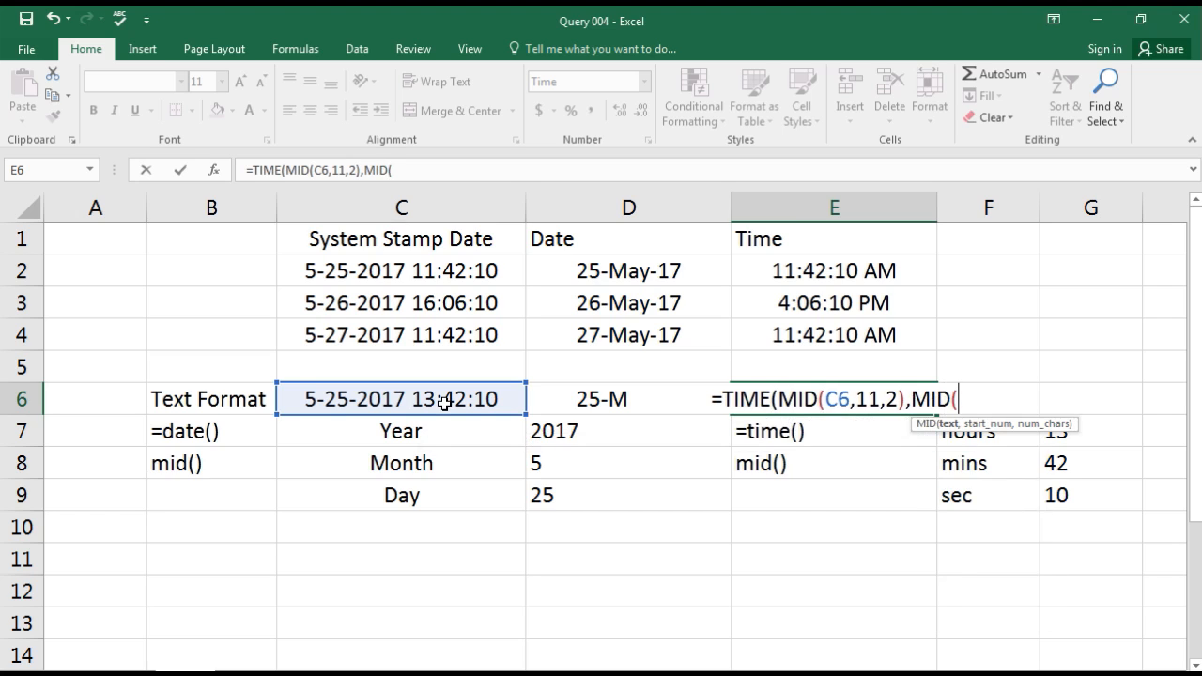
{"action": "type", "text": "14"}
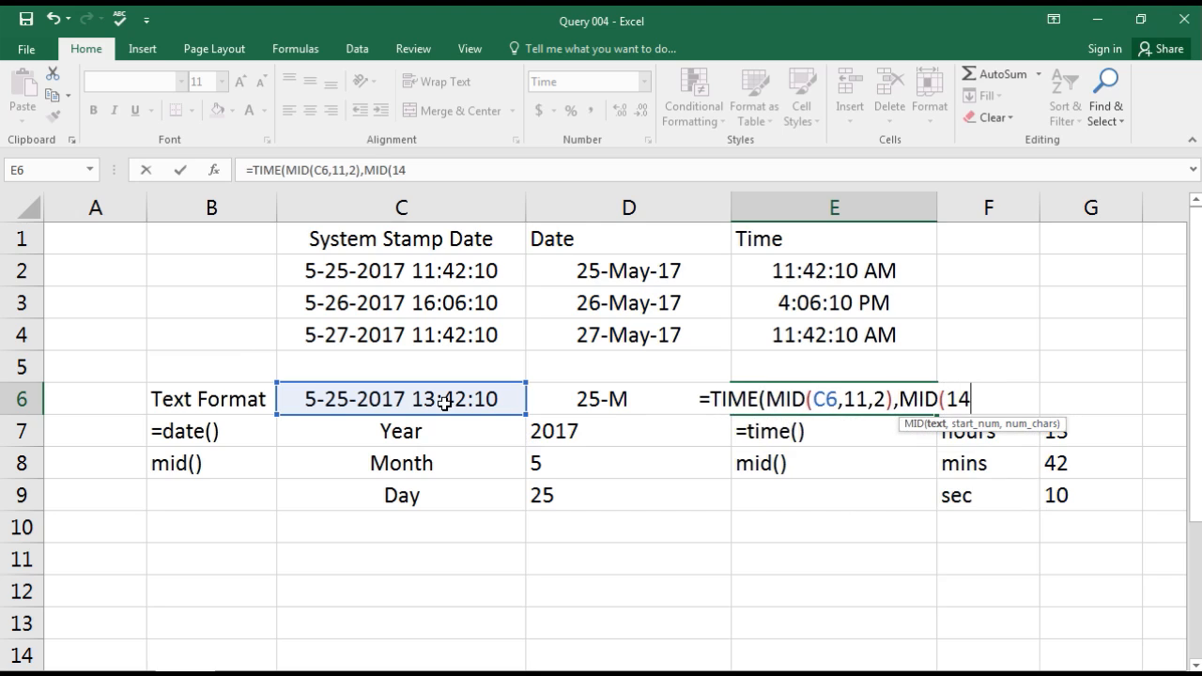
{"action": "type", "text": ","}
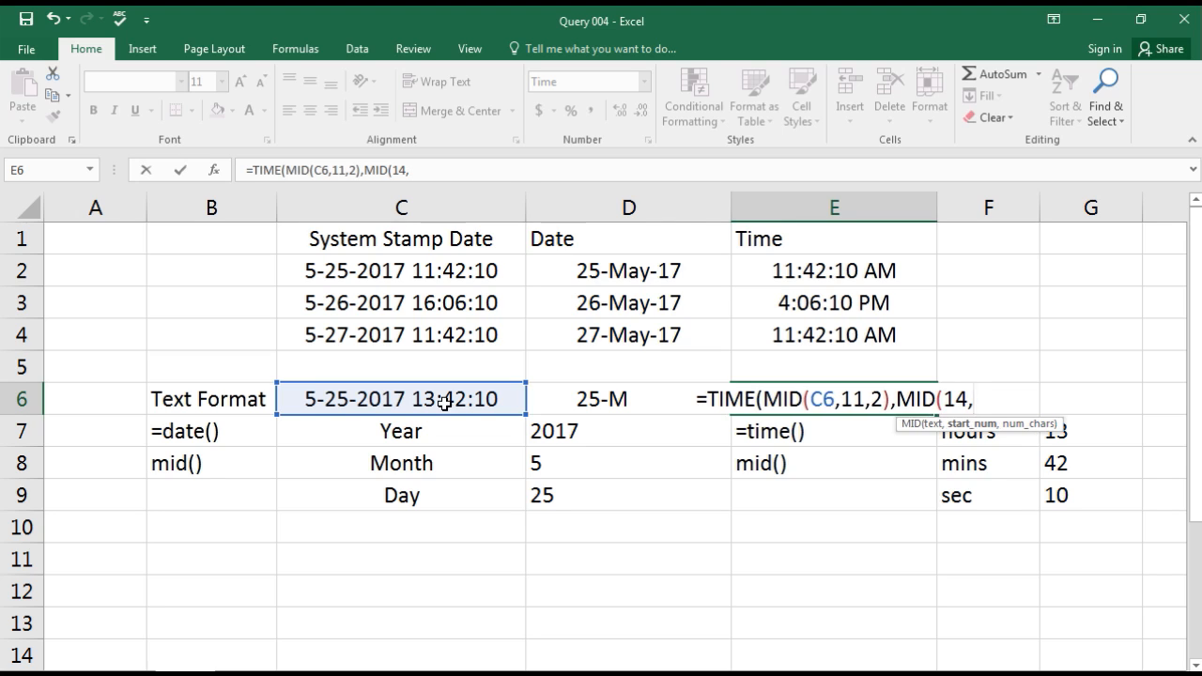
{"action": "type", "text": "2"}
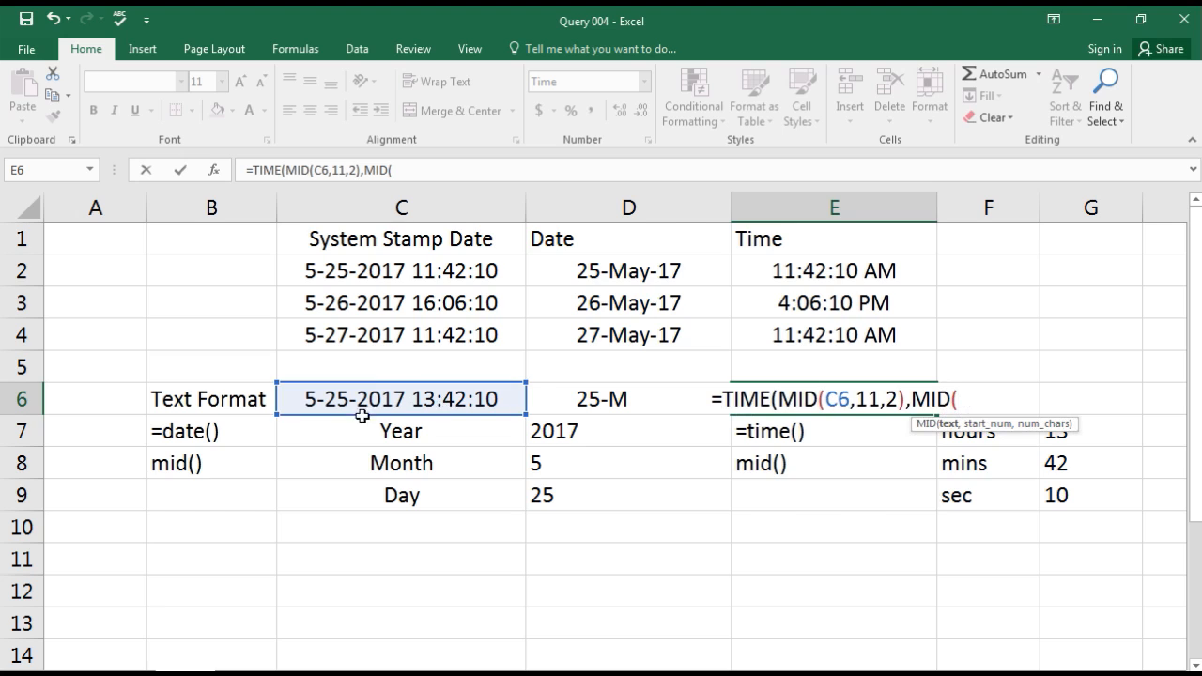
- Complete MID(C6,14,2) and MID(C6,17,2) so E6 shows 1:42:10 PM
{"action": "left_click", "coordinate": [402, 398]}
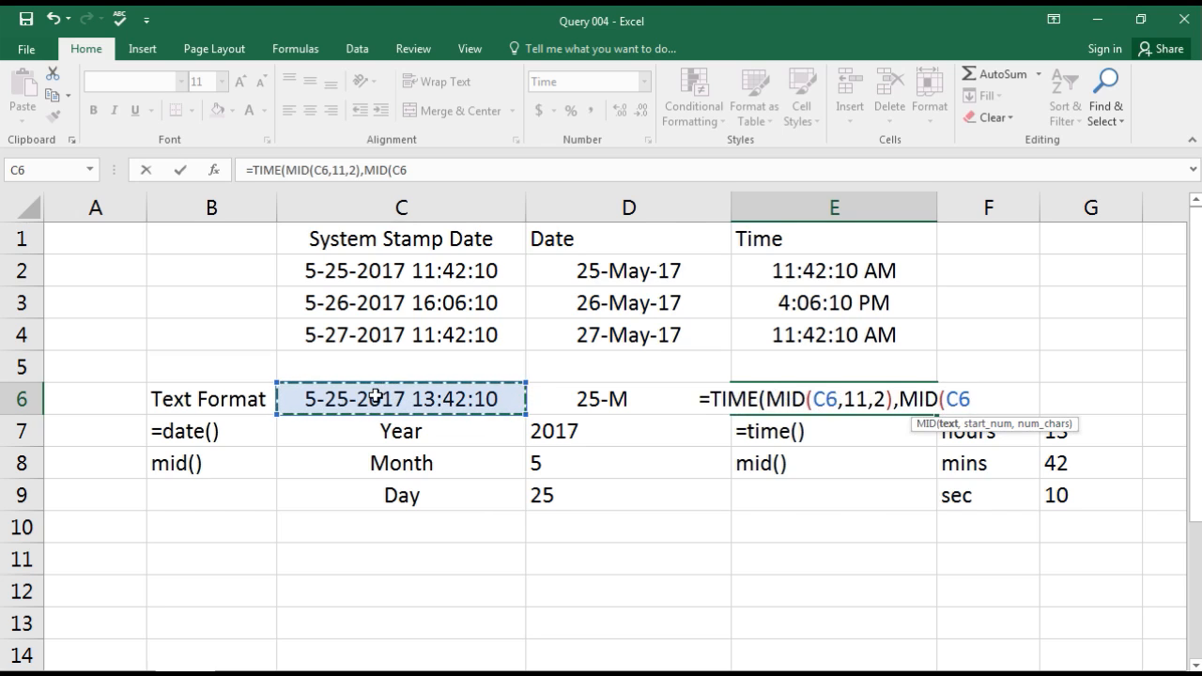
{"action": "type", "text": ","}
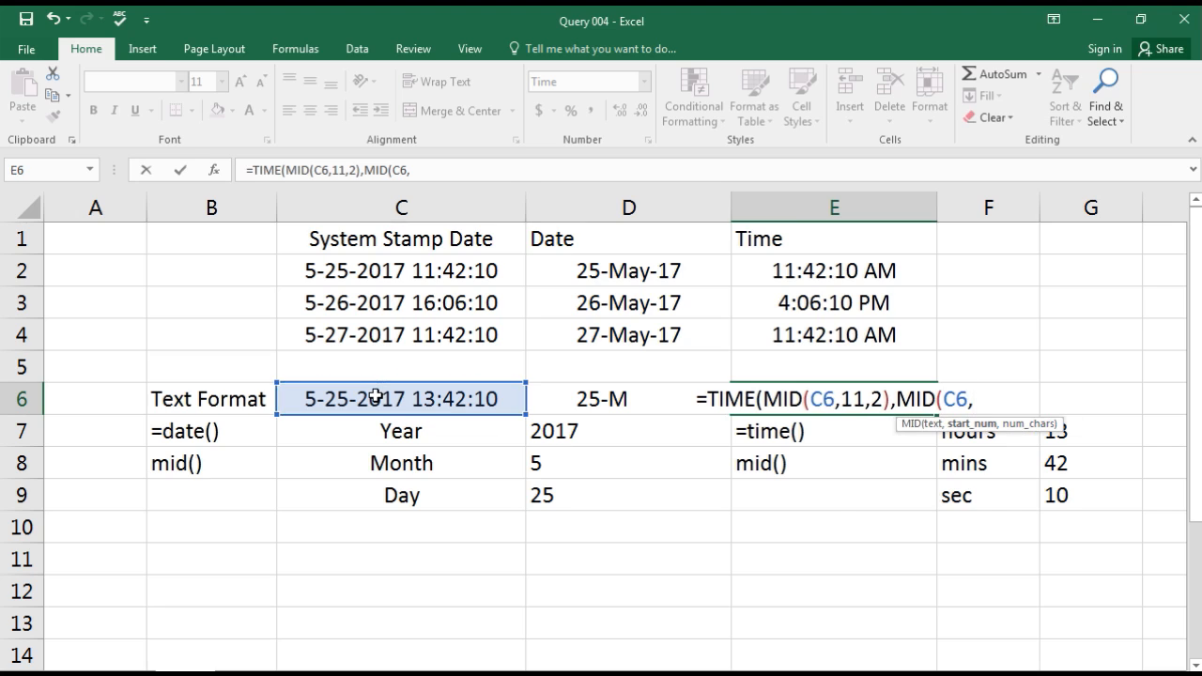
{"action": "type", "text": "14"}
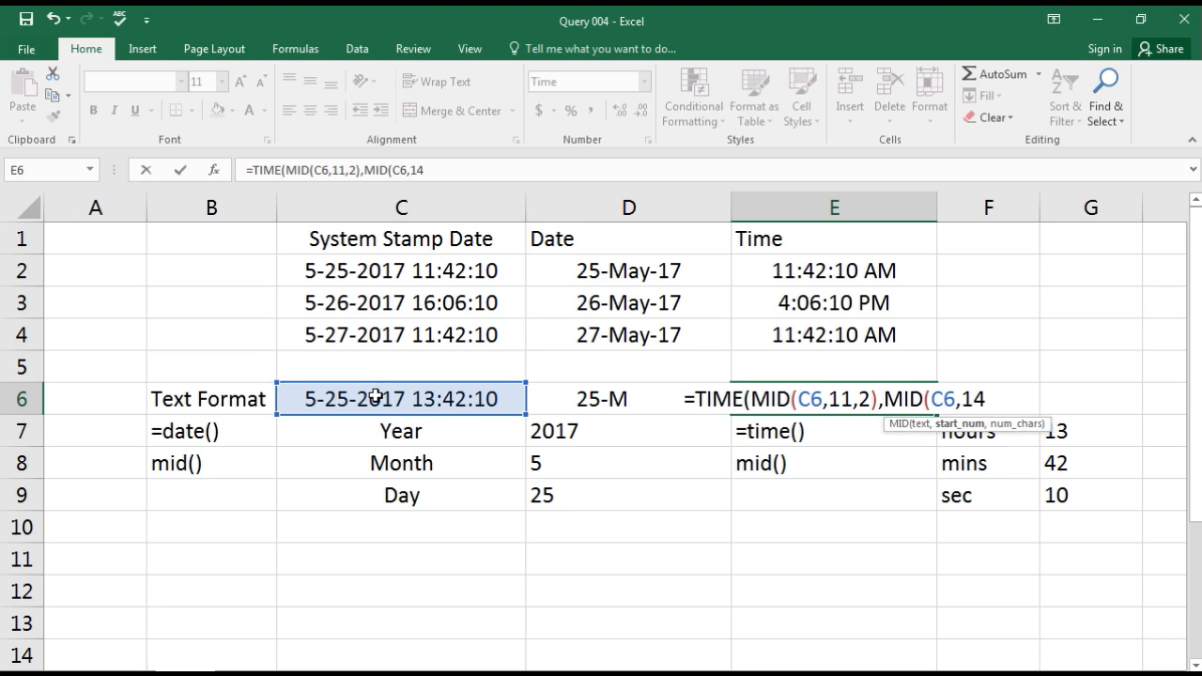
{"action": "type", "text": ",2"}
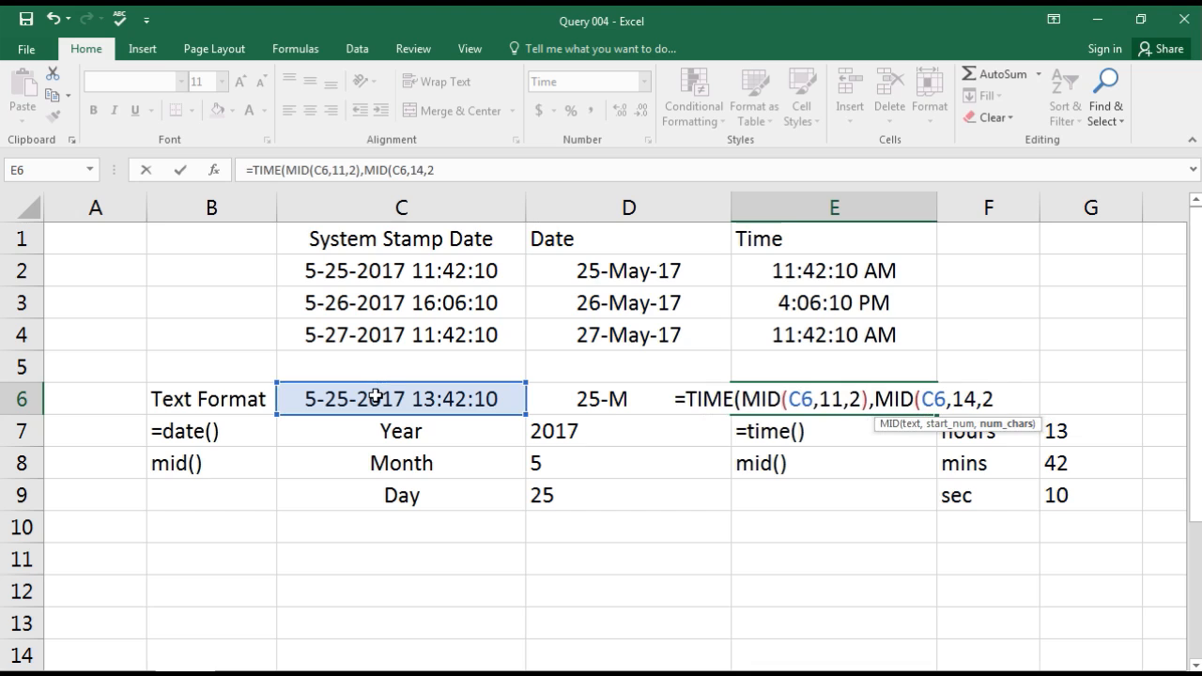
{"action": "type", "text": ","}
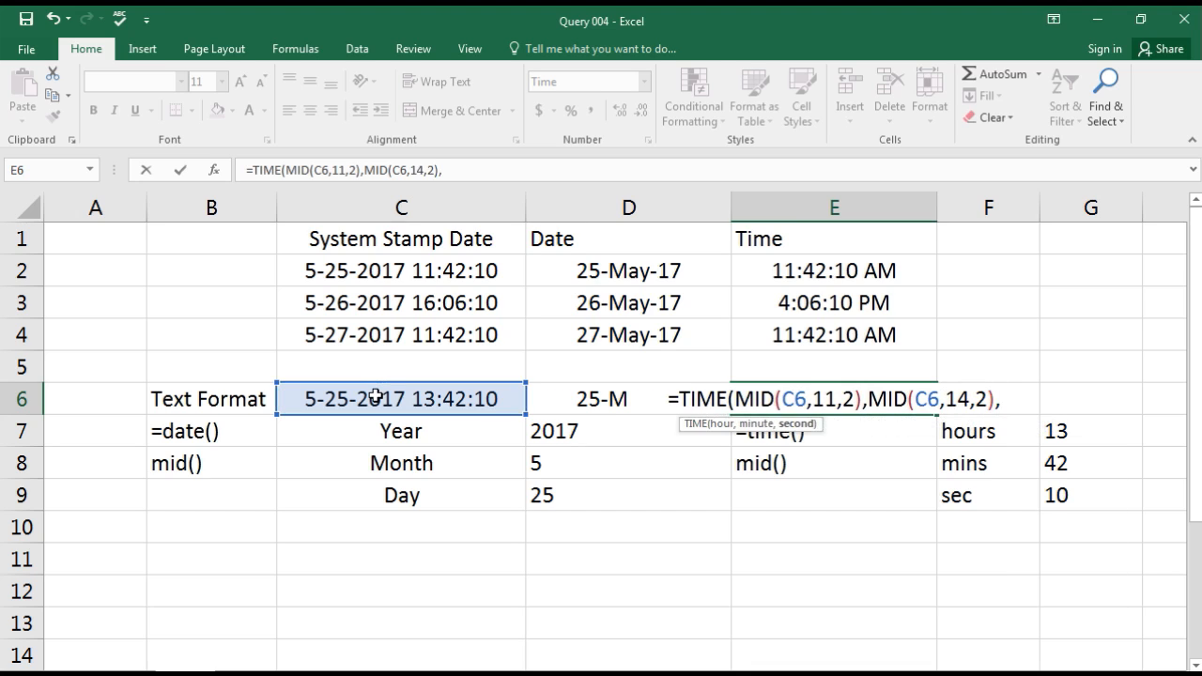
{"action": "type", "text": "MID(C6,"}
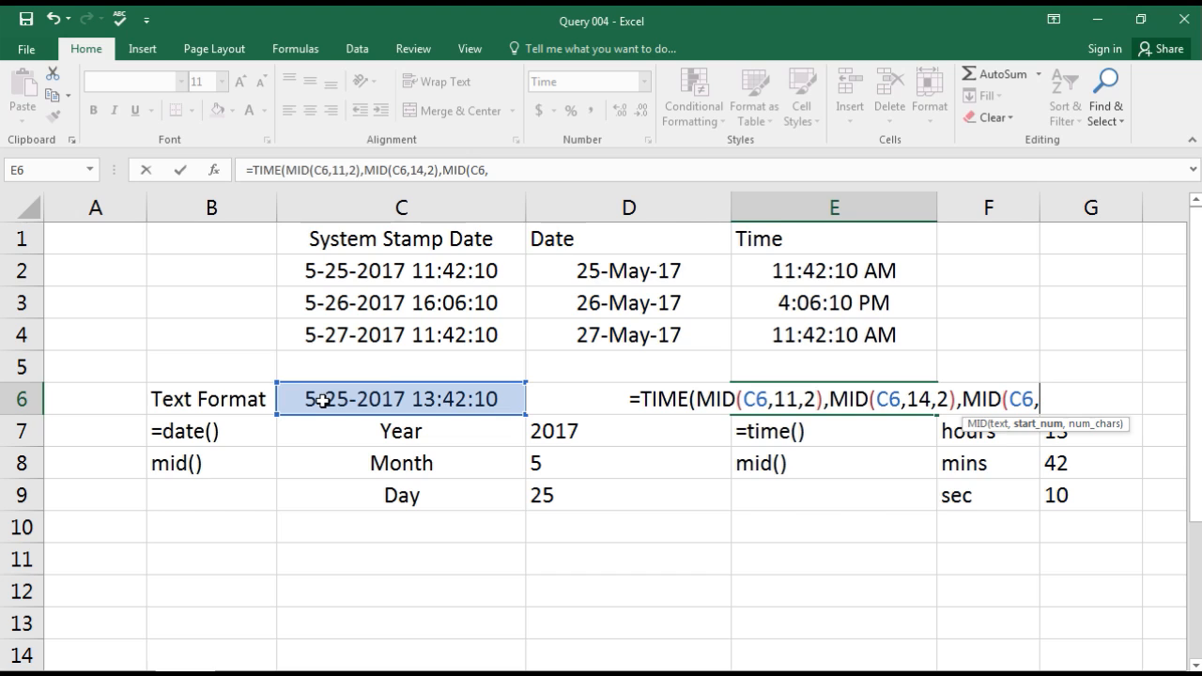
{"action": "type", "text": "17"}
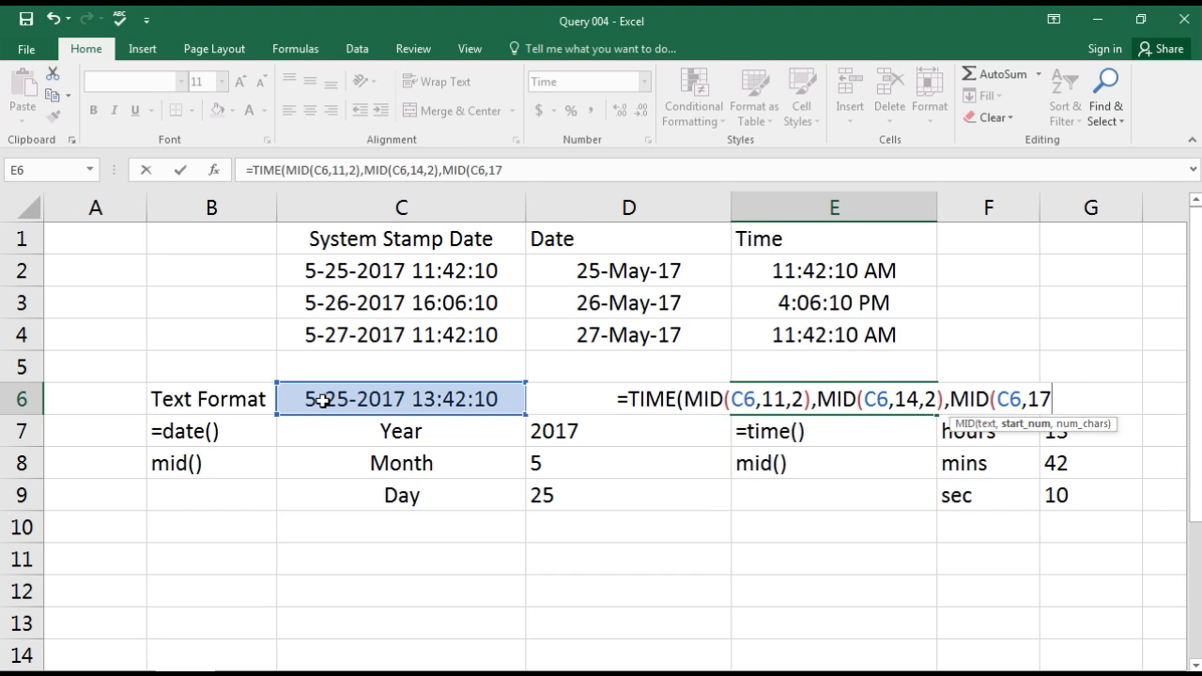
{"action": "type", "text": ","}
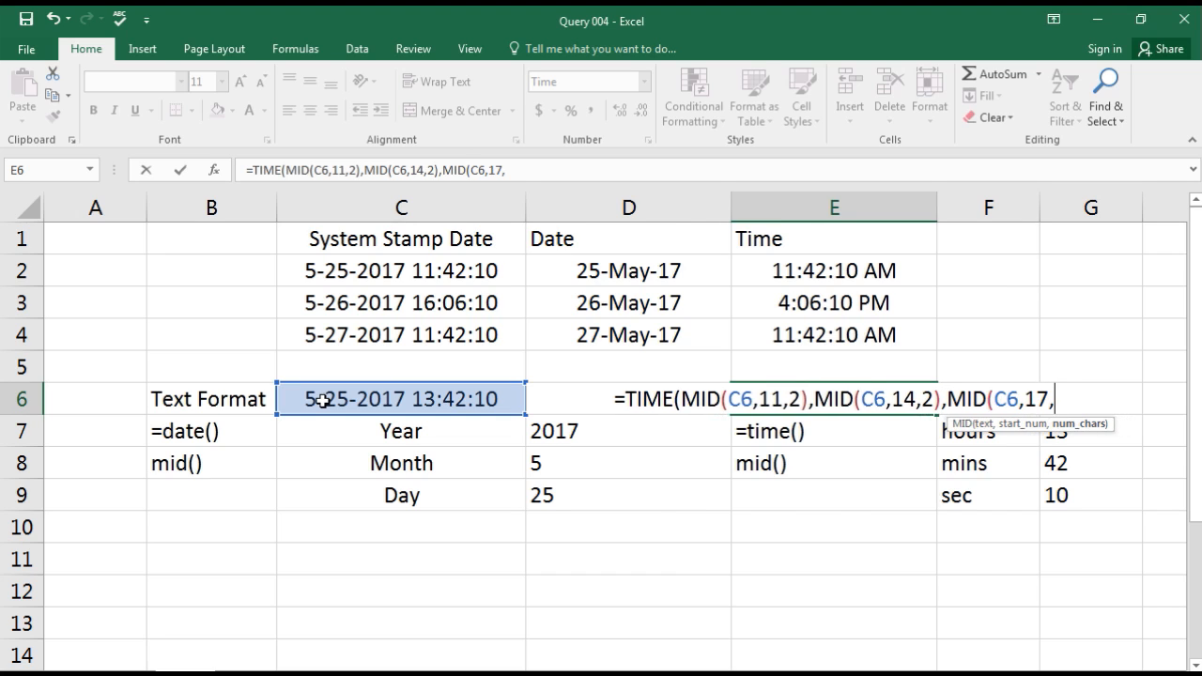
{"action": "type", "text": "2))"}
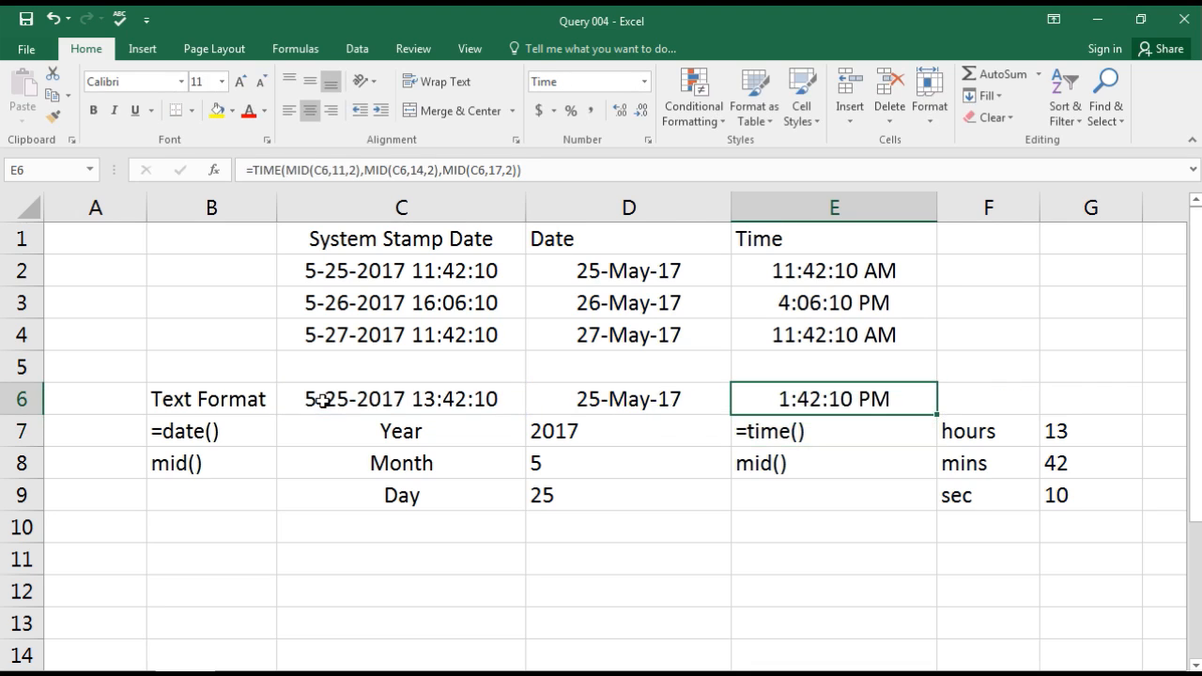
{"action": "mouse_move", "coordinate": [518, 432]}
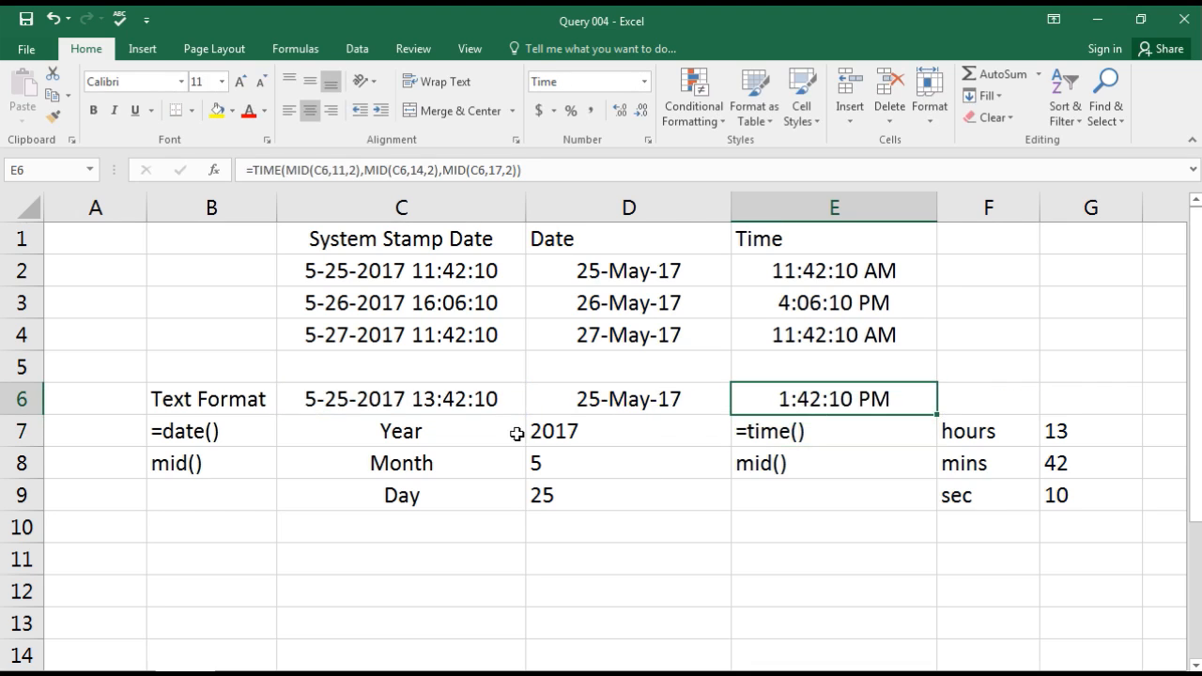
- Edit the C6 text stamp to 5-27-2017 18:42:10 so D6 and E6 update to 27-May-17 6:42:10 PM
{"action": "left_click", "coordinate": [400, 398]}
{"action": "type", "text": "6"}
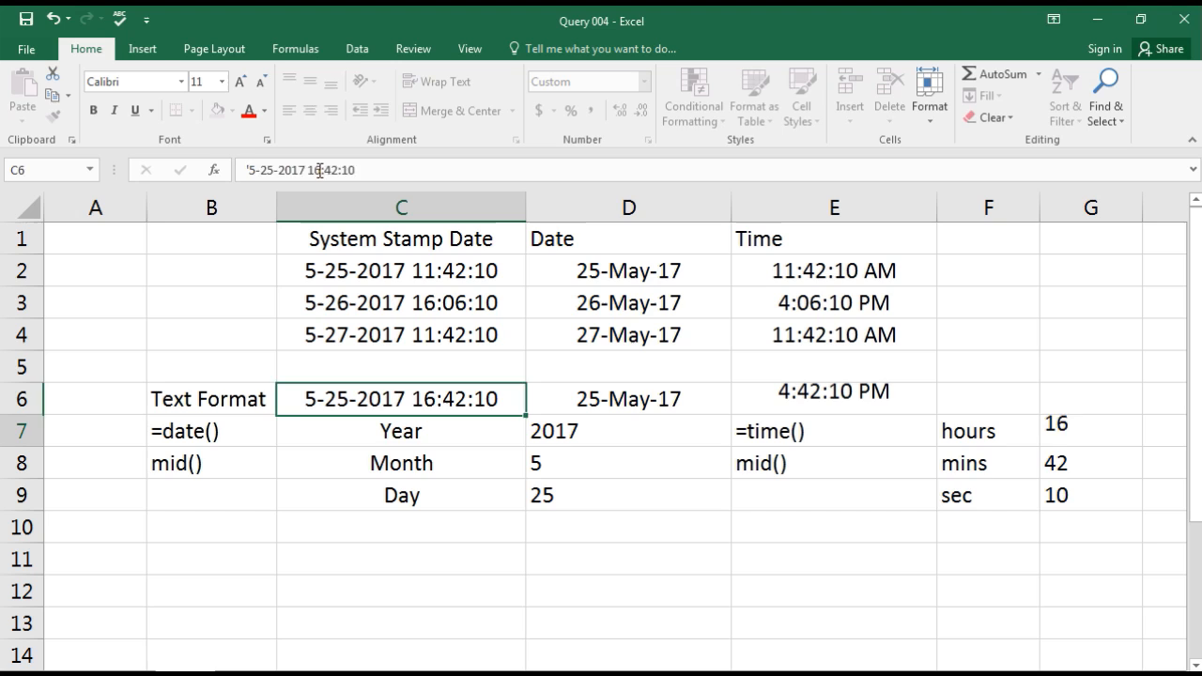
{"action": "left_click", "coordinate": [401, 430]}
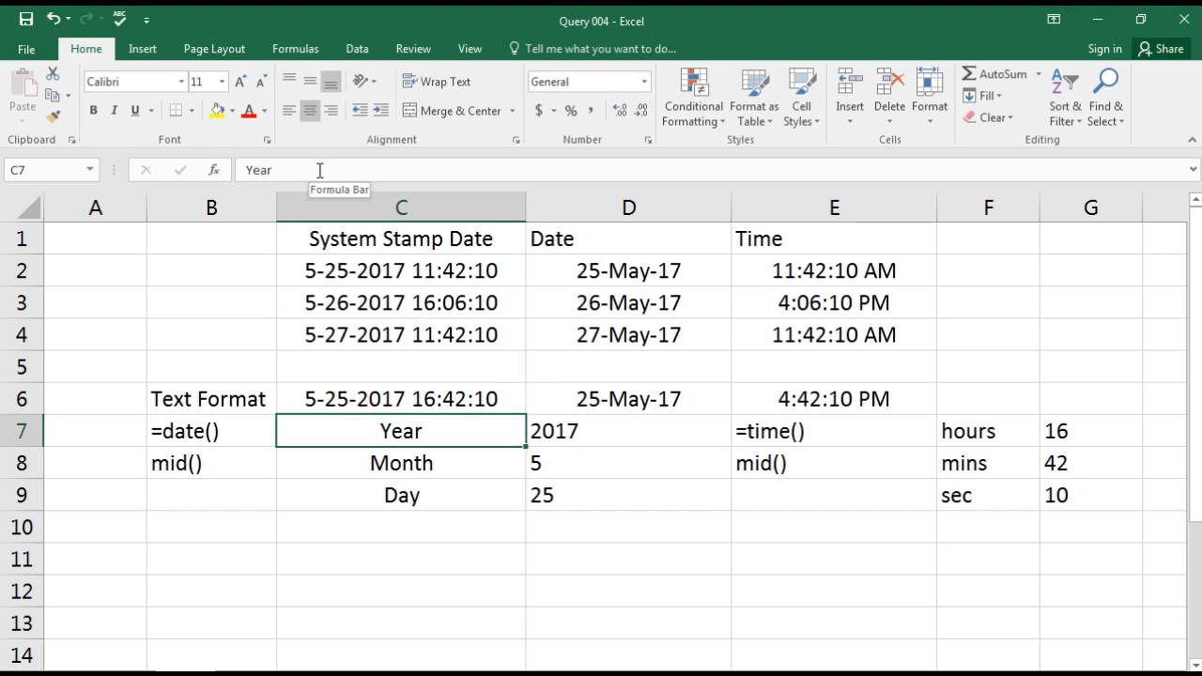
{"action": "left_click", "coordinate": [402, 399]}
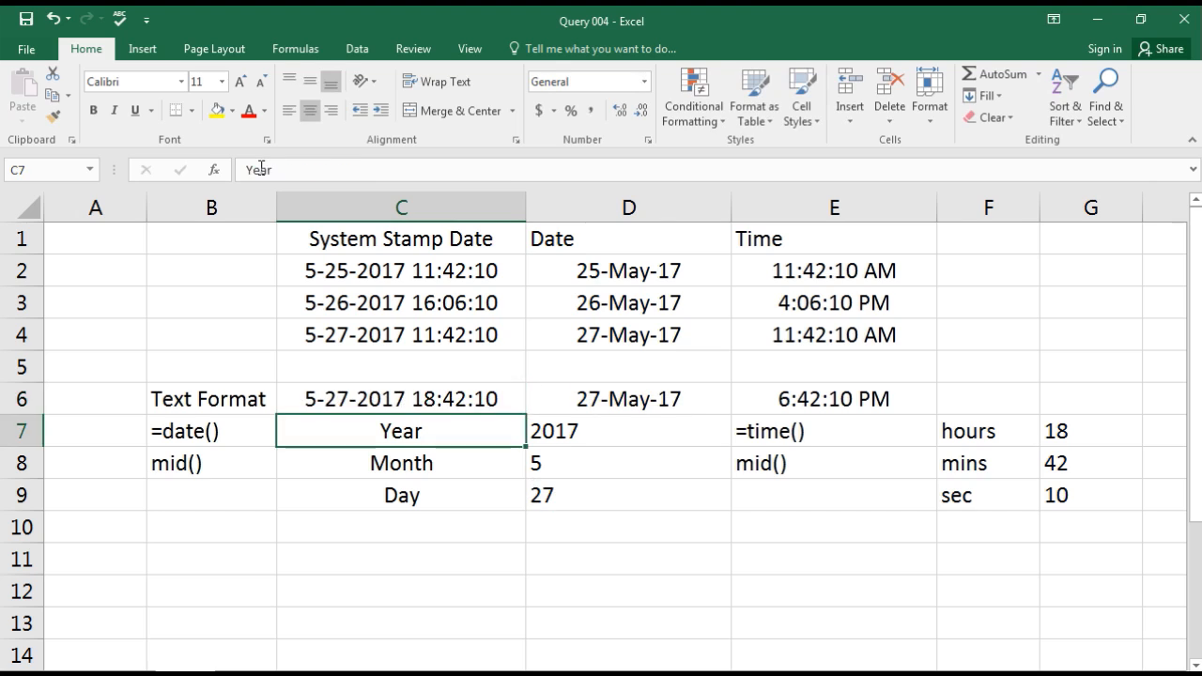
{"action": "left_click", "coordinate": [628, 398]}
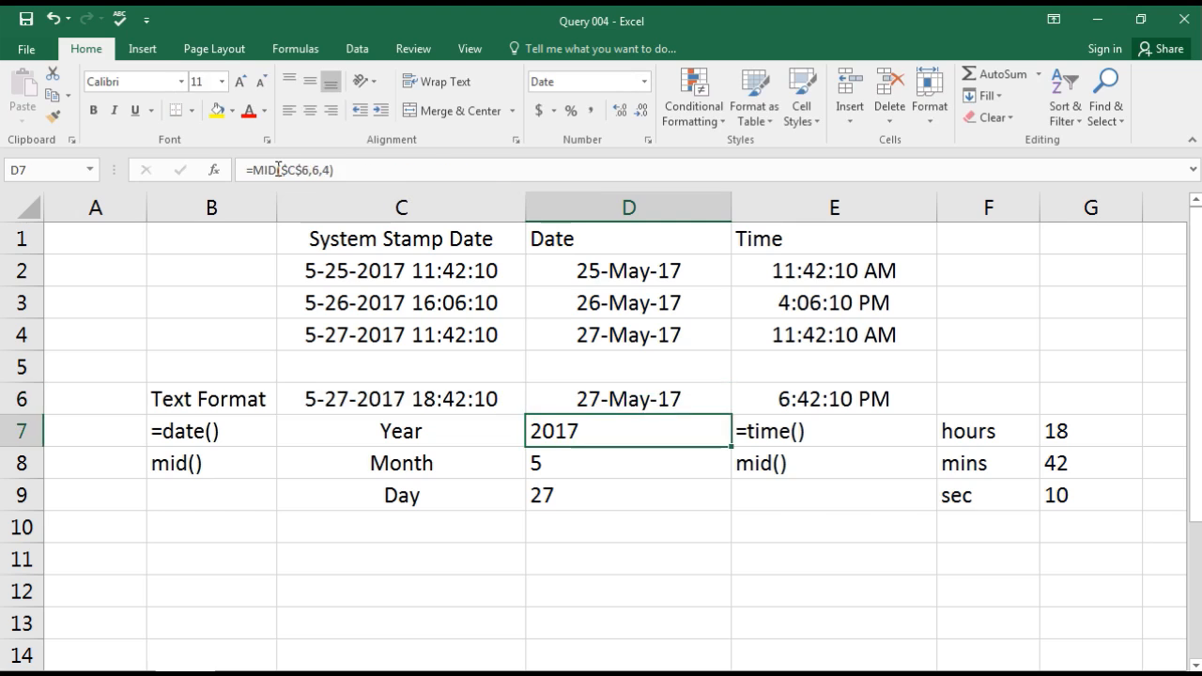
{"action": "left_click", "coordinate": [834, 398]}
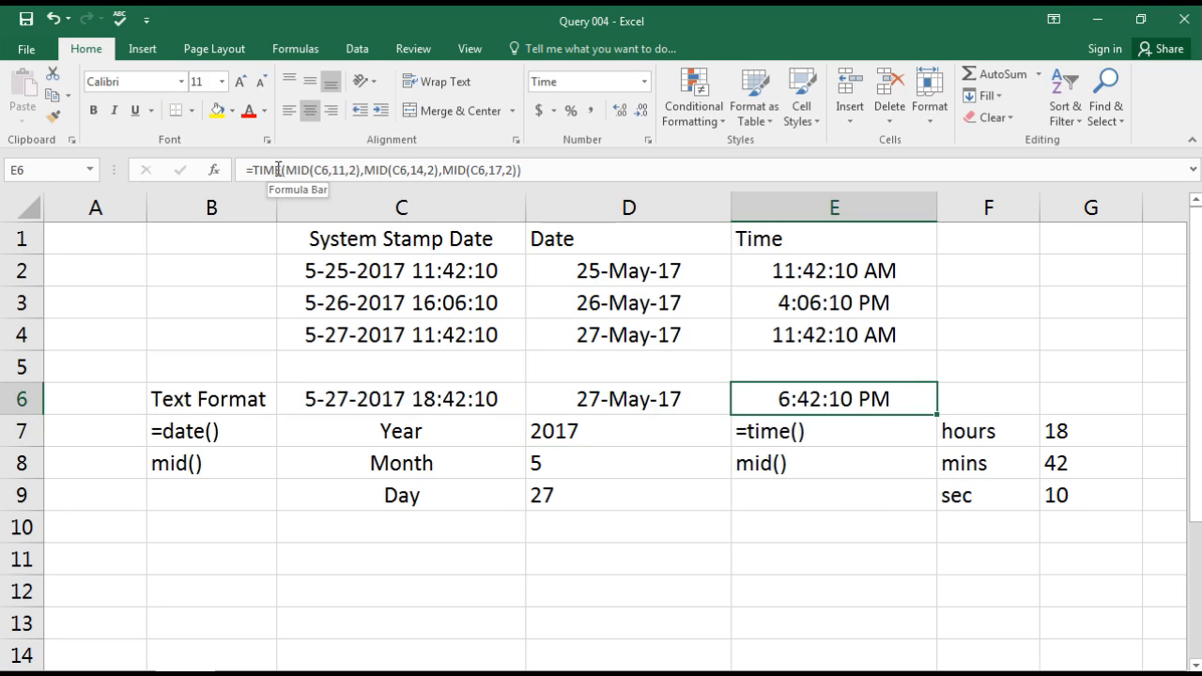
{"action": "mouse_move", "coordinate": [270, 428]}
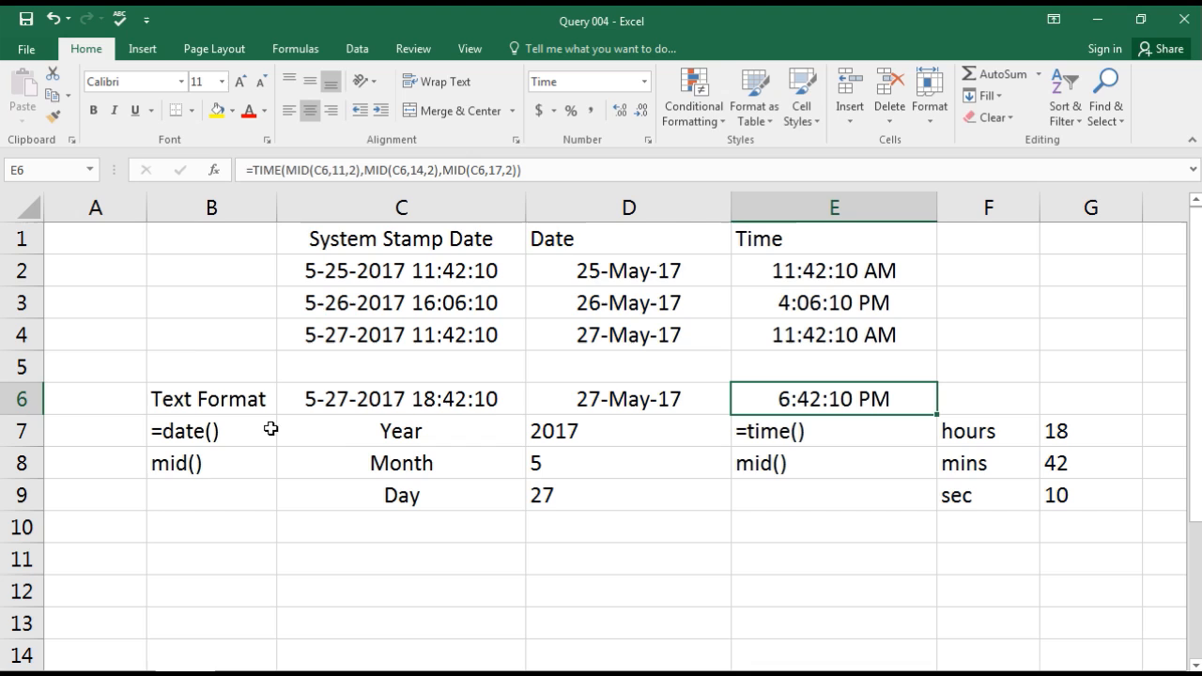
{"action": "mouse_move", "coordinate": [360, 372]}
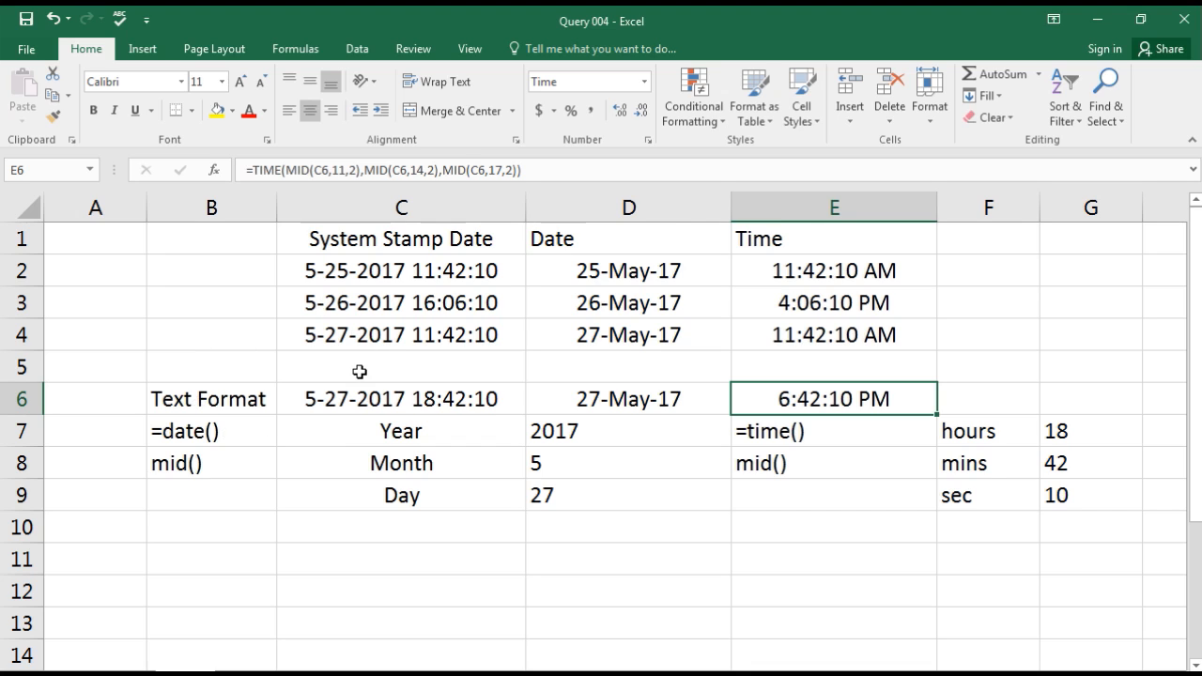
{"action": "mouse_move", "coordinate": [365, 365]}
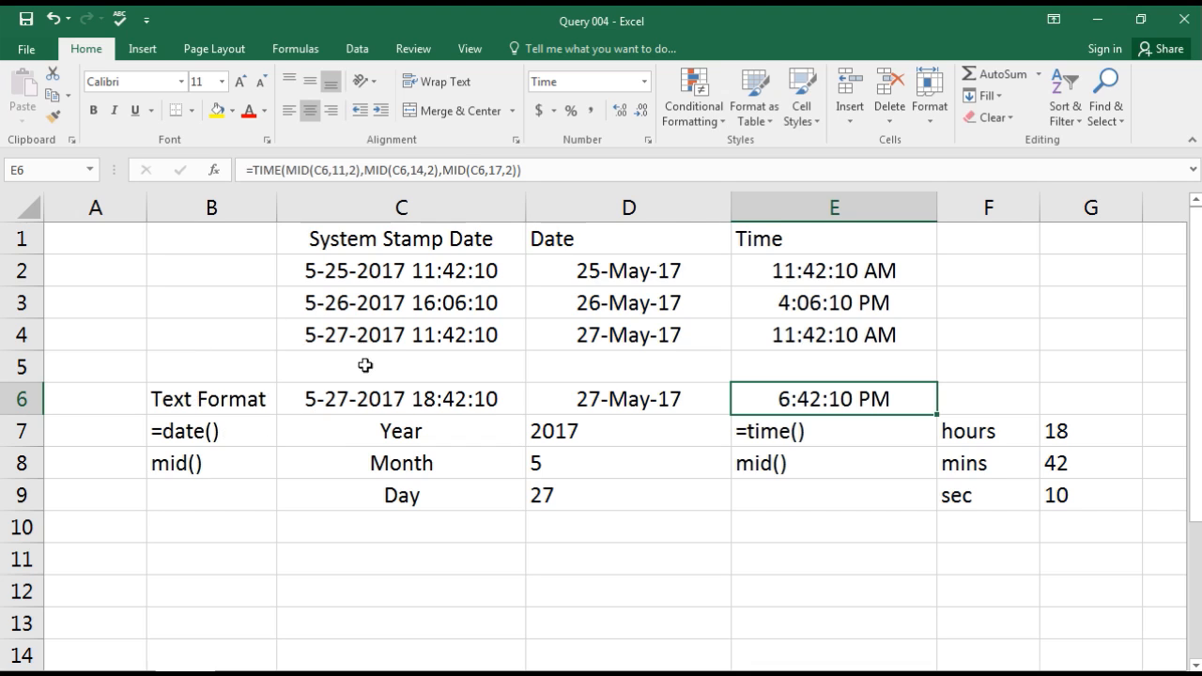
{"action": "mouse_move", "coordinate": [327, 516]}
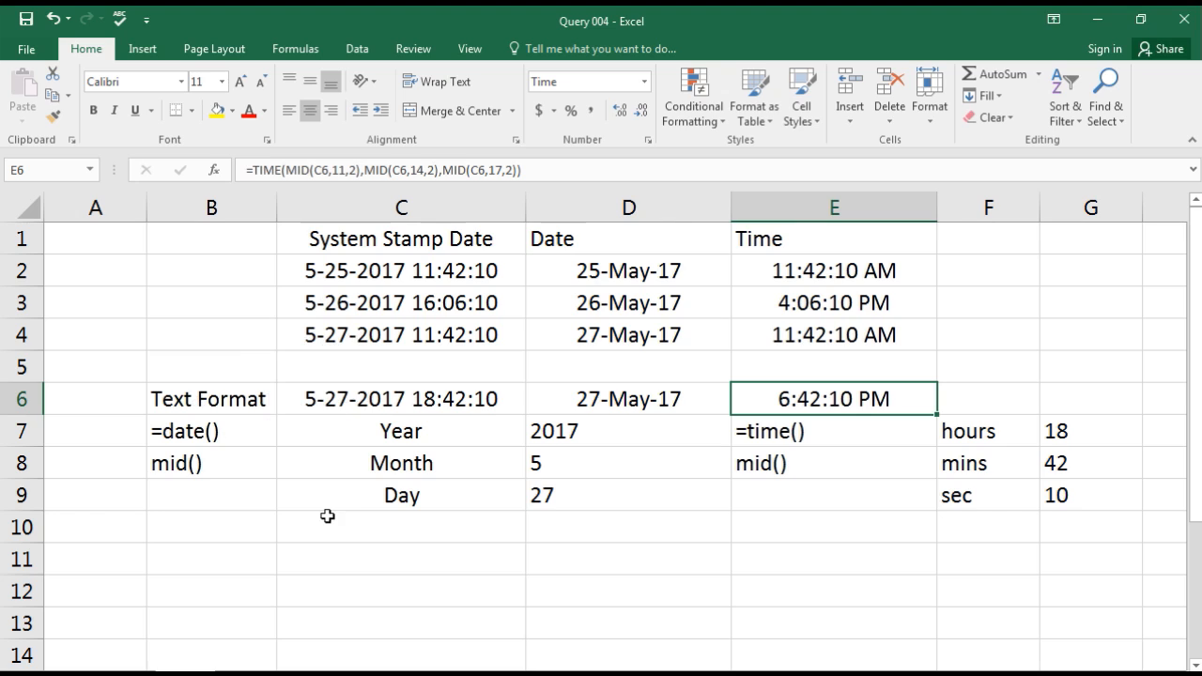
{"action": "mouse_move", "coordinate": [346, 517]}
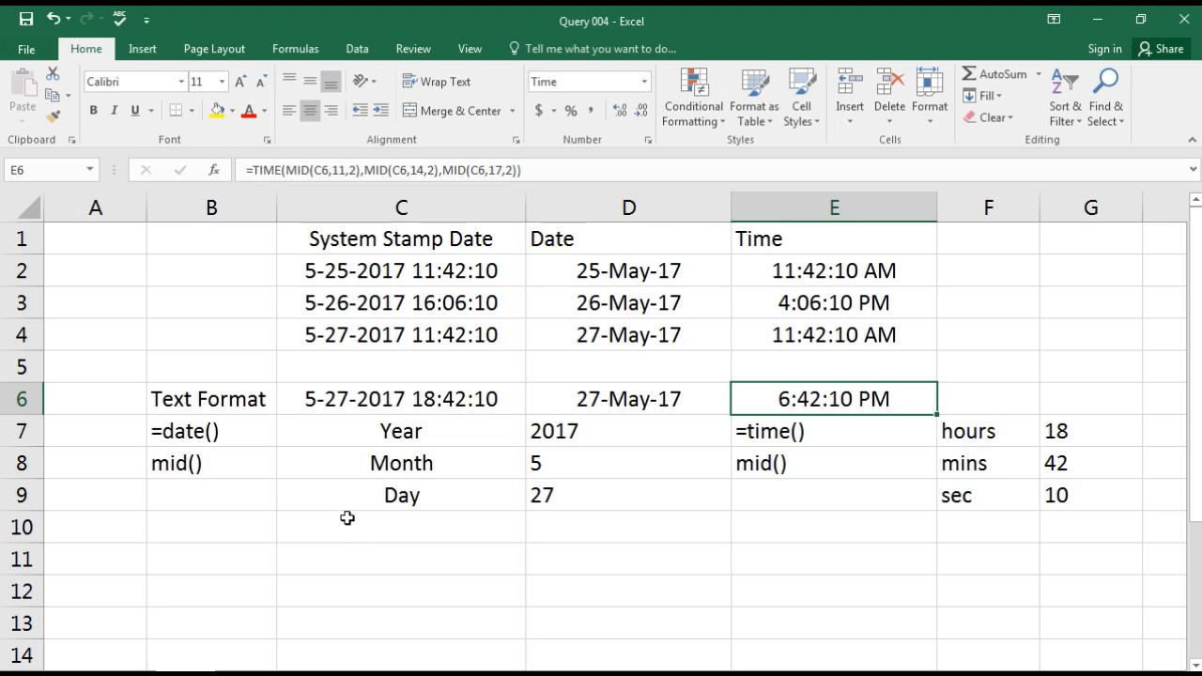
{"action": "mouse_move", "coordinate": [362, 533]}
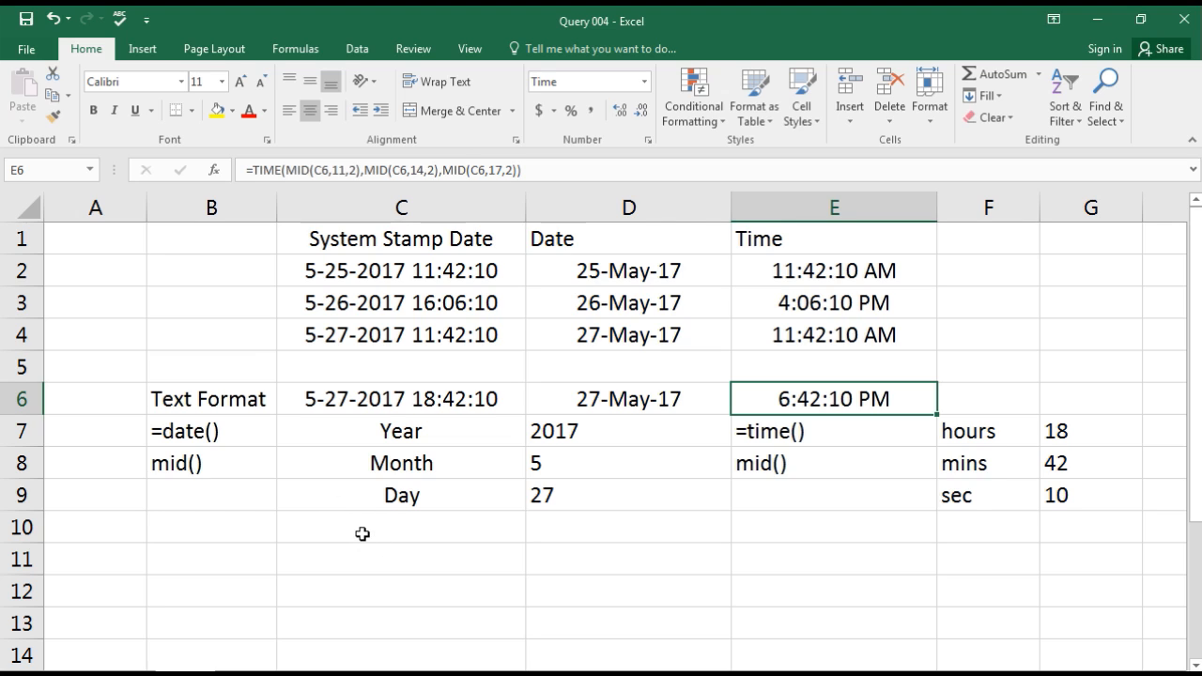
{"action": "mouse_move", "coordinate": [462, 593]}
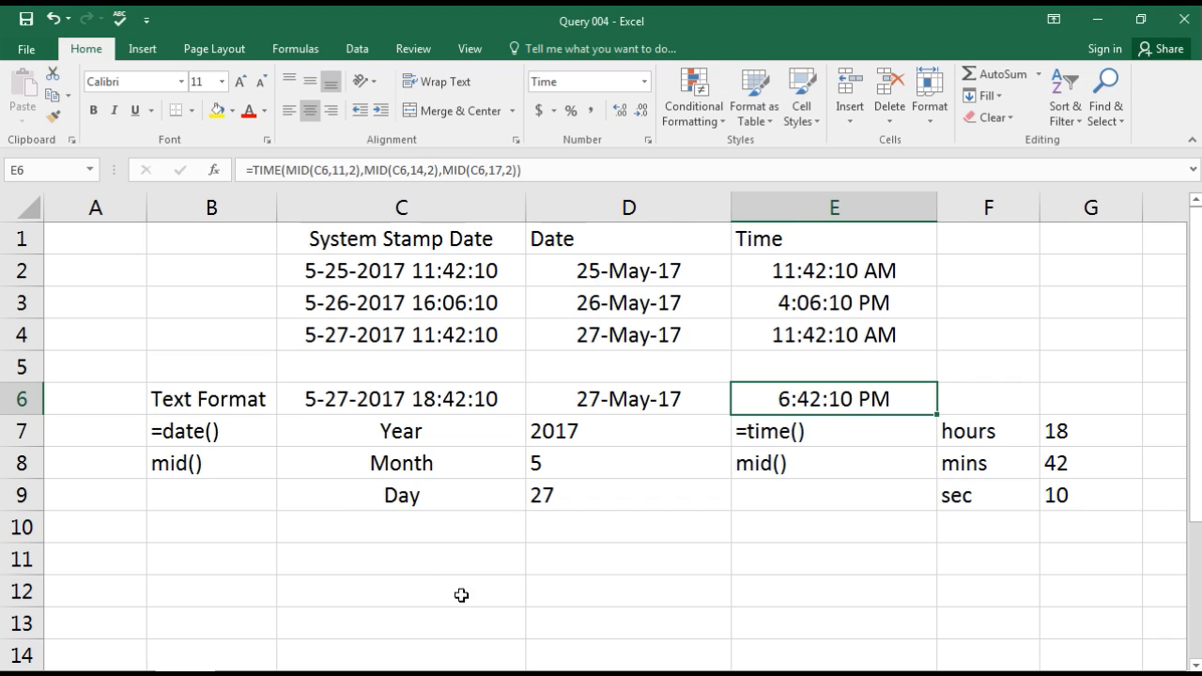
{"action": "mouse_move", "coordinate": [360, 601]}
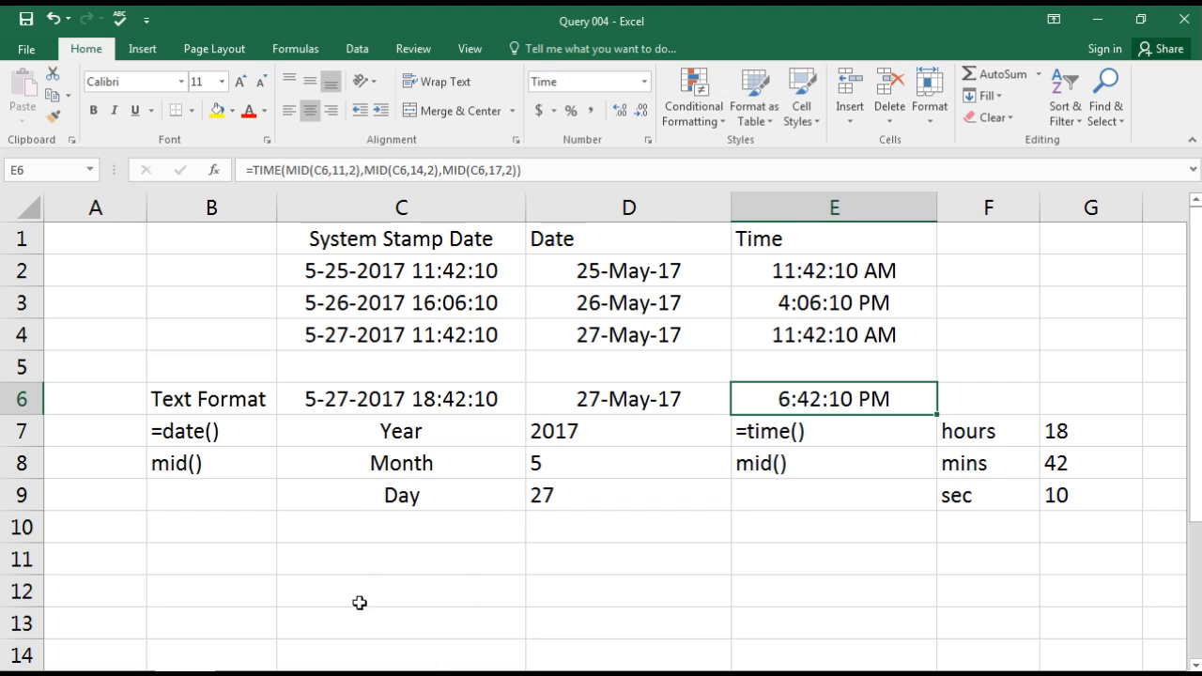